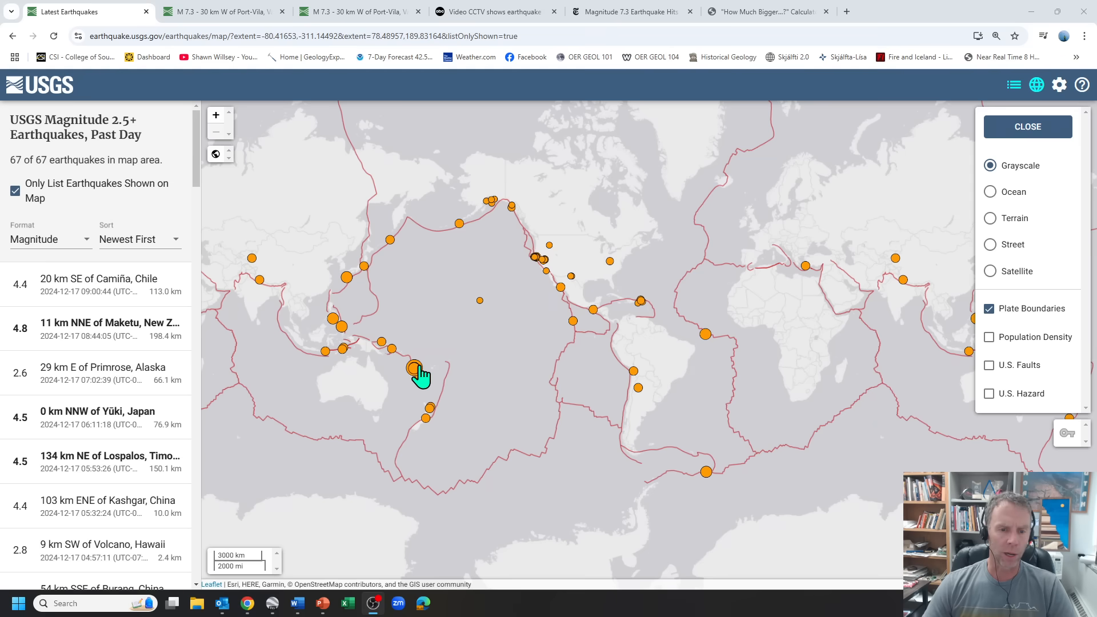
# Step: Select the M 7.3 quake near Port-Vila and pan the map to center on Vanuatu
pyautogui.click(414, 370)
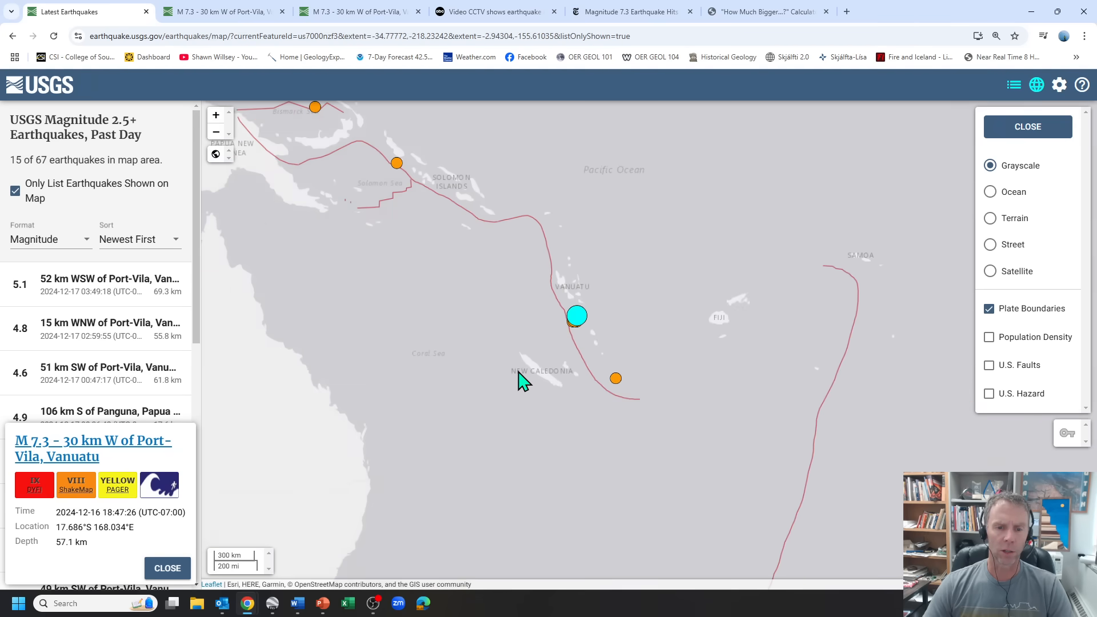
pyautogui.moveTo(524, 381); pyautogui.dragTo(403, 404)
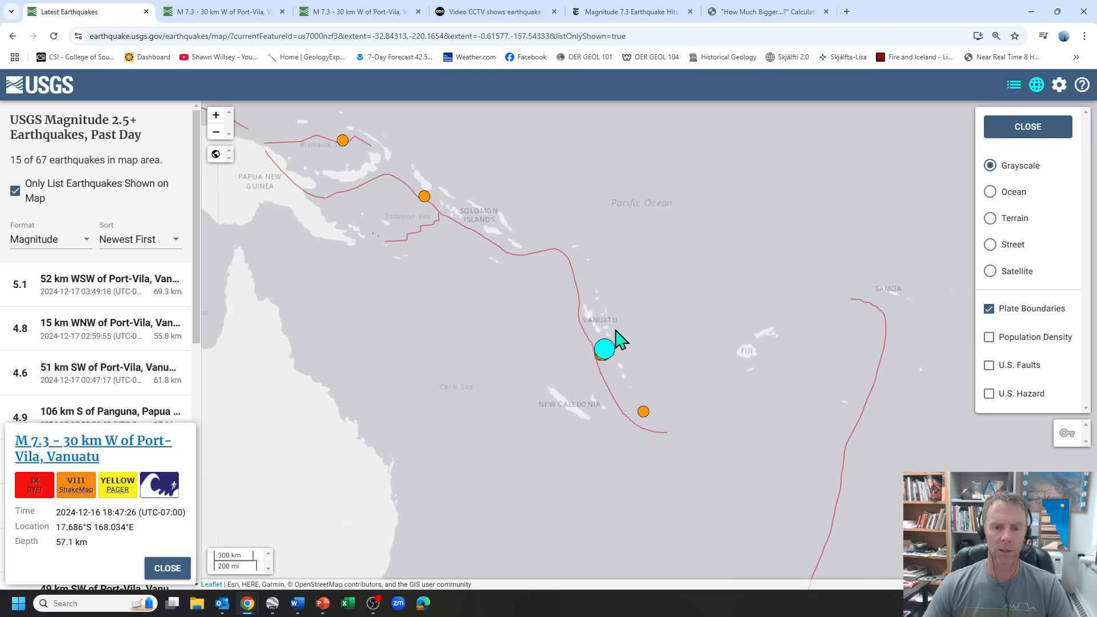
pyautogui.moveTo(605, 356)
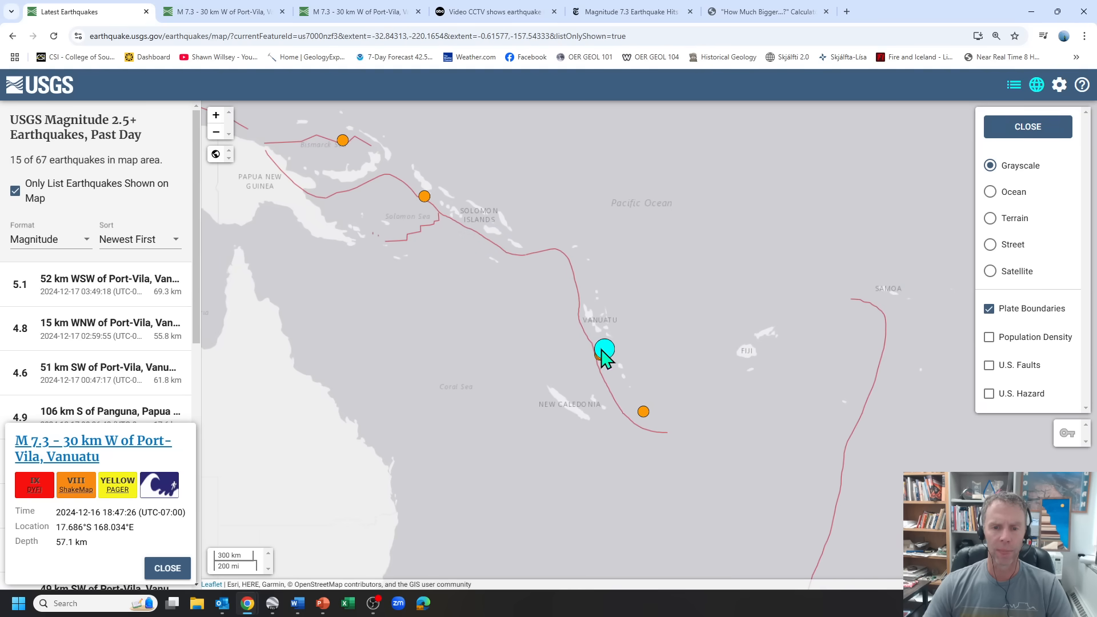
pyautogui.moveTo(637, 409)
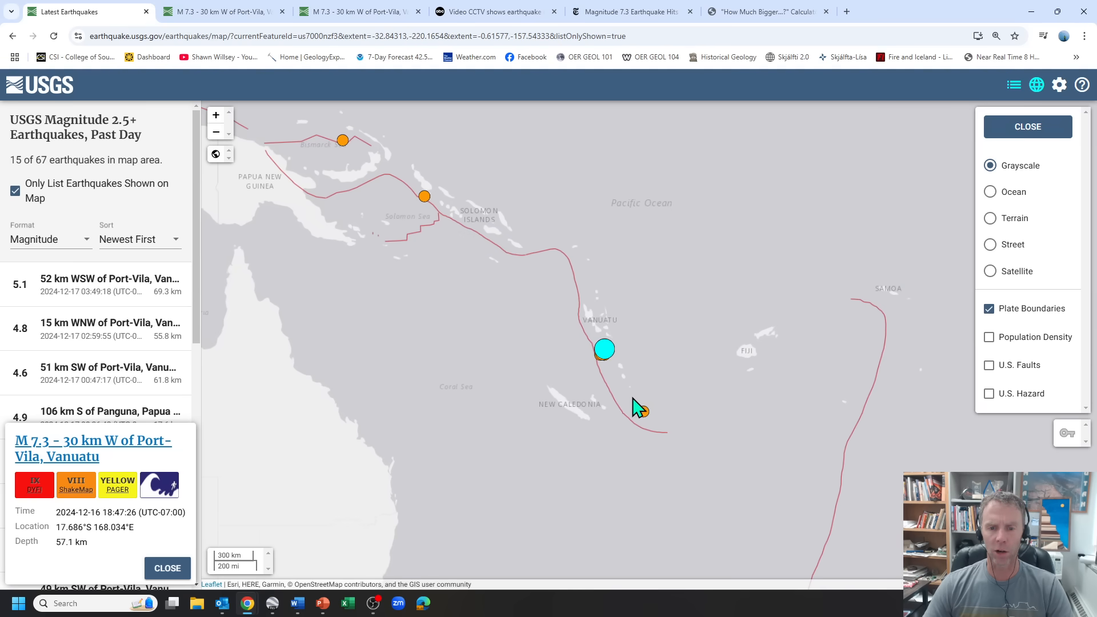
pyautogui.moveTo(639, 409); pyautogui.dragTo(417, 356)
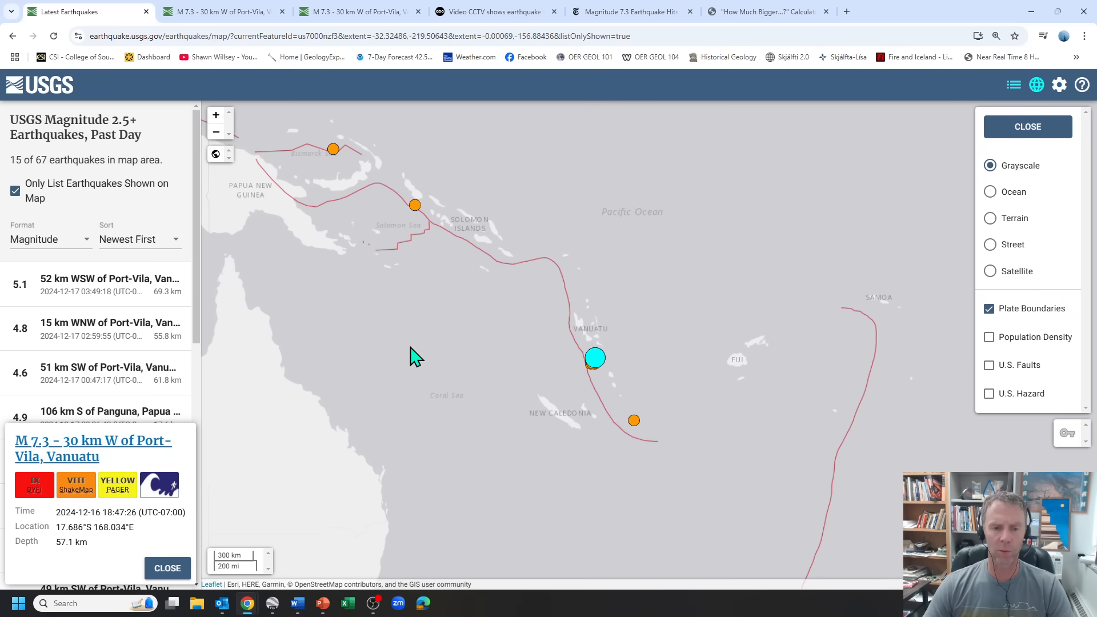
pyautogui.moveTo(489, 396)
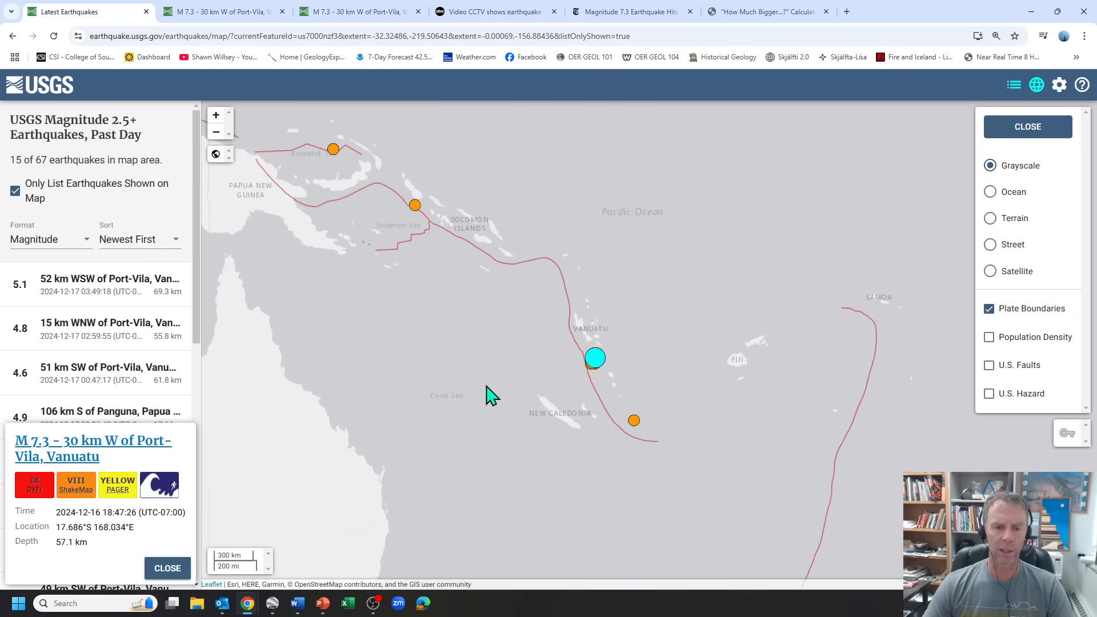
pyautogui.moveTo(577, 364)
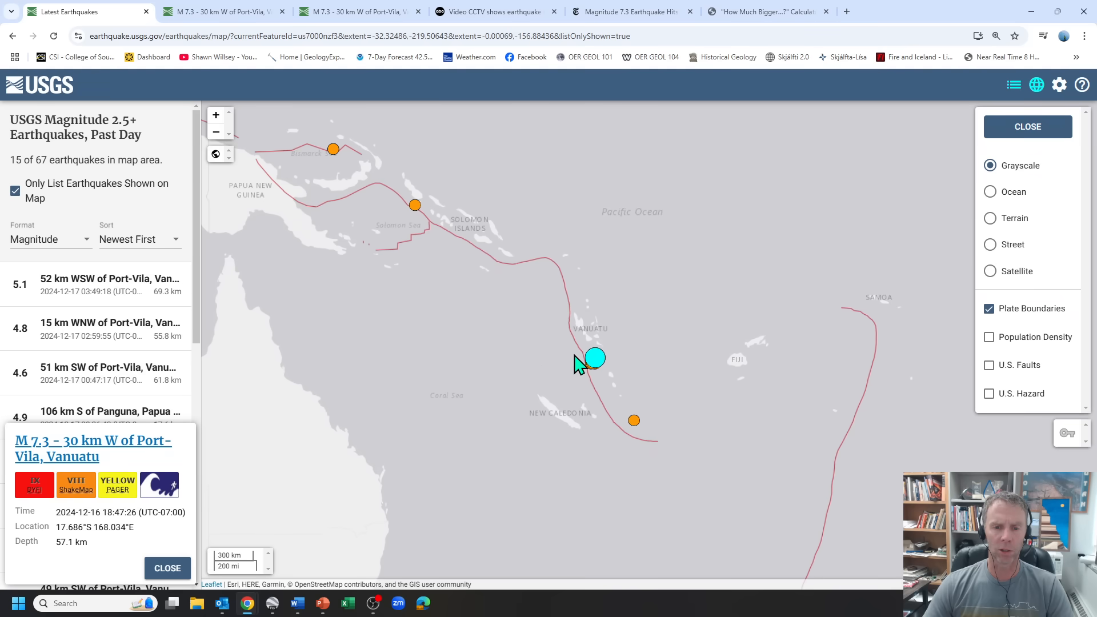
pyautogui.moveTo(591, 322)
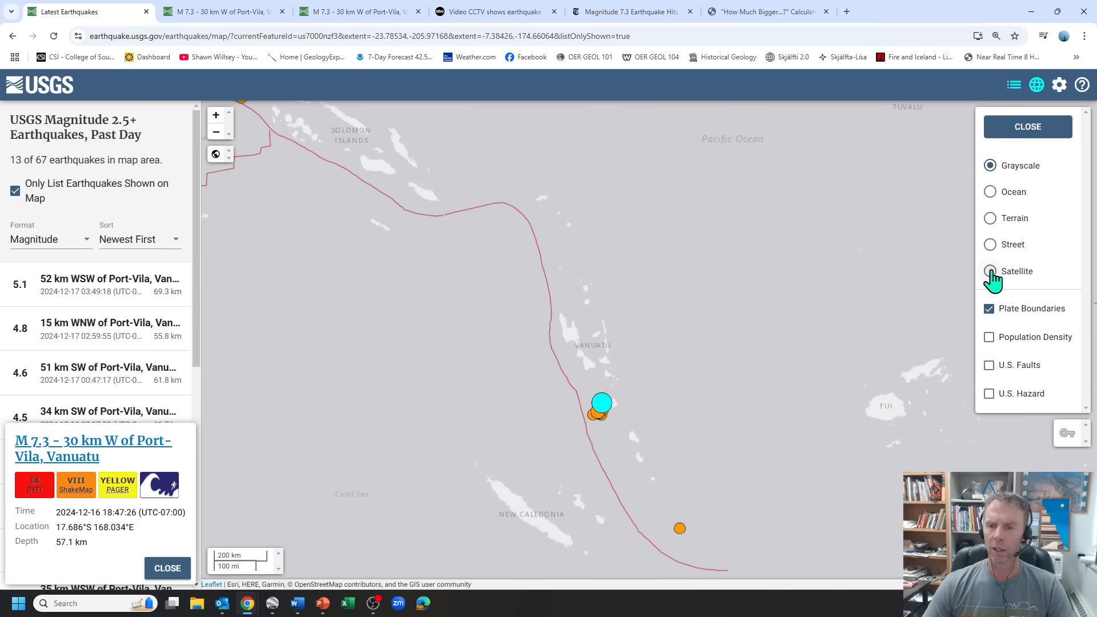
# Step: Switch to satellite imagery and inspect the M 7.3, 5.1, 5.0 and 4.9 quake details
pyautogui.click(988, 272)
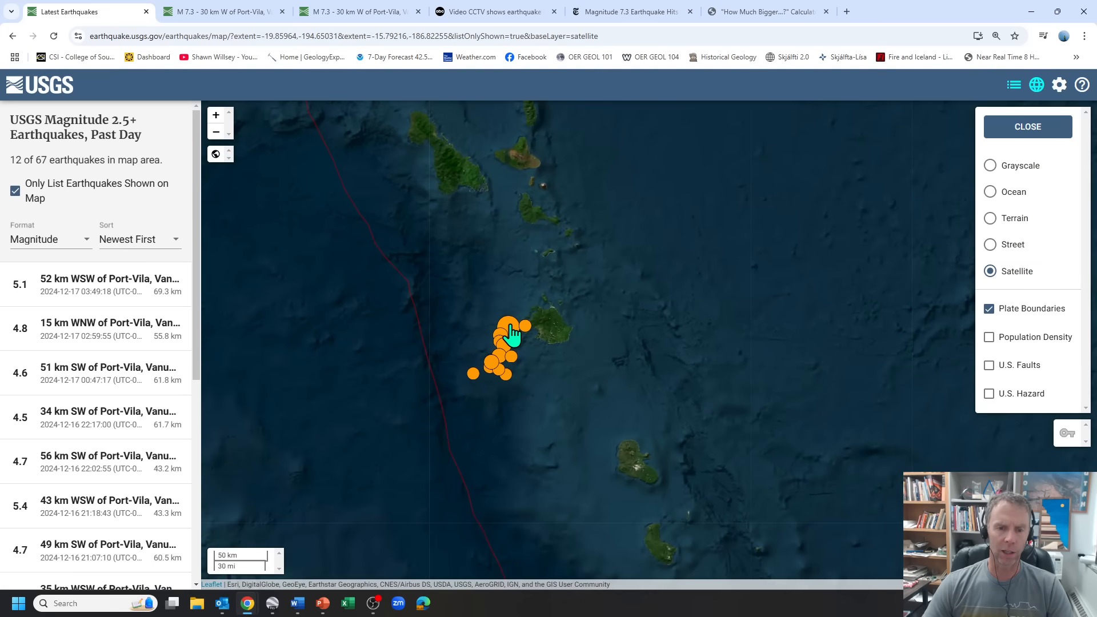
pyautogui.click(510, 331)
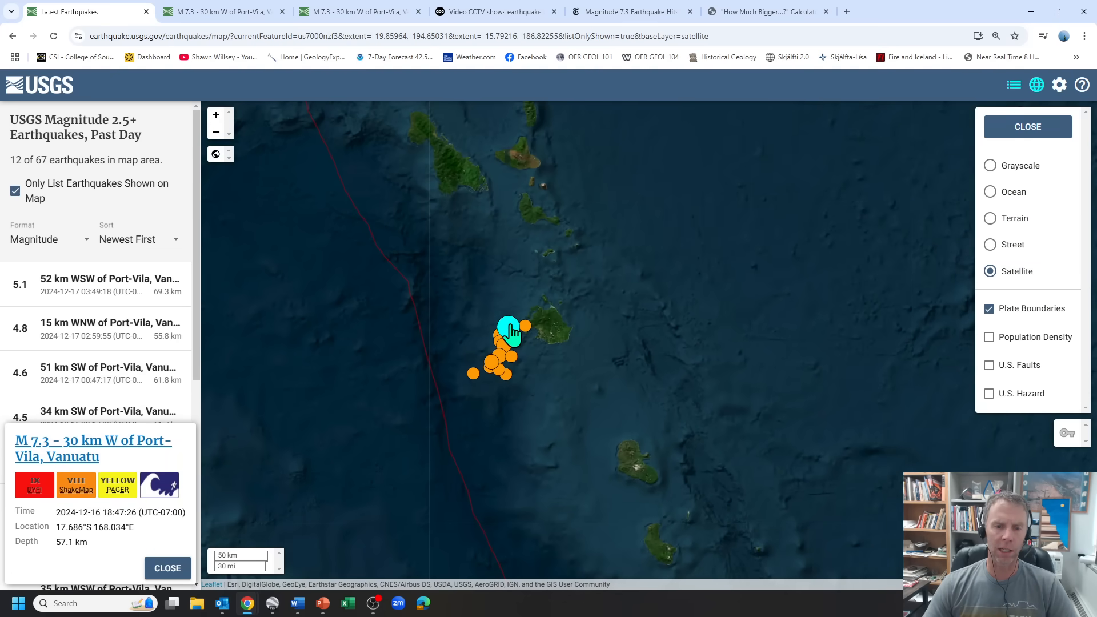
pyautogui.click(495, 362)
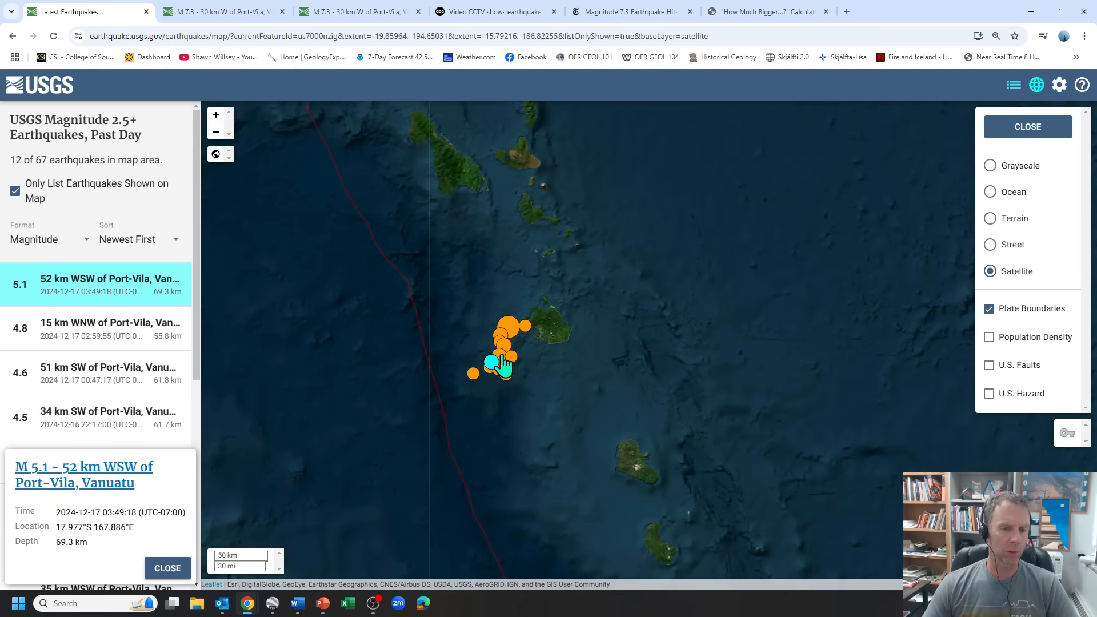
pyautogui.click(496, 348)
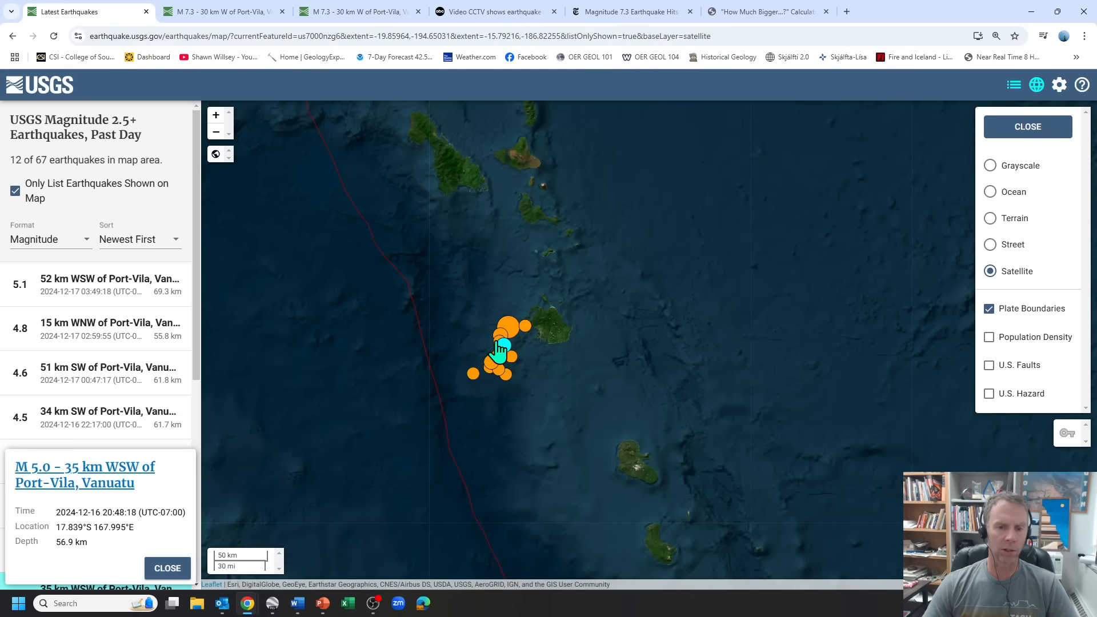
pyautogui.click(500, 342)
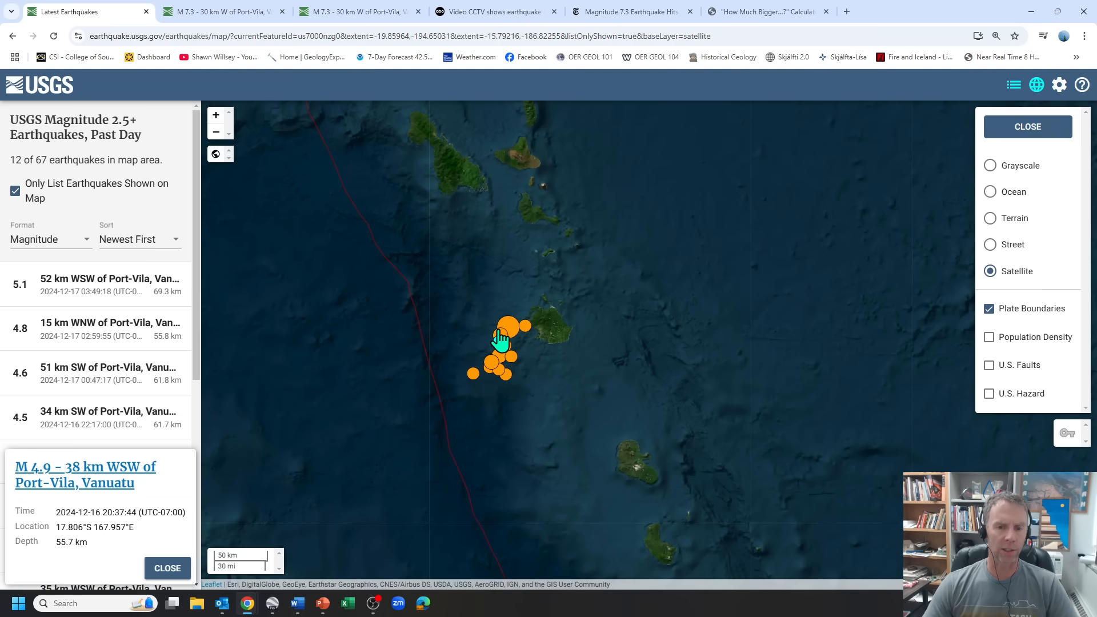
pyautogui.click(509, 327)
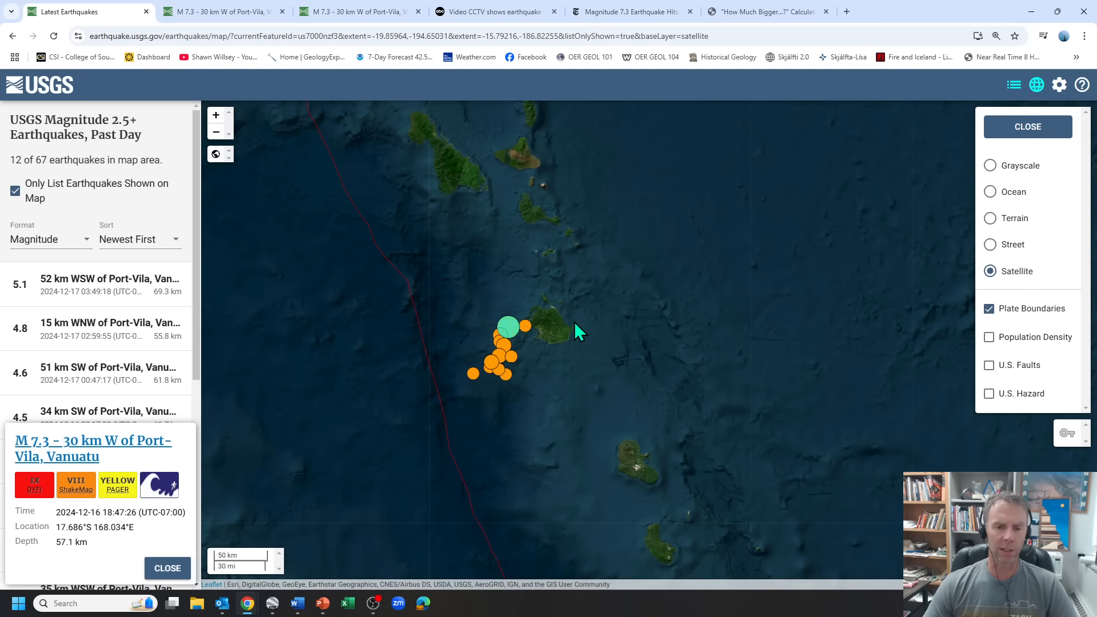
pyautogui.scroll(-3)
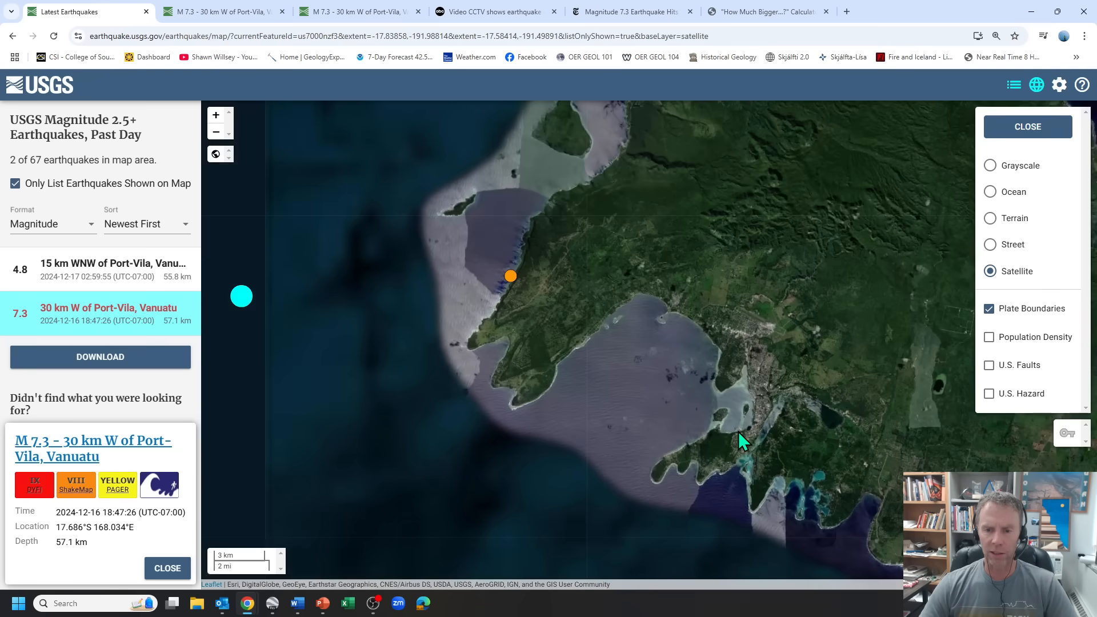
pyautogui.moveTo(762, 429)
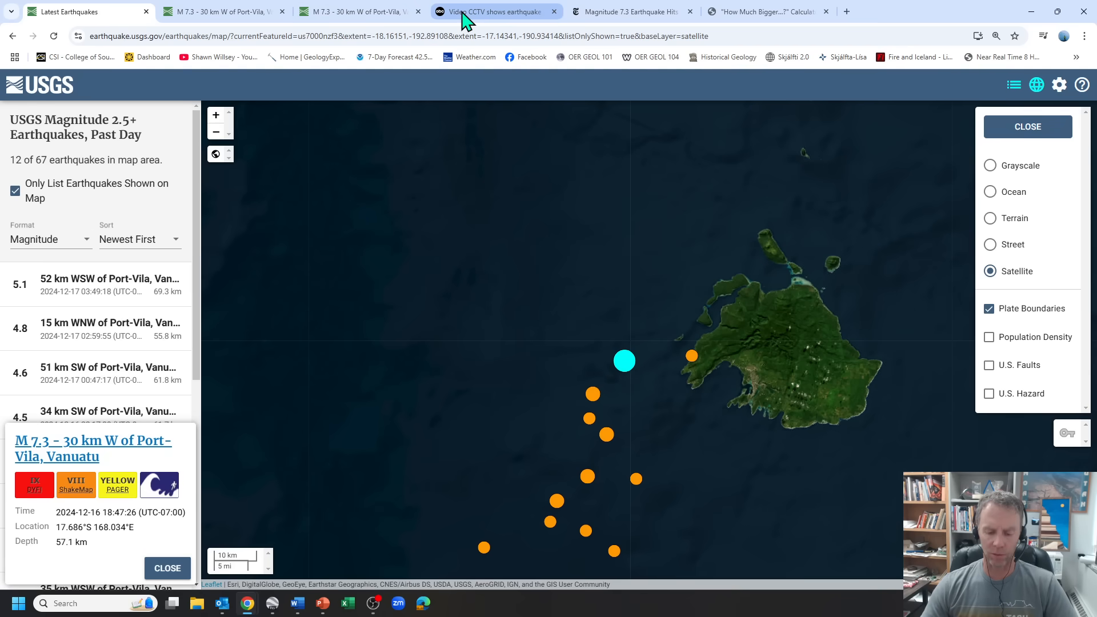
pyautogui.moveTo(489, 12)
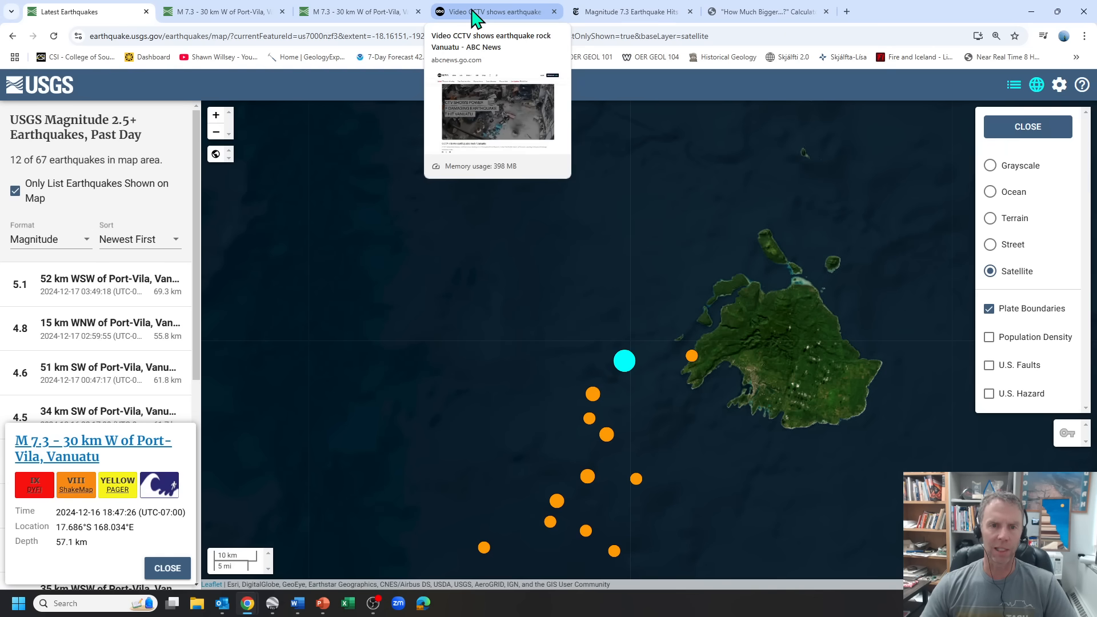
pyautogui.moveTo(506, 19)
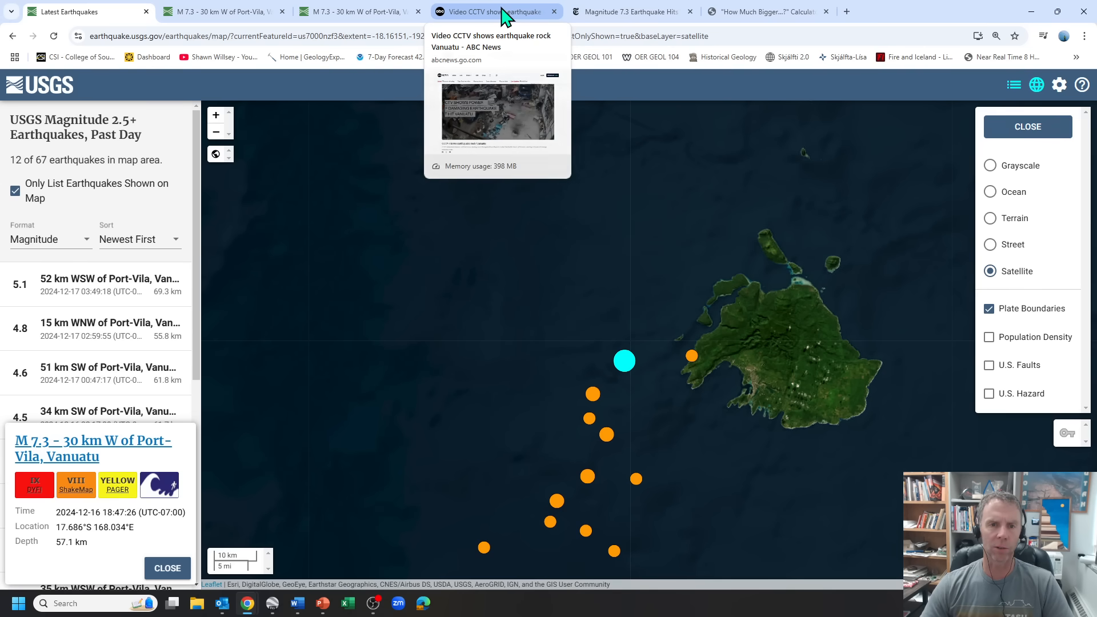
# Step: Switch to the ABC News tab with the Vanuatu earthquake CCTV video
pyautogui.click(489, 11)
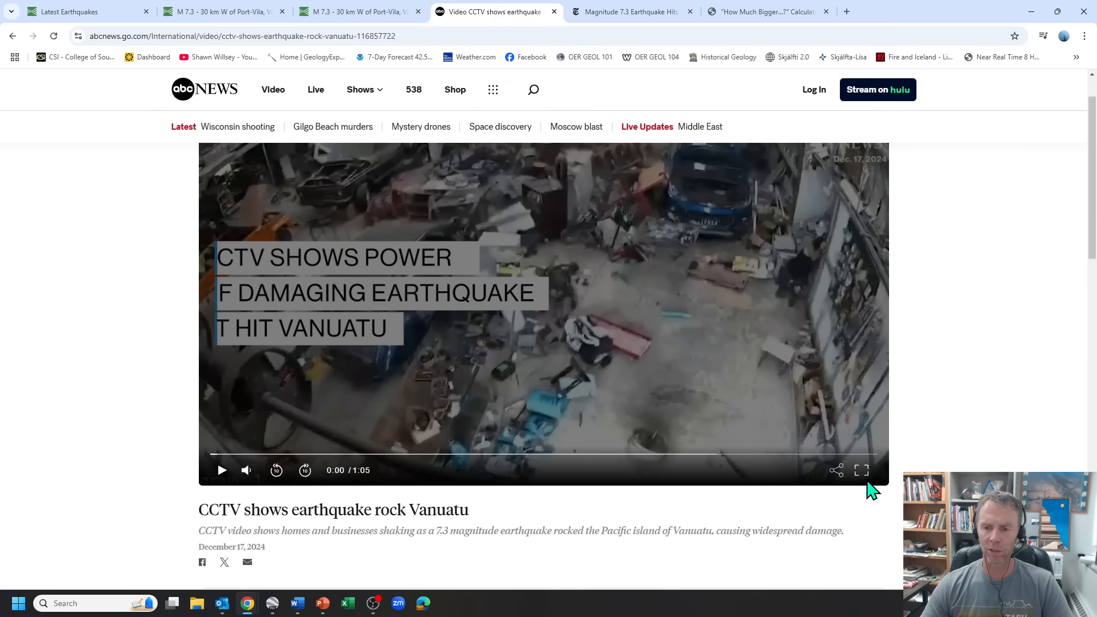
# Step: Play the CCTV video full screen, pause near the end, then go to the New York Times tab
pyautogui.click(860, 470)
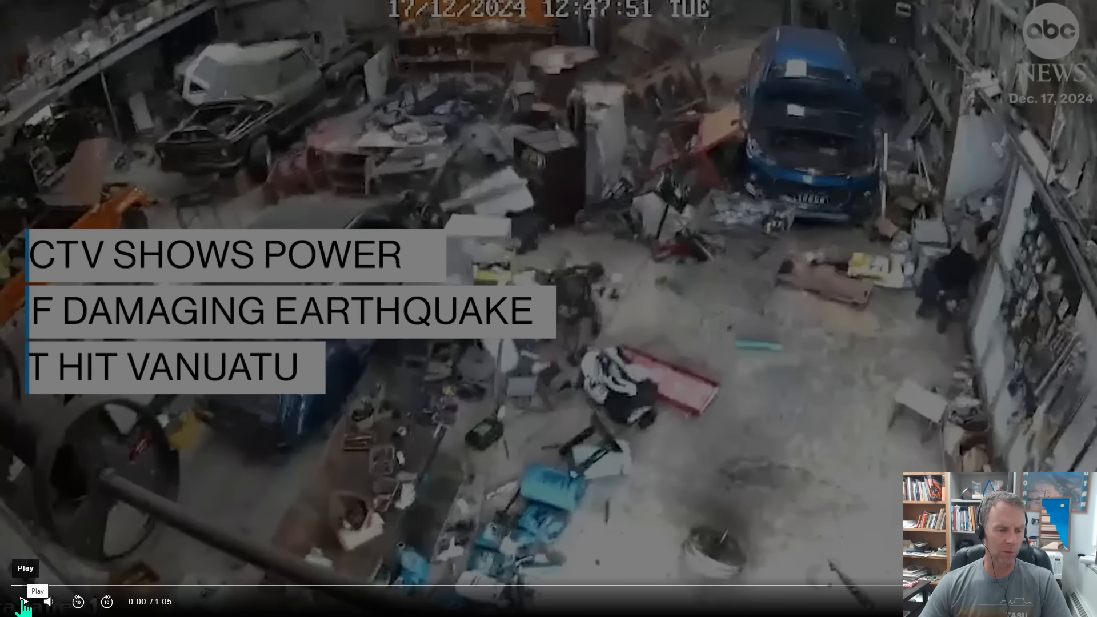
pyautogui.click(25, 568)
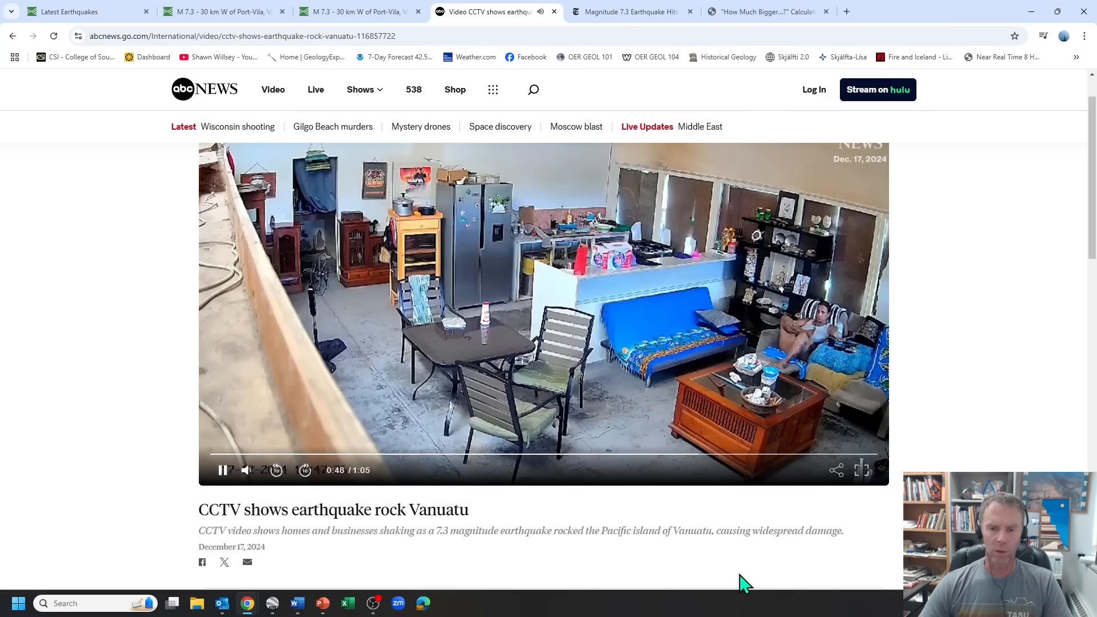
pyautogui.moveTo(862, 470)
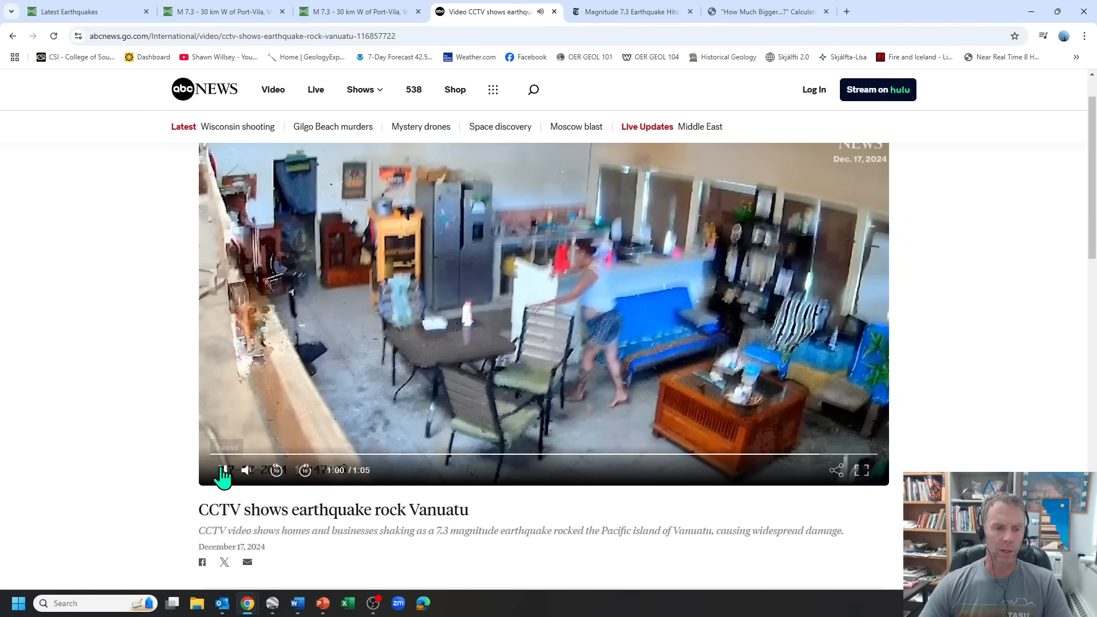
pyautogui.click(222, 470)
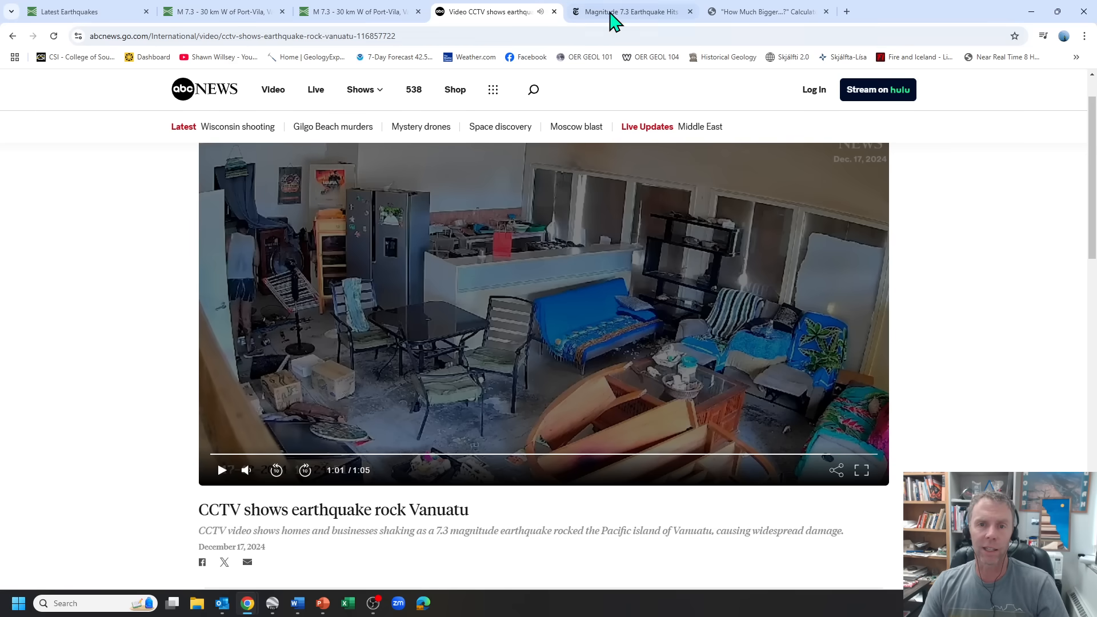
pyautogui.click(626, 11)
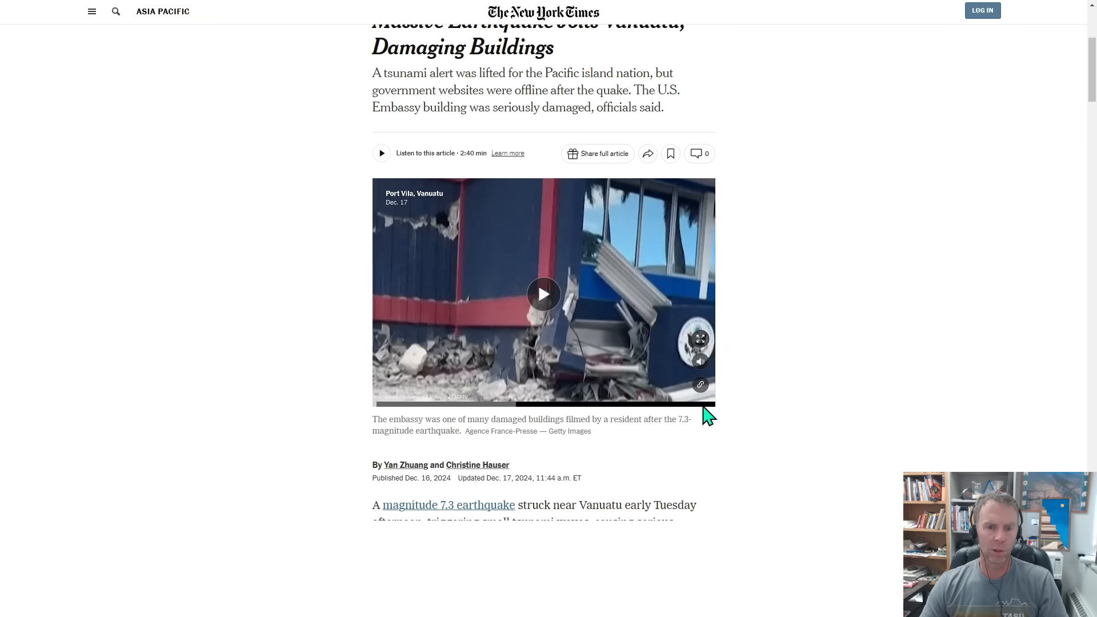
# Step: Play the Port Vila embassy damage video full screen, then return to the Latest Earthquakes tab
pyautogui.click(699, 339)
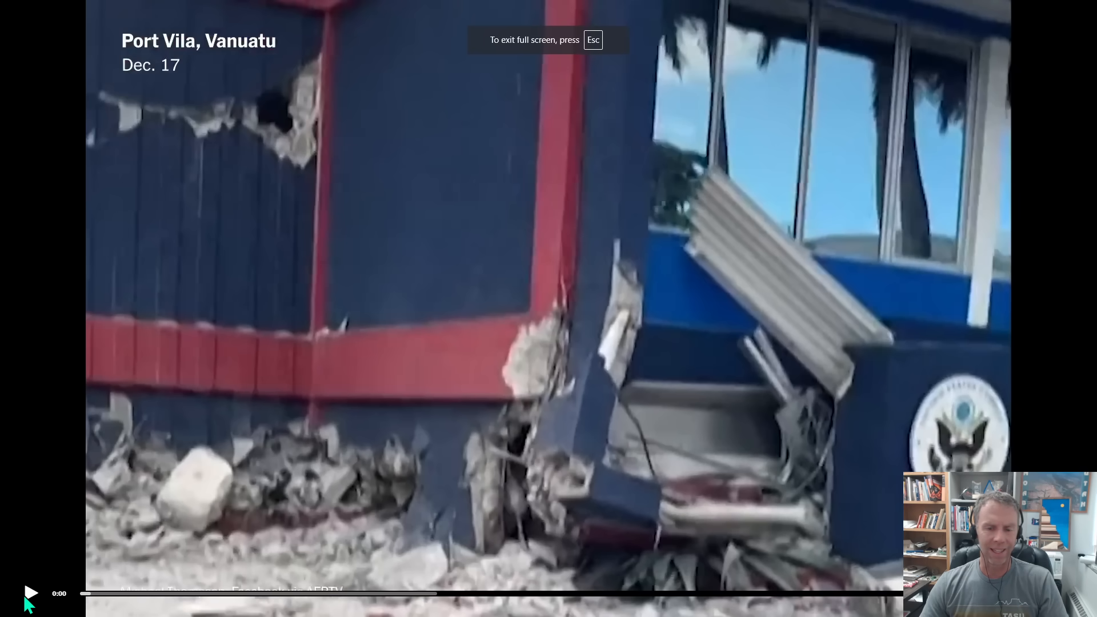
pyautogui.click(30, 593)
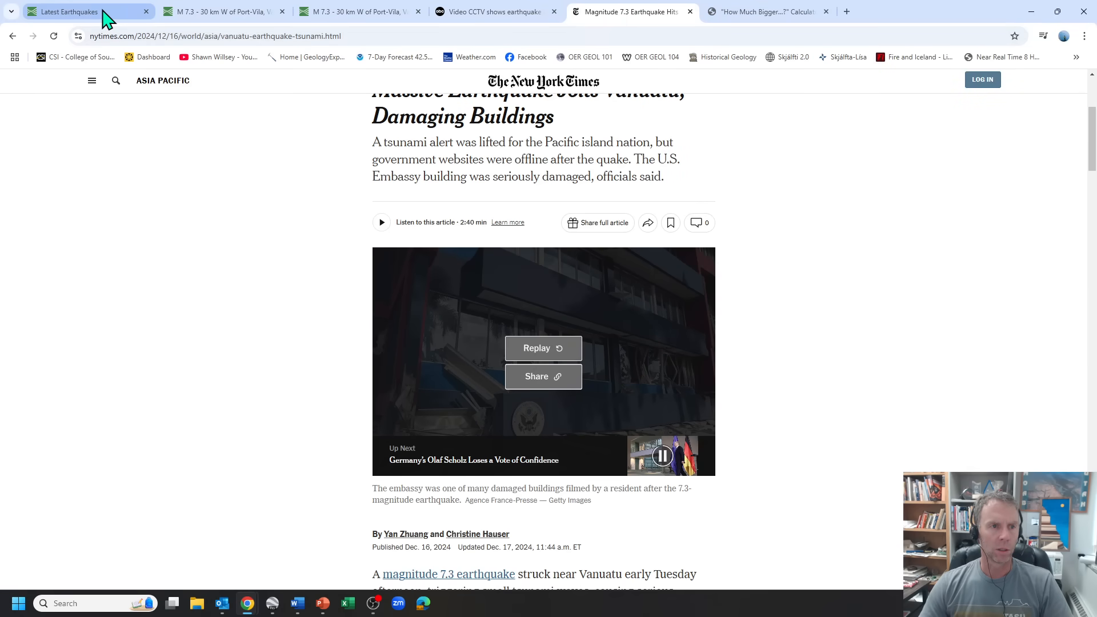
pyautogui.click(66, 11)
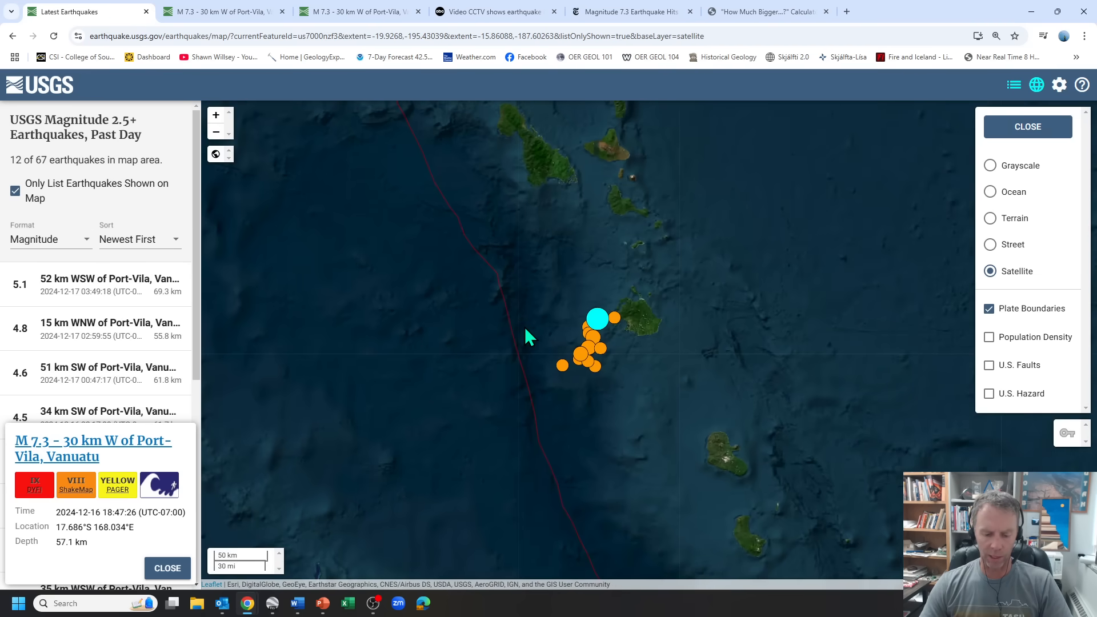
# Step: Pan the satellite map around the epicenter cluster and northern islands west of Port-Vila
pyautogui.moveTo(528, 336); pyautogui.dragTo(547, 384)
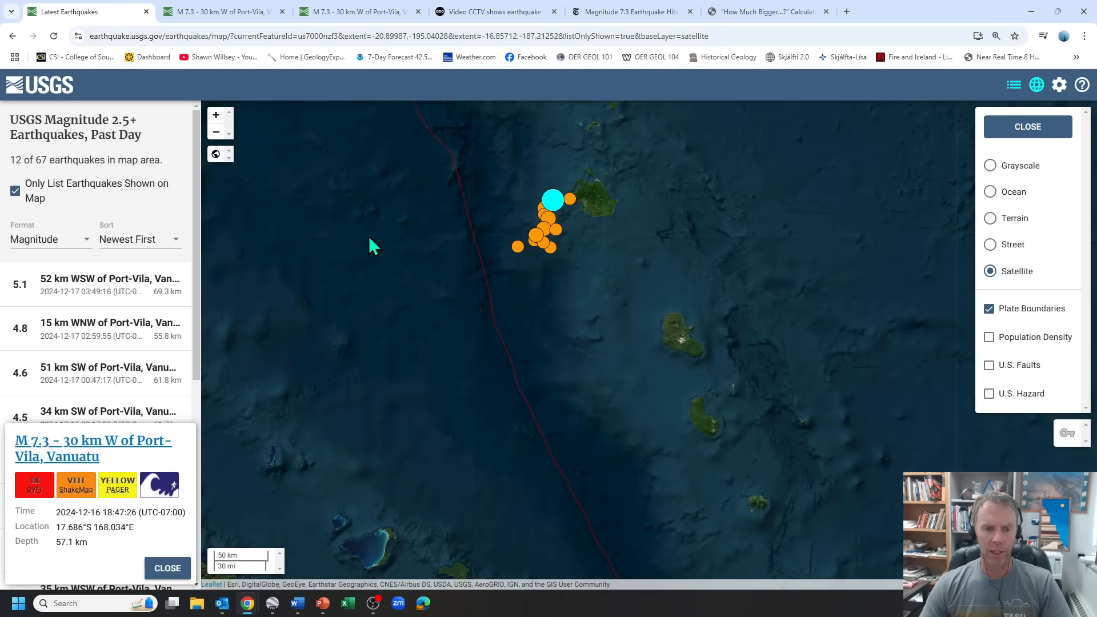
pyautogui.moveTo(430, 334)
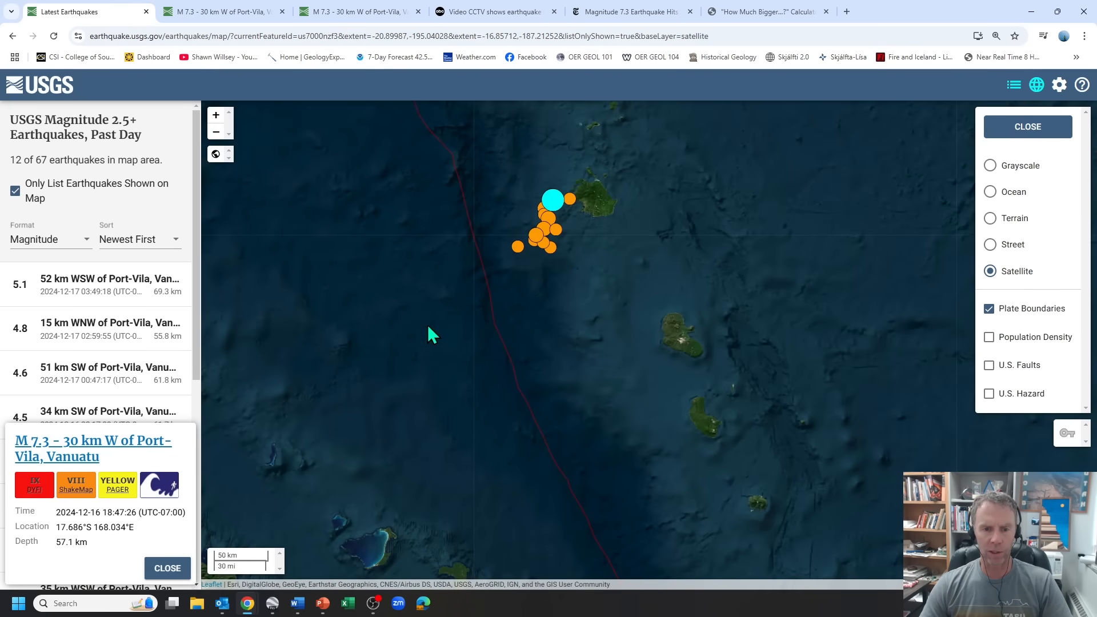
pyautogui.moveTo(557, 365)
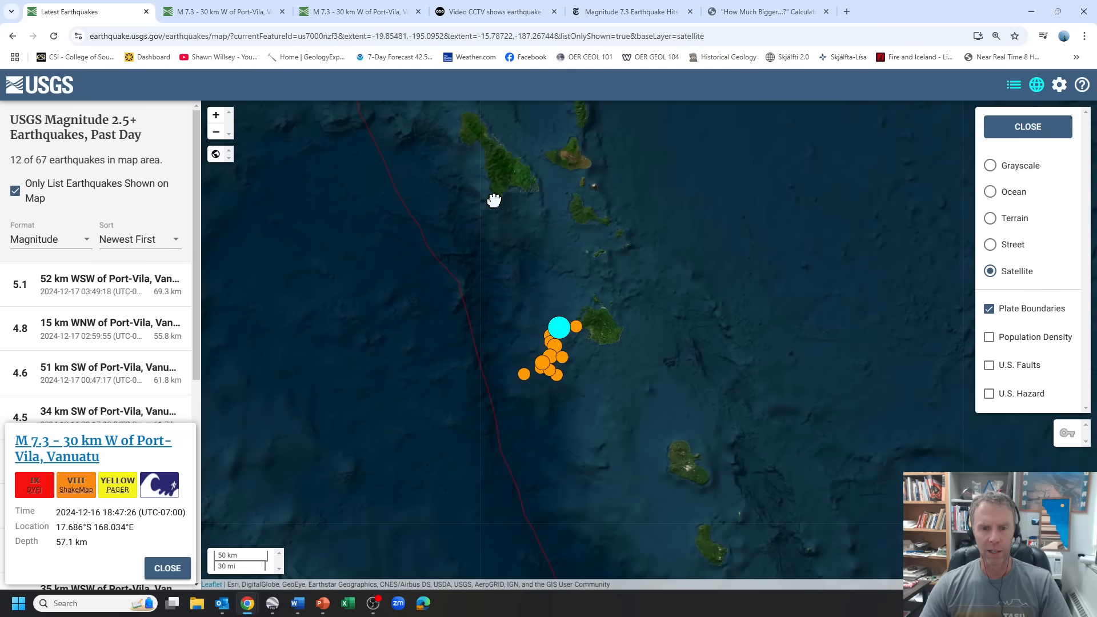
pyautogui.moveTo(494, 201); pyautogui.dragTo(533, 234)
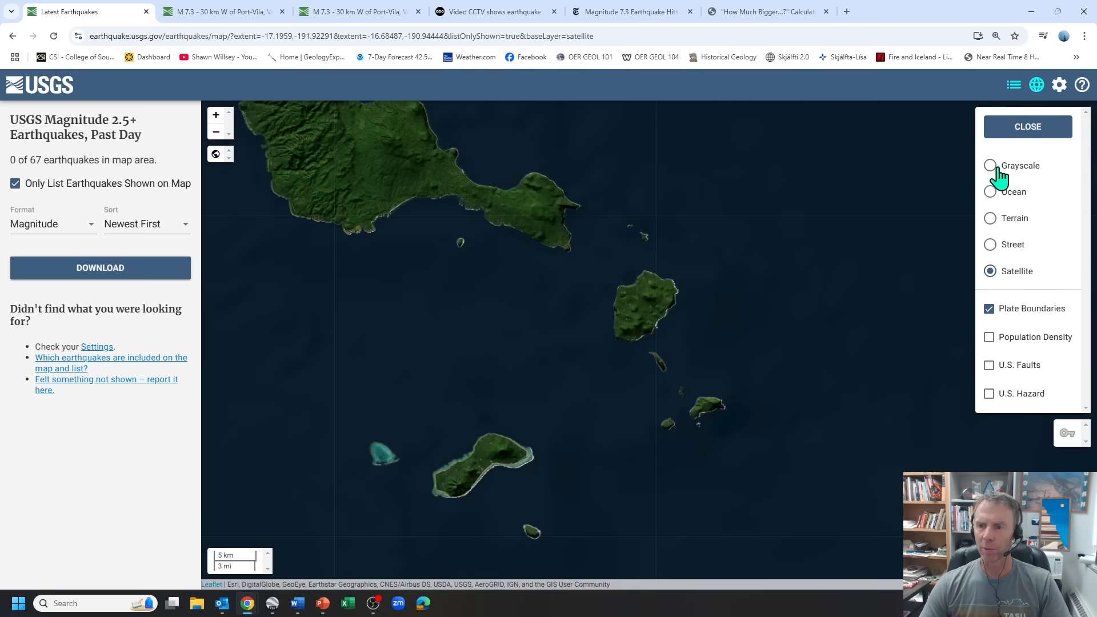
pyautogui.click(988, 166)
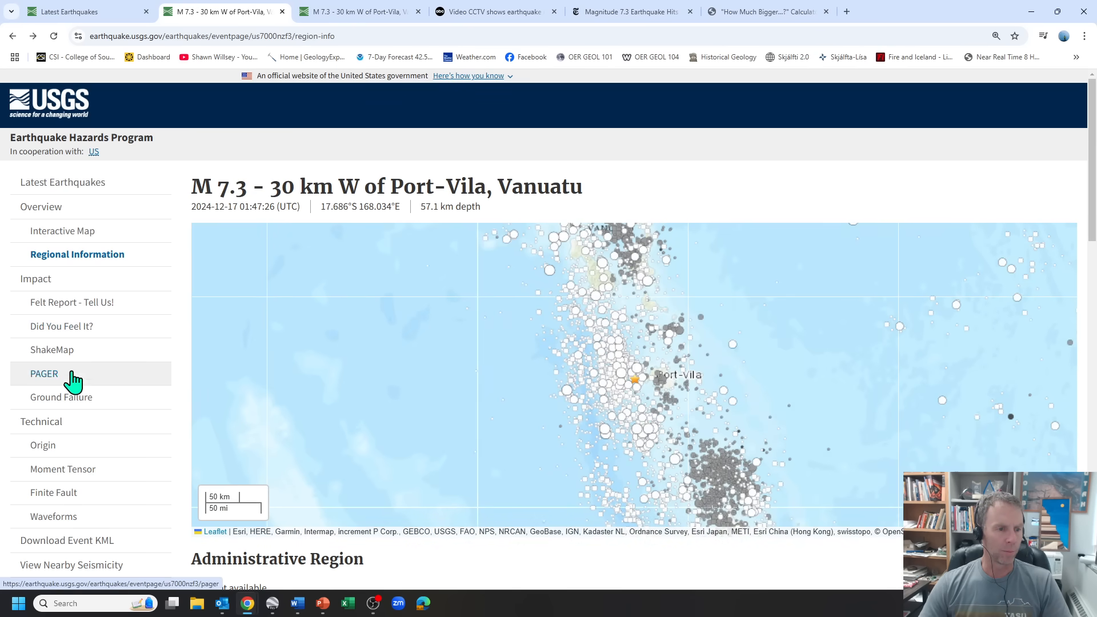
# Step: Show the moment tensor results: 7.34 Mww, 50.5 km depth, 75% double couple
pyautogui.click(62, 469)
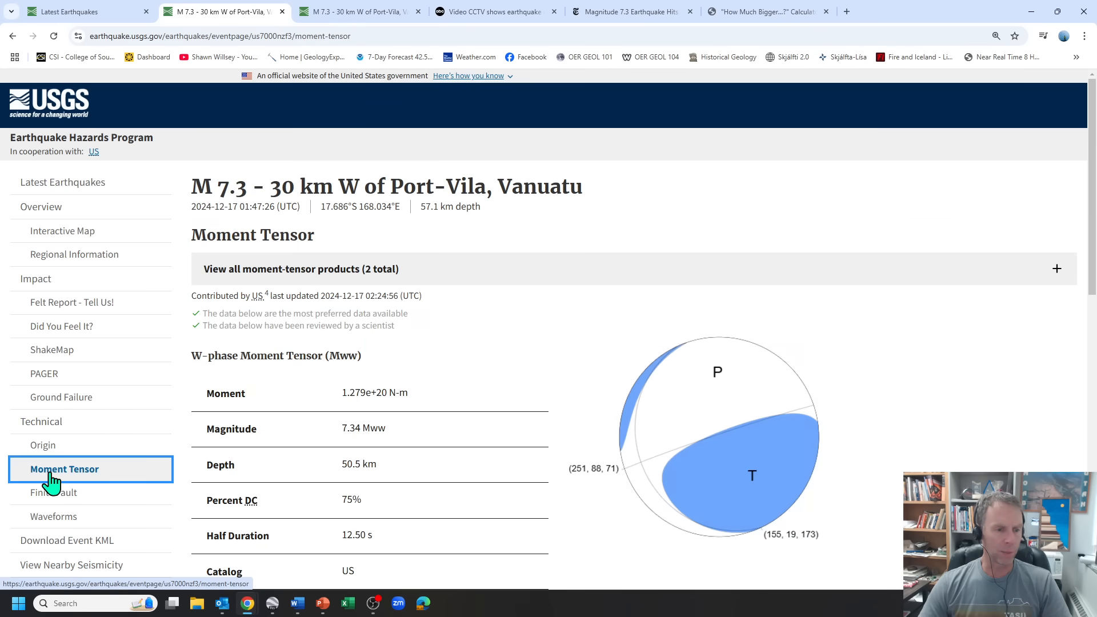
pyautogui.scroll(-3)
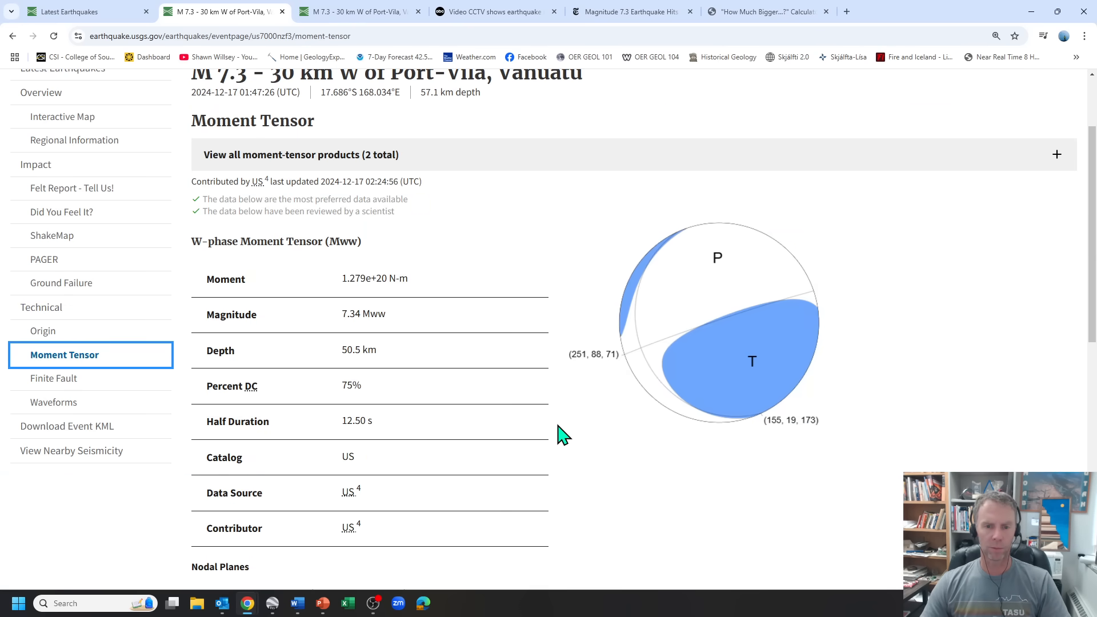
pyautogui.moveTo(782, 349)
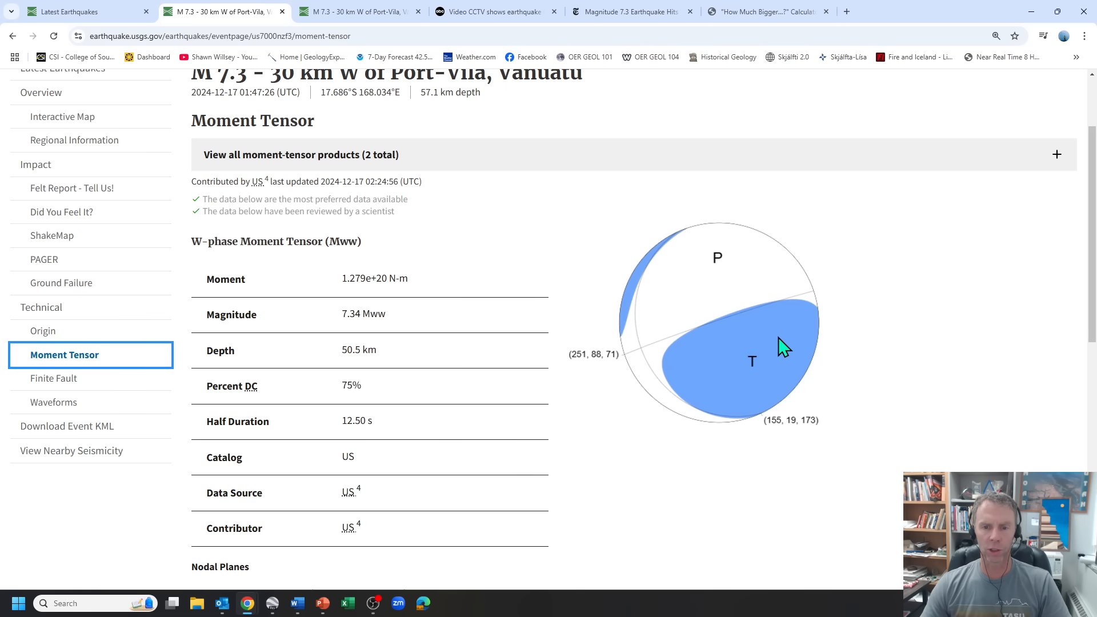
pyautogui.moveTo(712, 324)
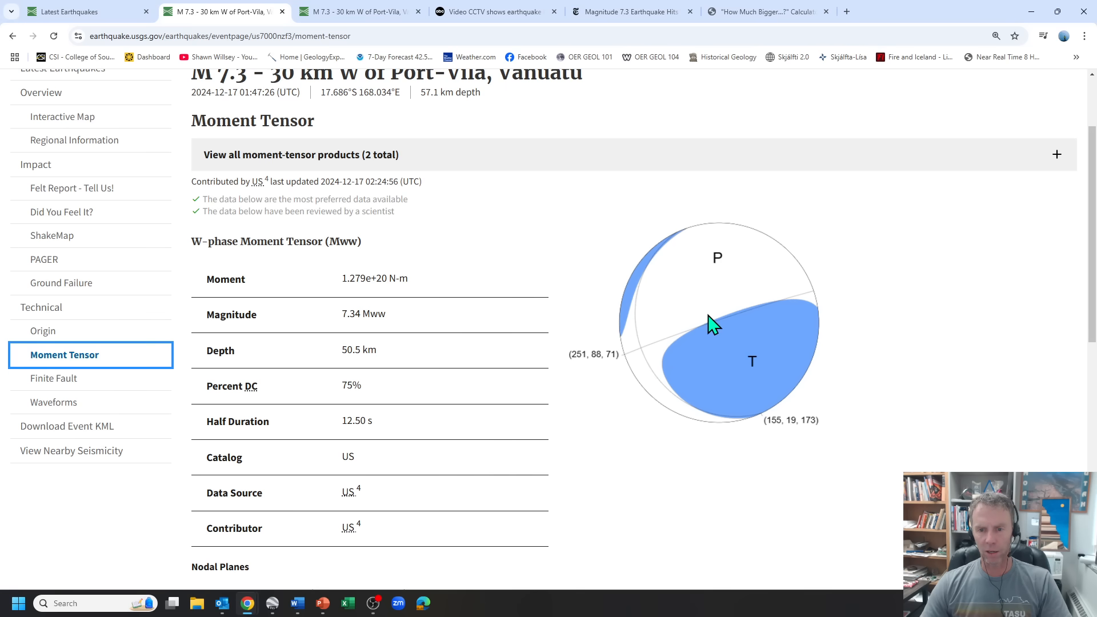
pyautogui.moveTo(635, 315)
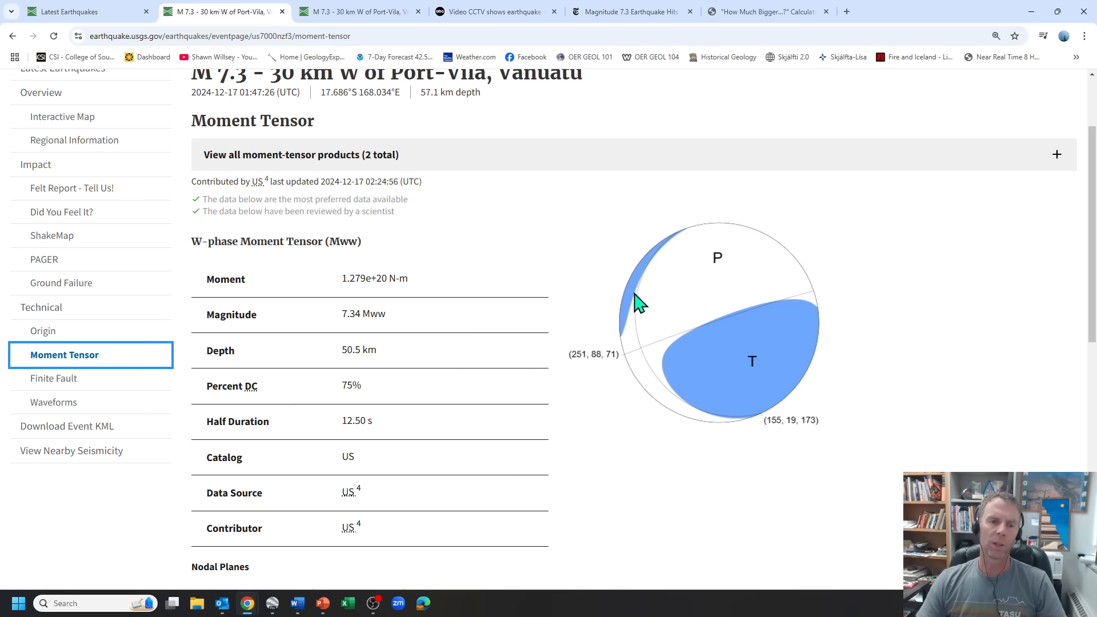
pyautogui.moveTo(545, 243)
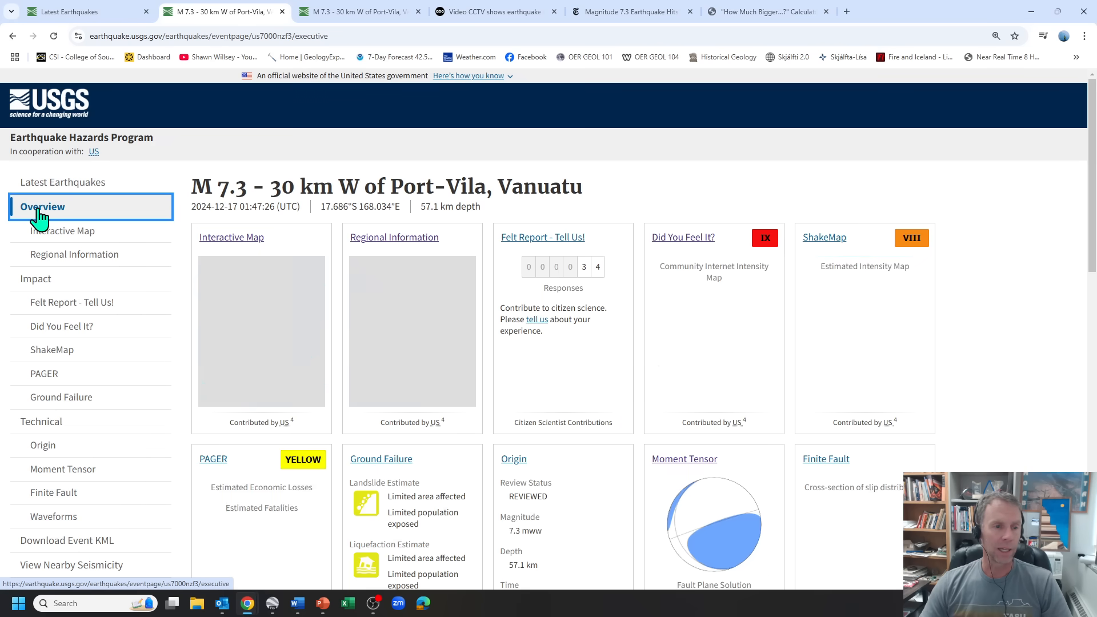
# Step: Scroll down through the Tectonic Summary and back up to the Overview cards
pyautogui.scroll(-3)
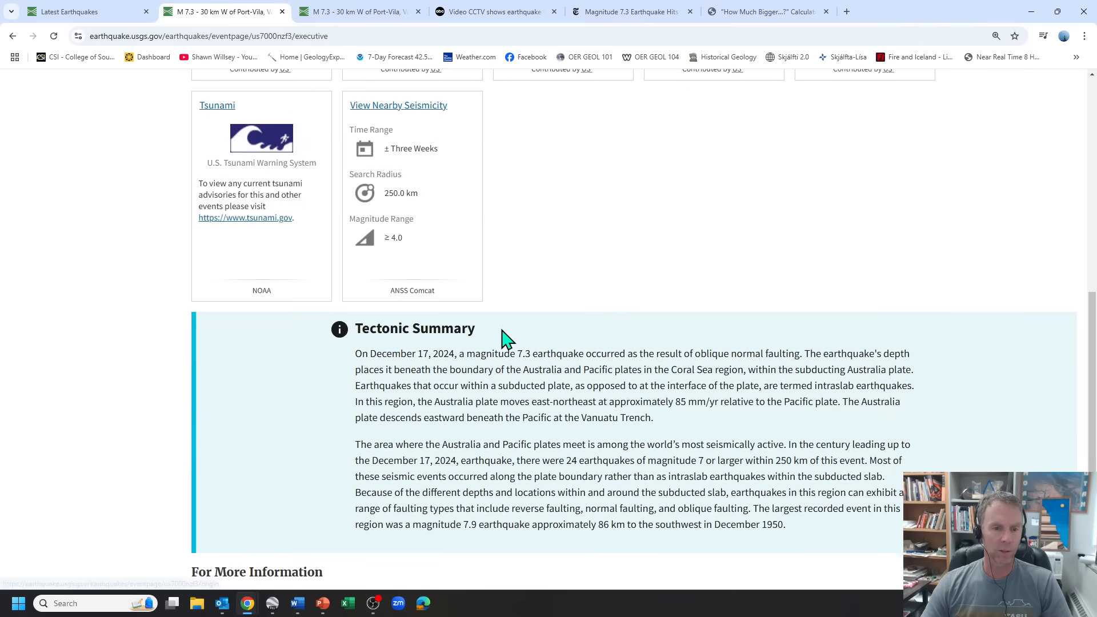
pyautogui.scroll(-3)
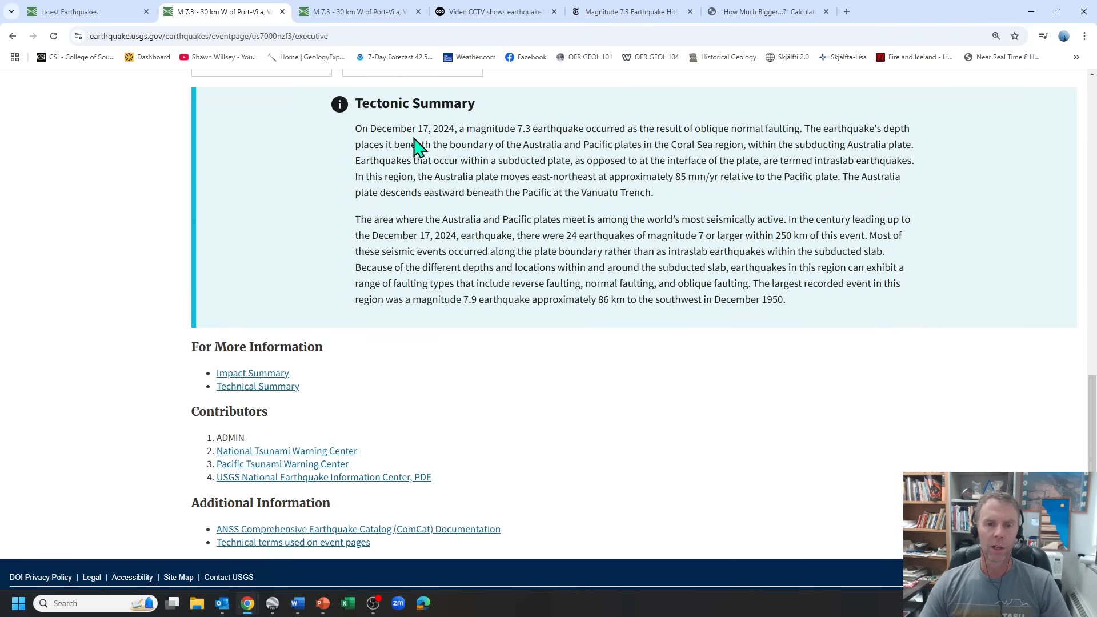
pyautogui.moveTo(486, 131)
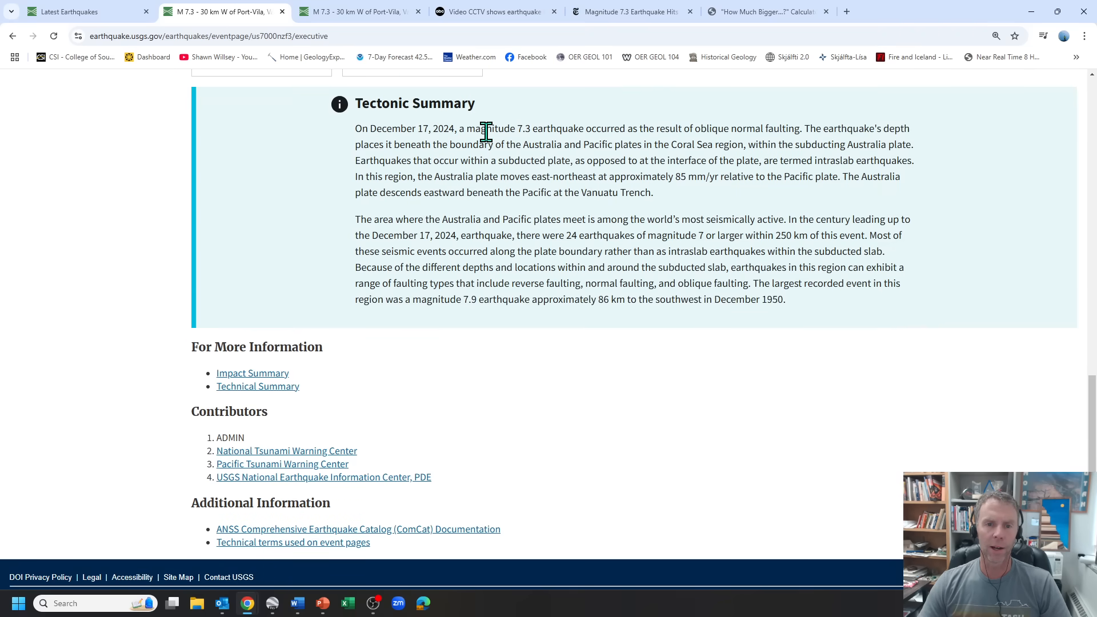
pyautogui.moveTo(773, 133)
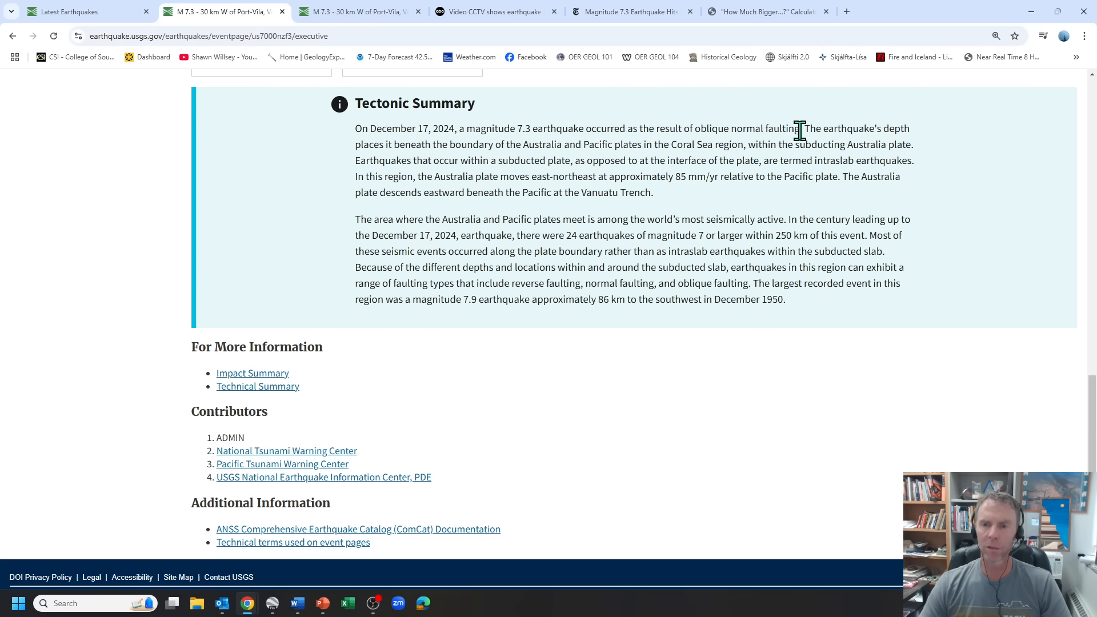
pyautogui.moveTo(400, 158)
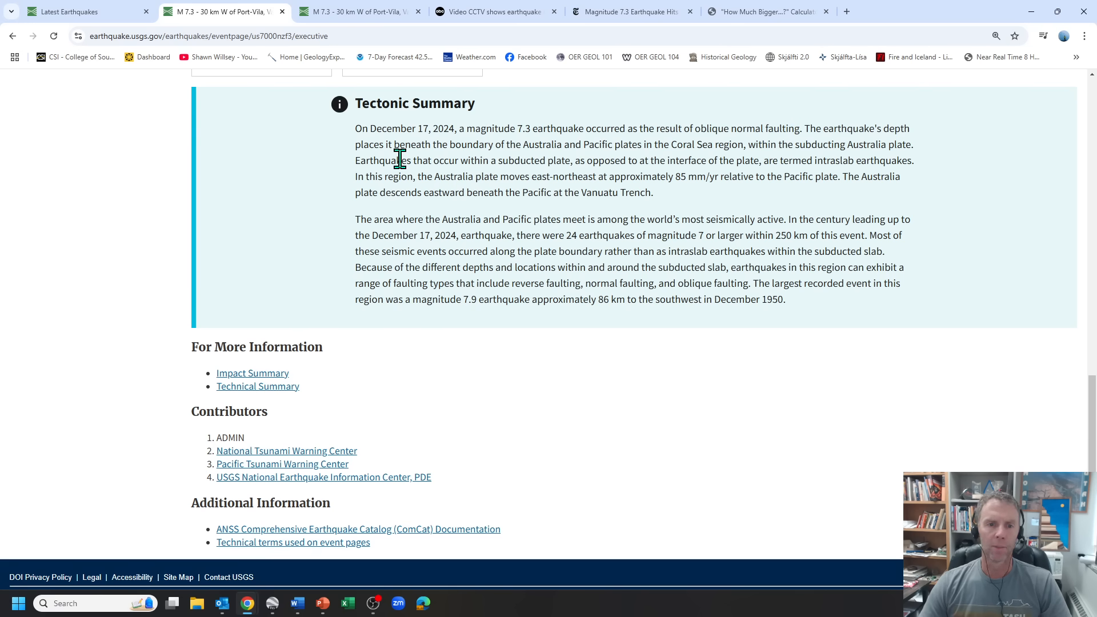
pyautogui.moveTo(610, 144)
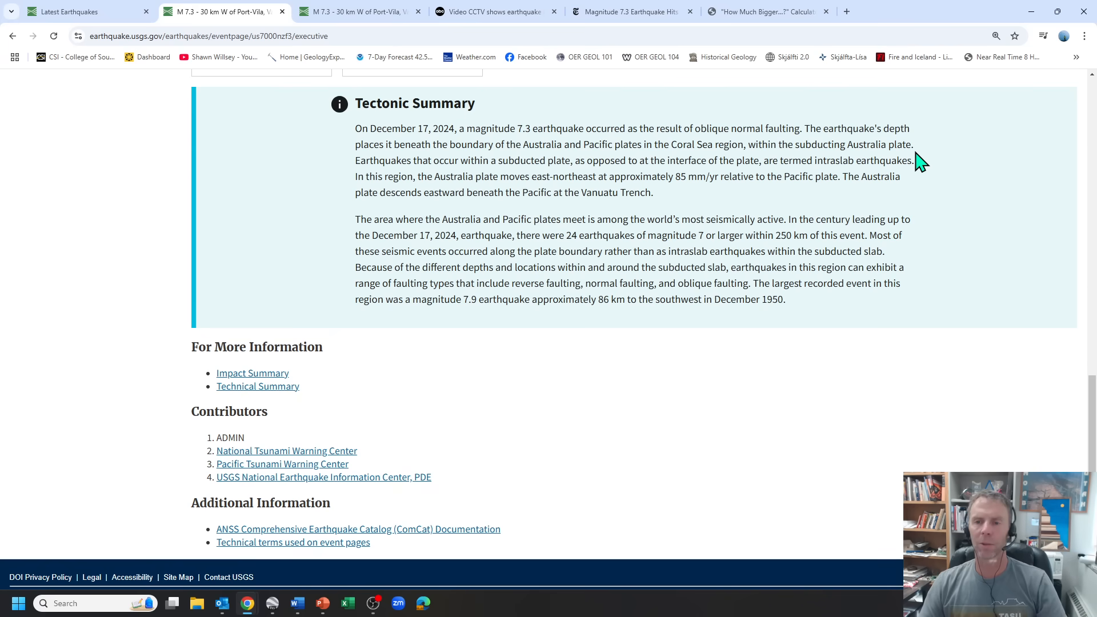
pyautogui.moveTo(879, 153)
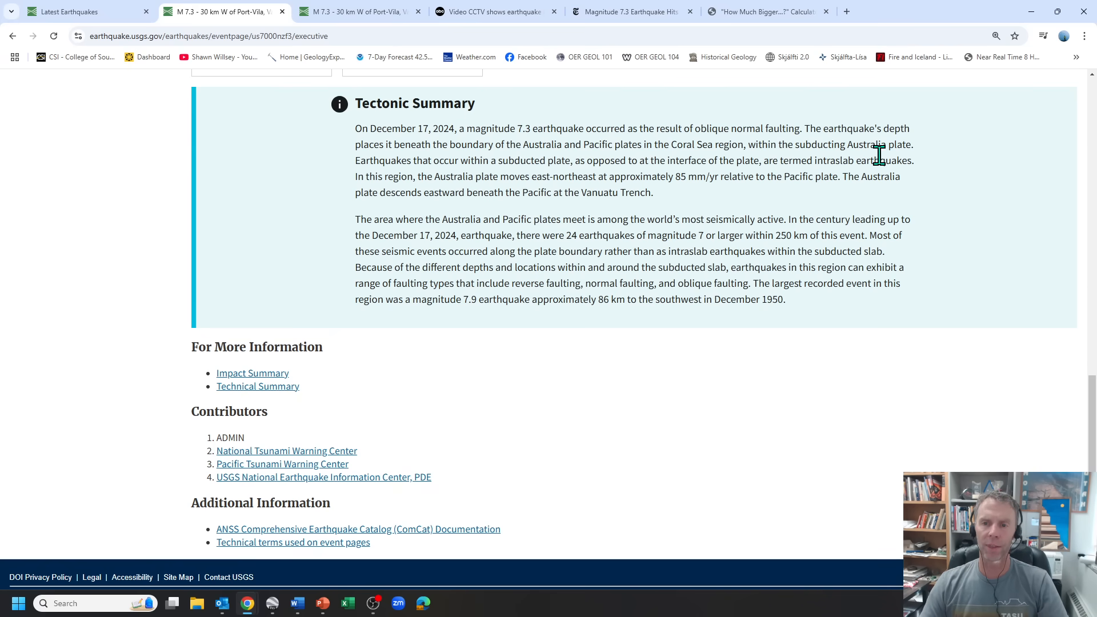
pyautogui.moveTo(482, 149)
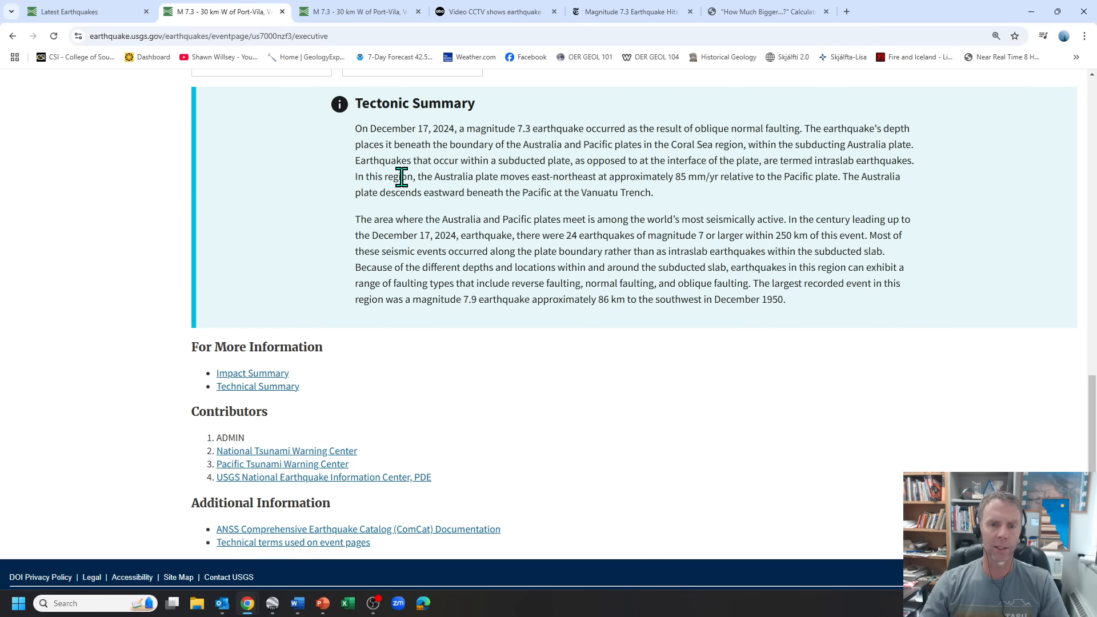
pyautogui.moveTo(621, 177)
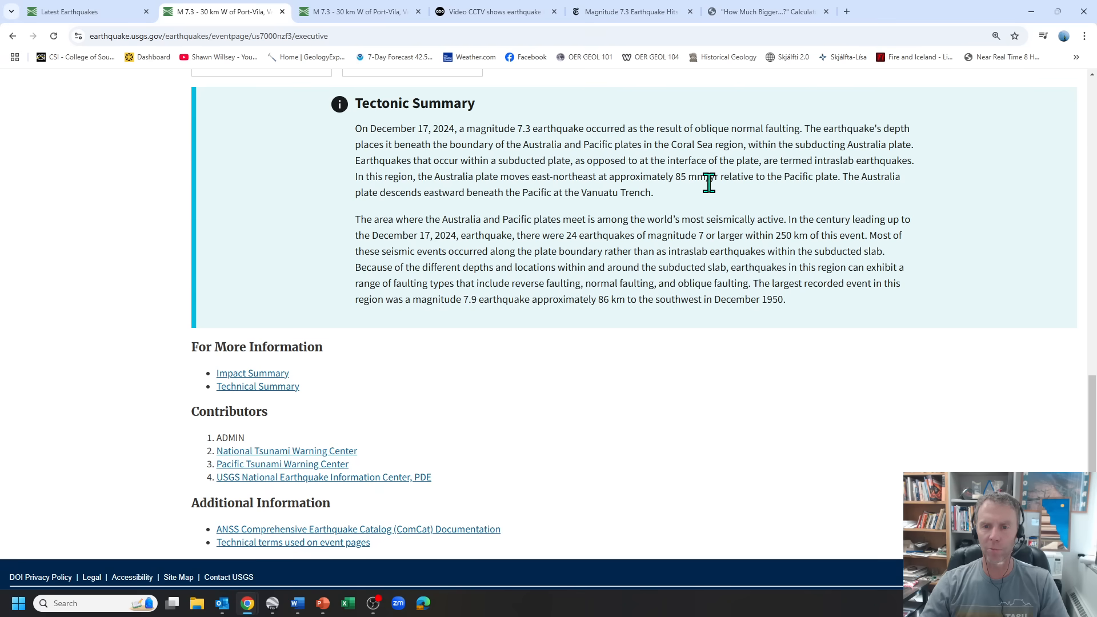
pyautogui.moveTo(678, 221)
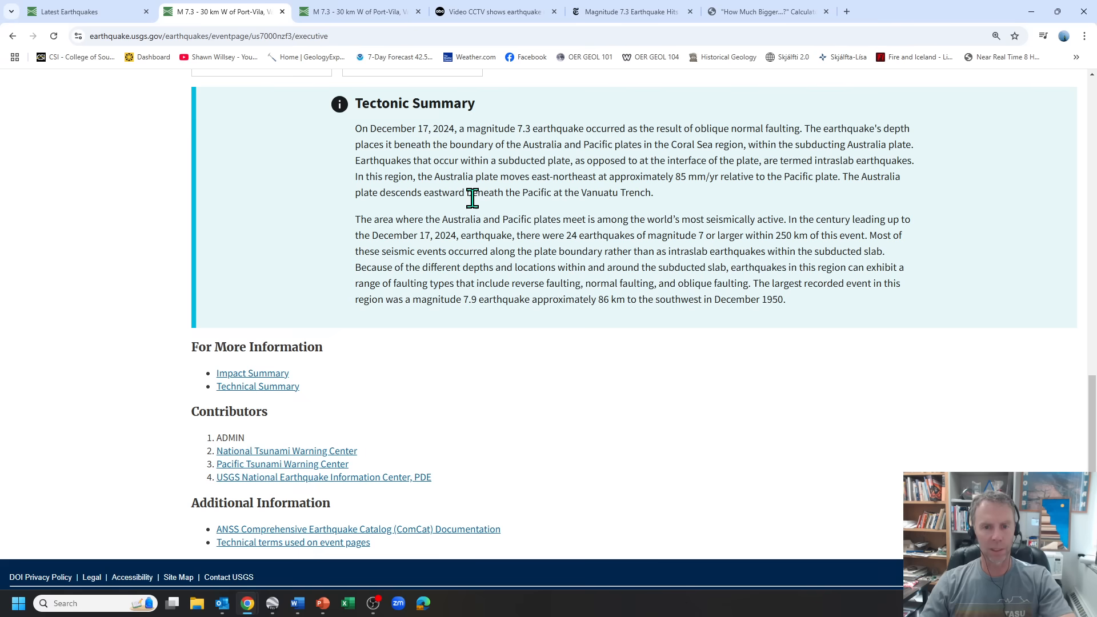
pyautogui.moveTo(713, 222)
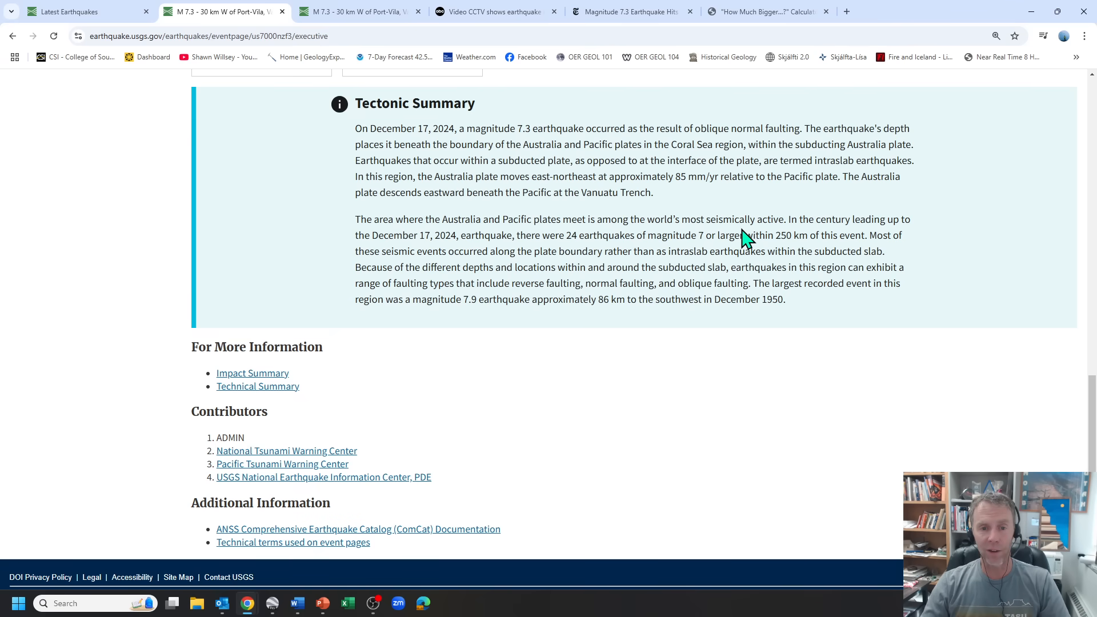
pyautogui.moveTo(895, 234)
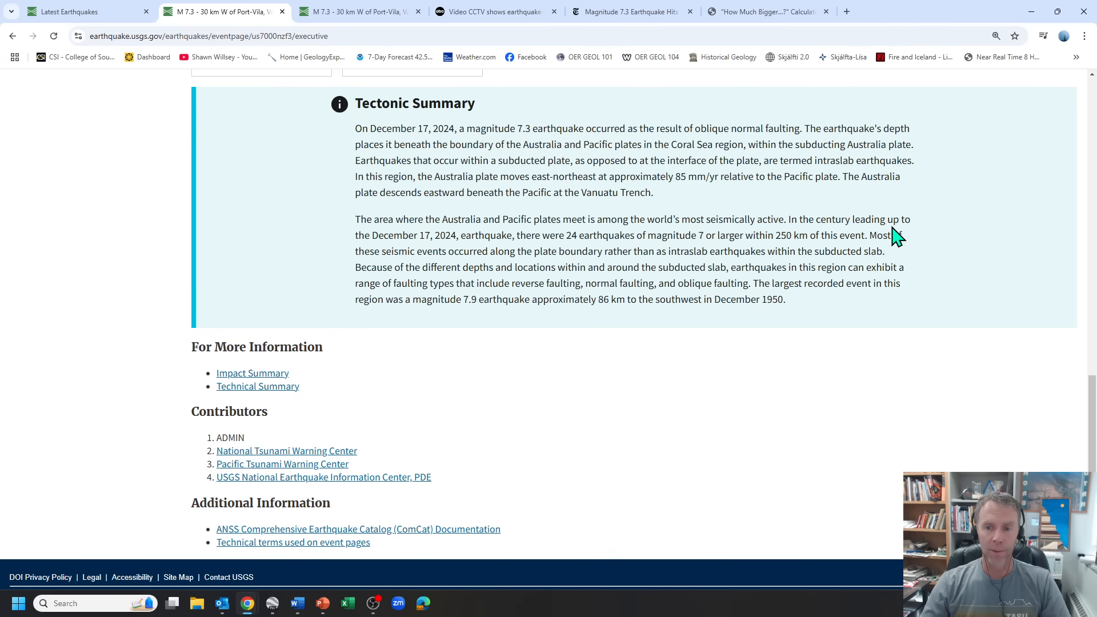
pyautogui.moveTo(919, 235)
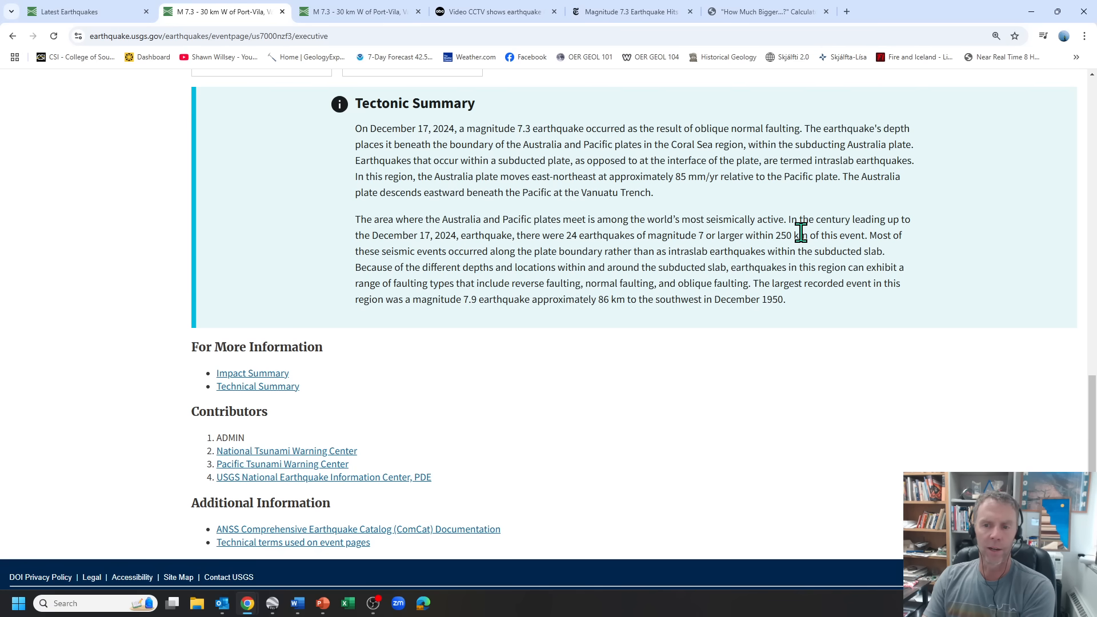
pyautogui.moveTo(797, 237)
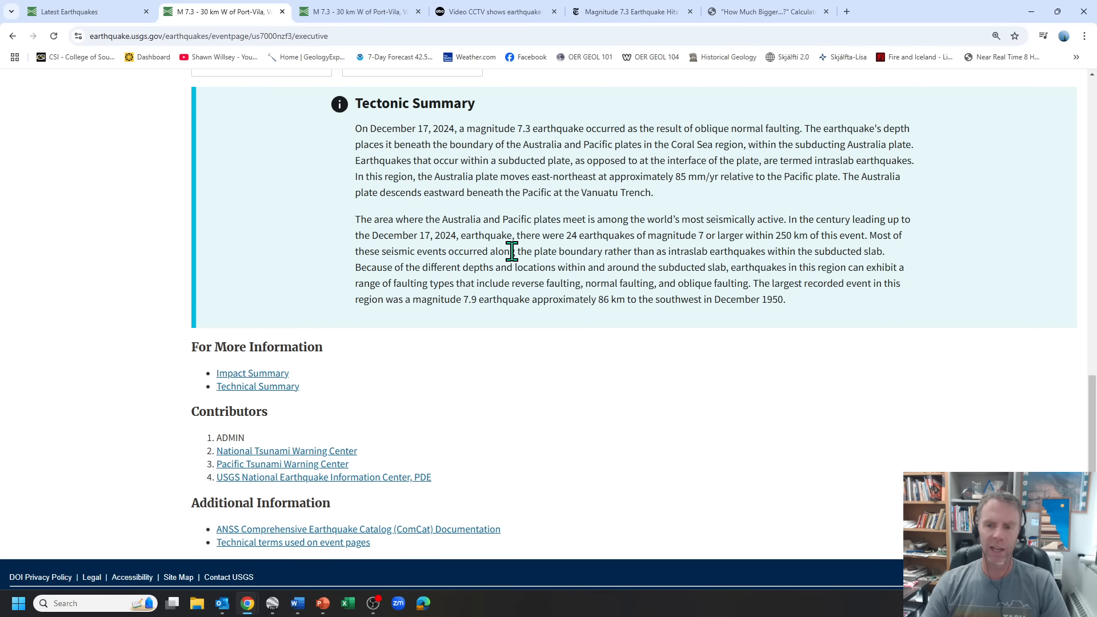
pyautogui.moveTo(901, 286)
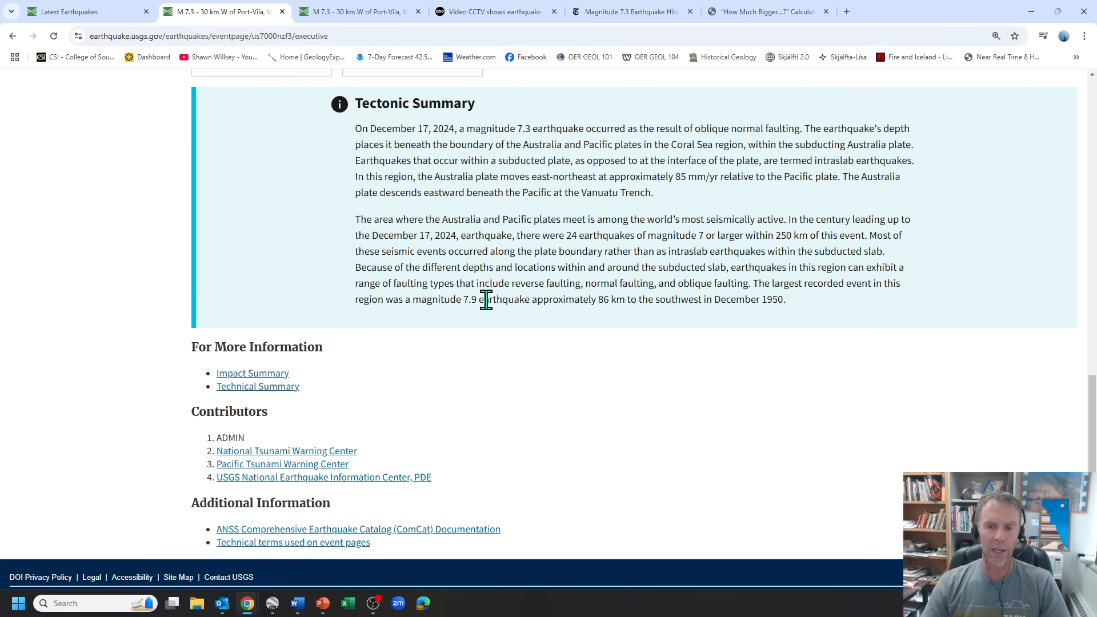
pyautogui.moveTo(606, 301)
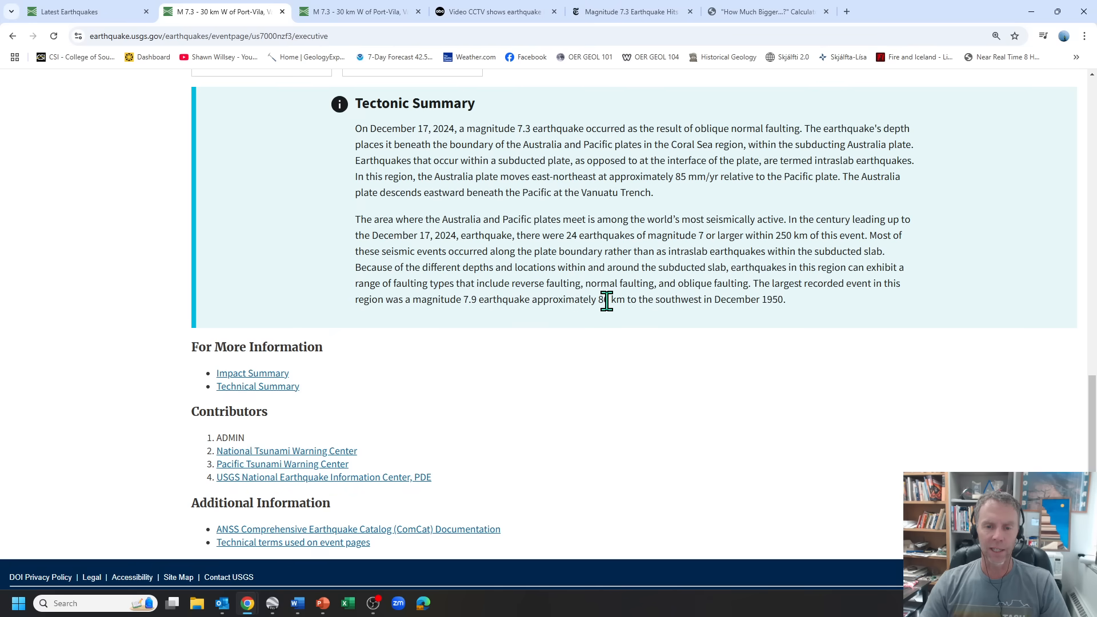
pyautogui.moveTo(454, 250)
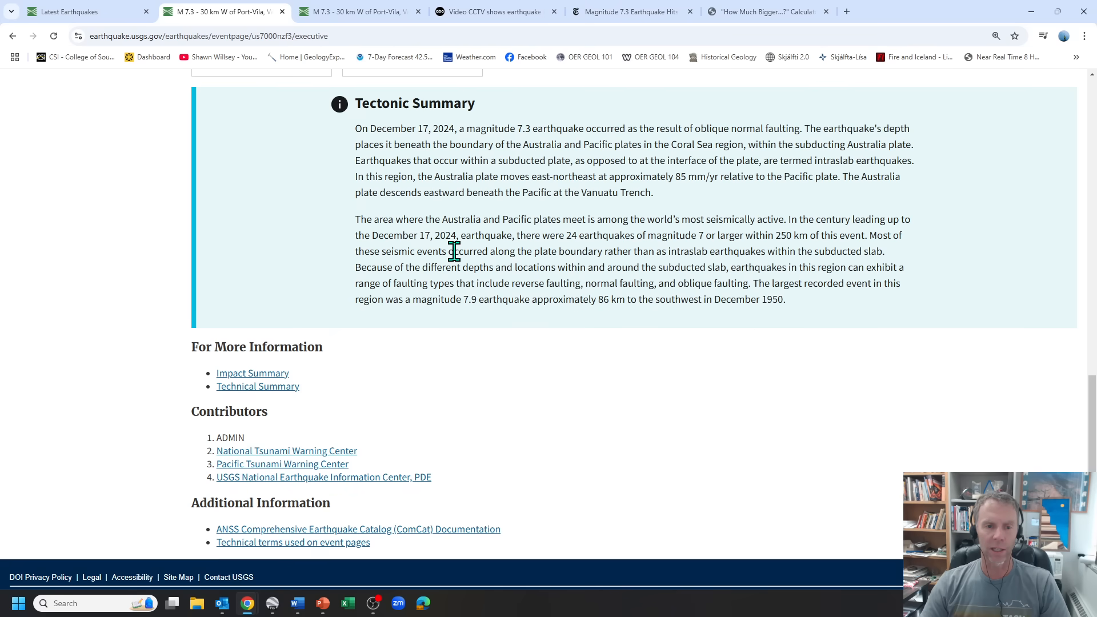
pyautogui.scroll(3)
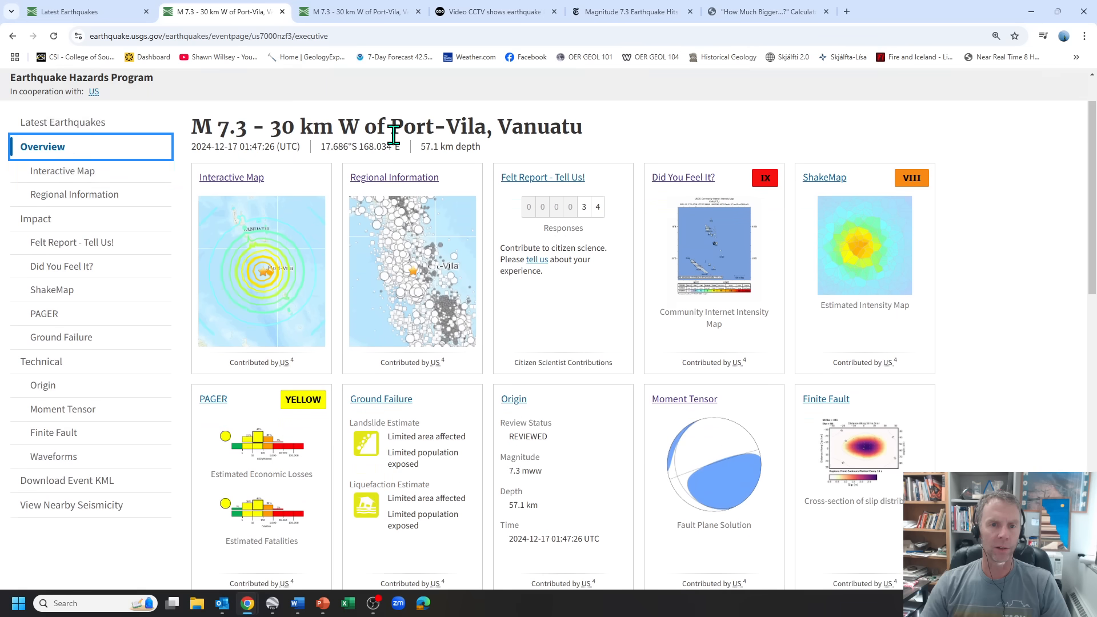
# Step: Scroll through ShakeMap and the Did You Feel It? map (34 responses, max intensity IX)
pyautogui.scroll(-3)
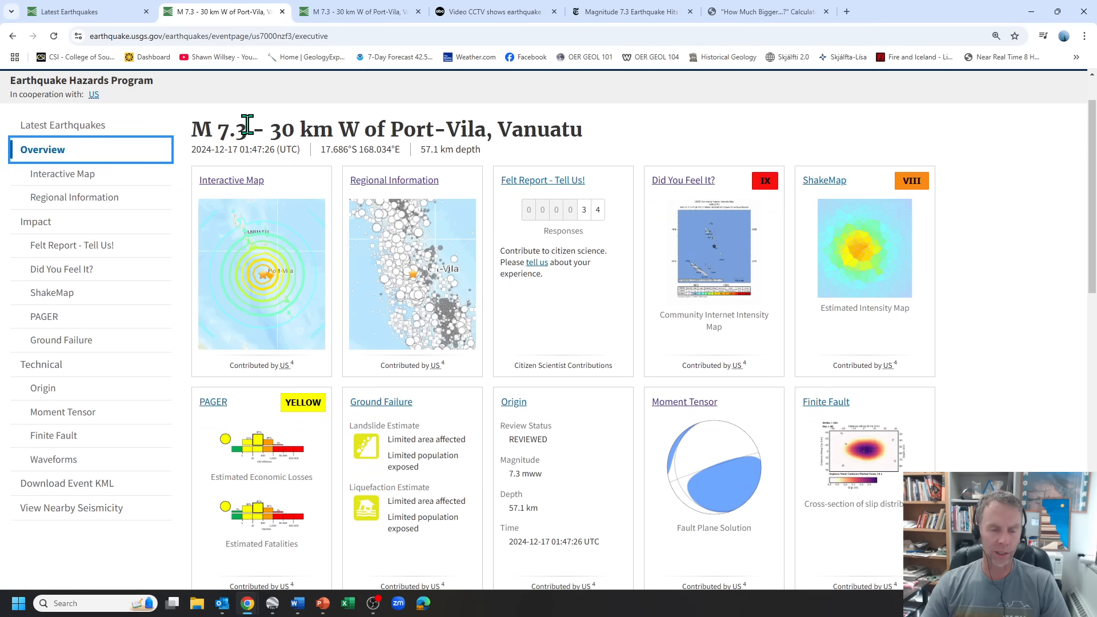
pyautogui.moveTo(62, 268)
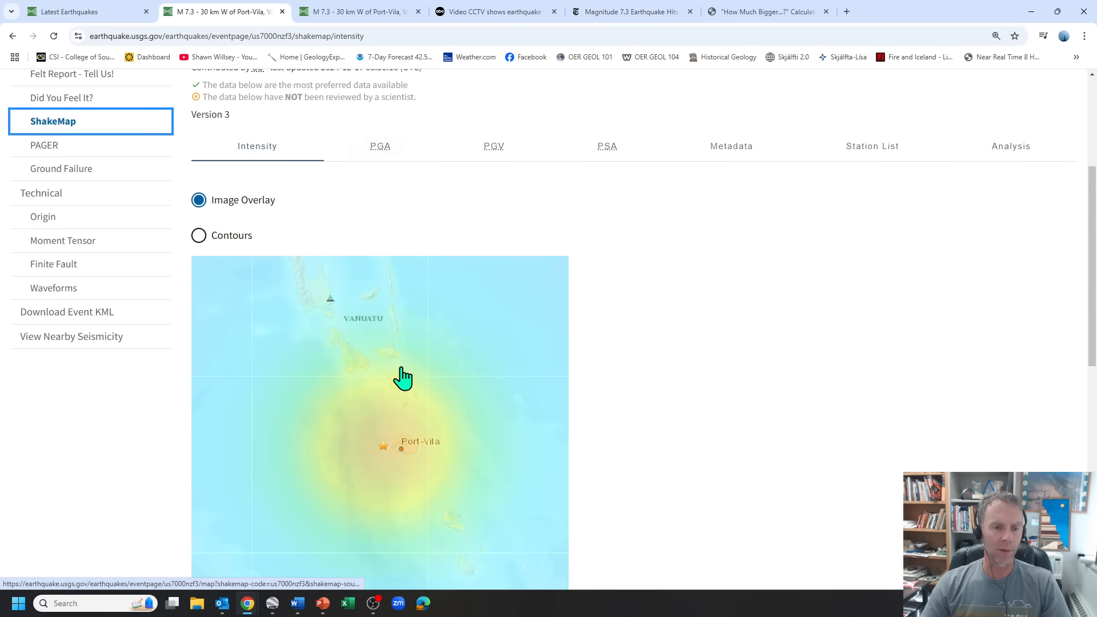
pyautogui.scroll(-3)
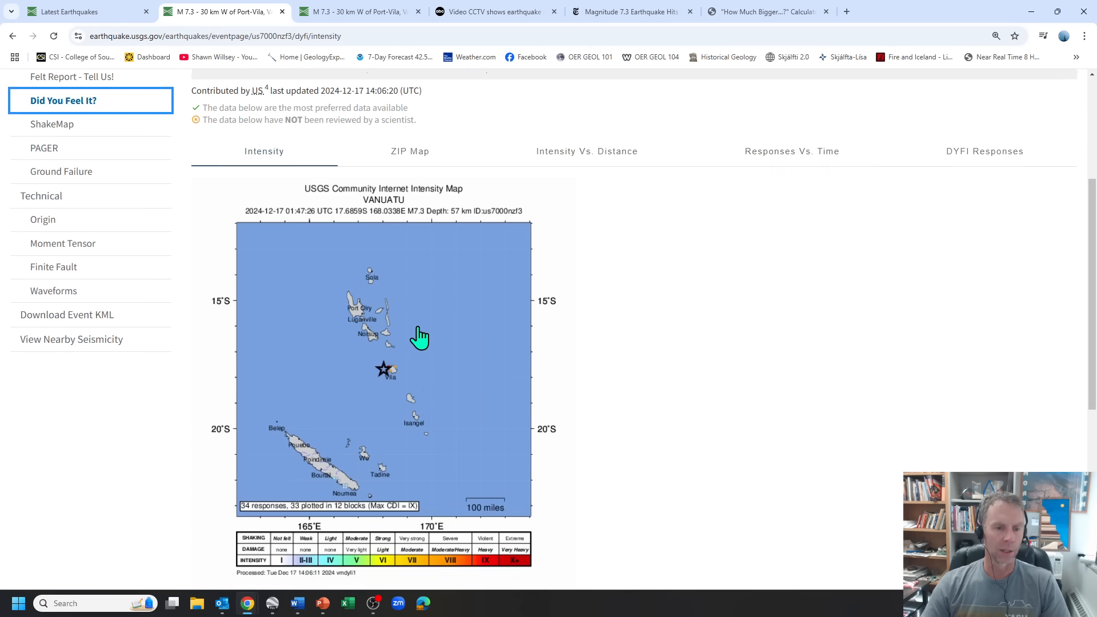
pyautogui.scroll(-3)
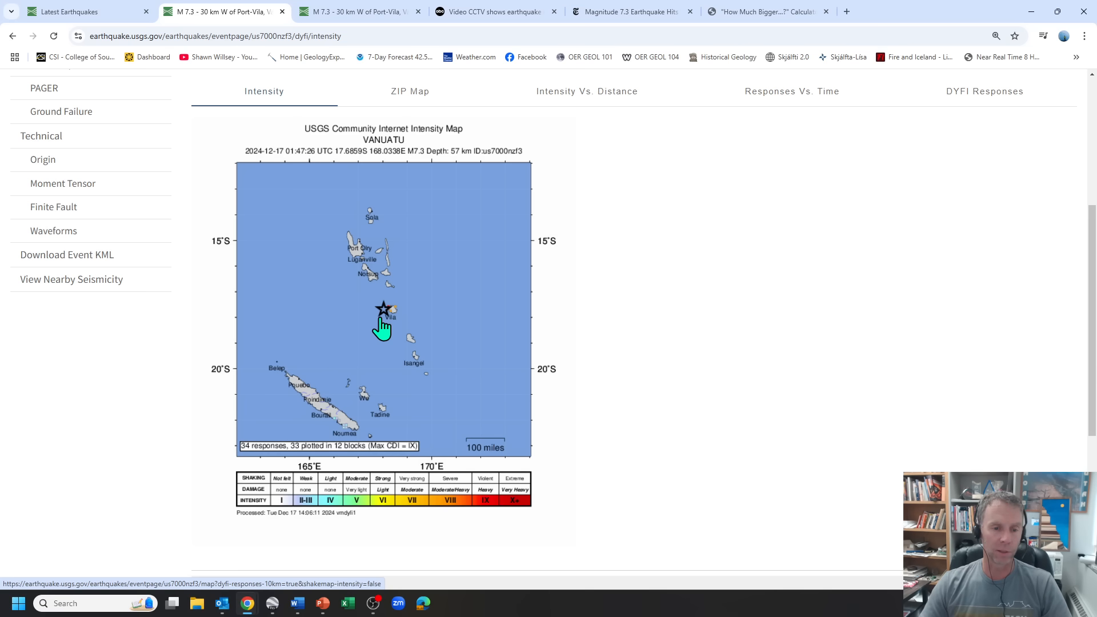
pyautogui.moveTo(272, 446)
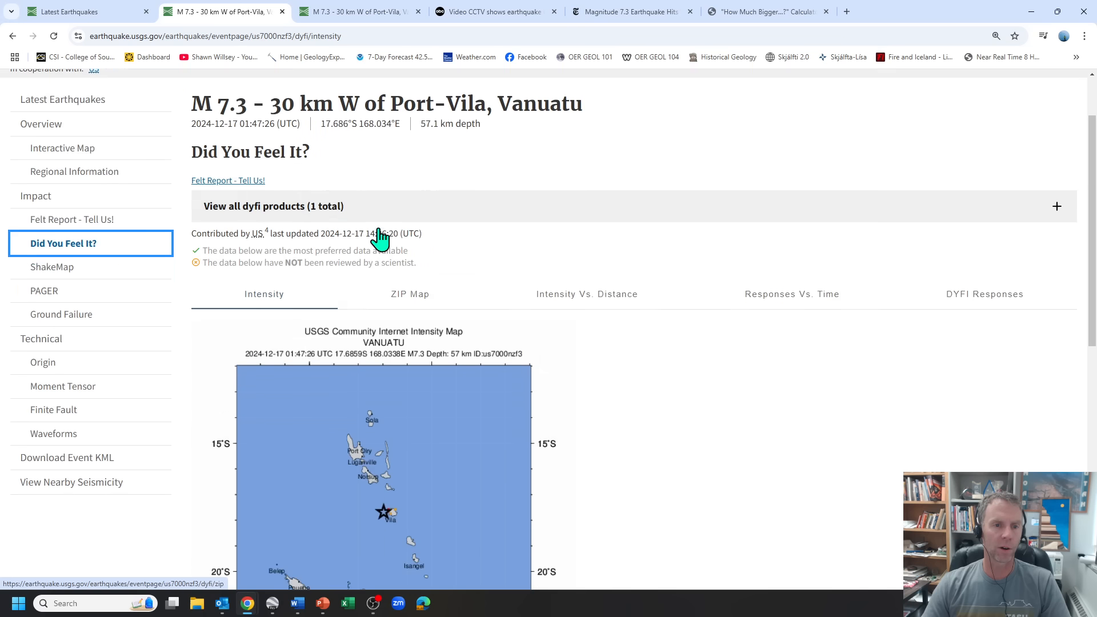
pyautogui.scroll(-3)
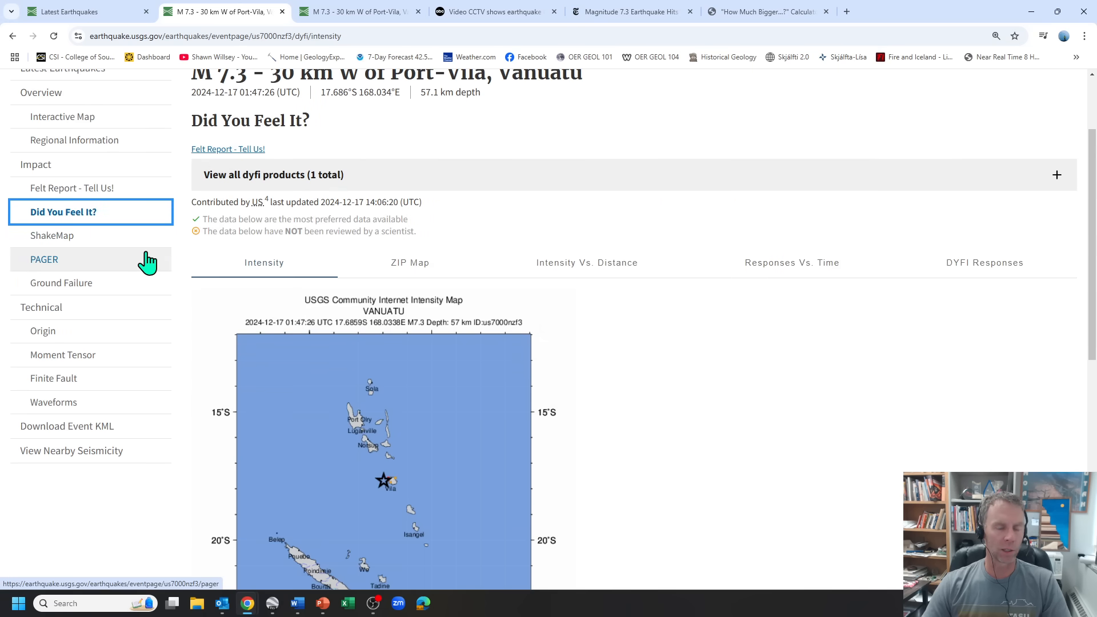
pyautogui.moveTo(168, 271)
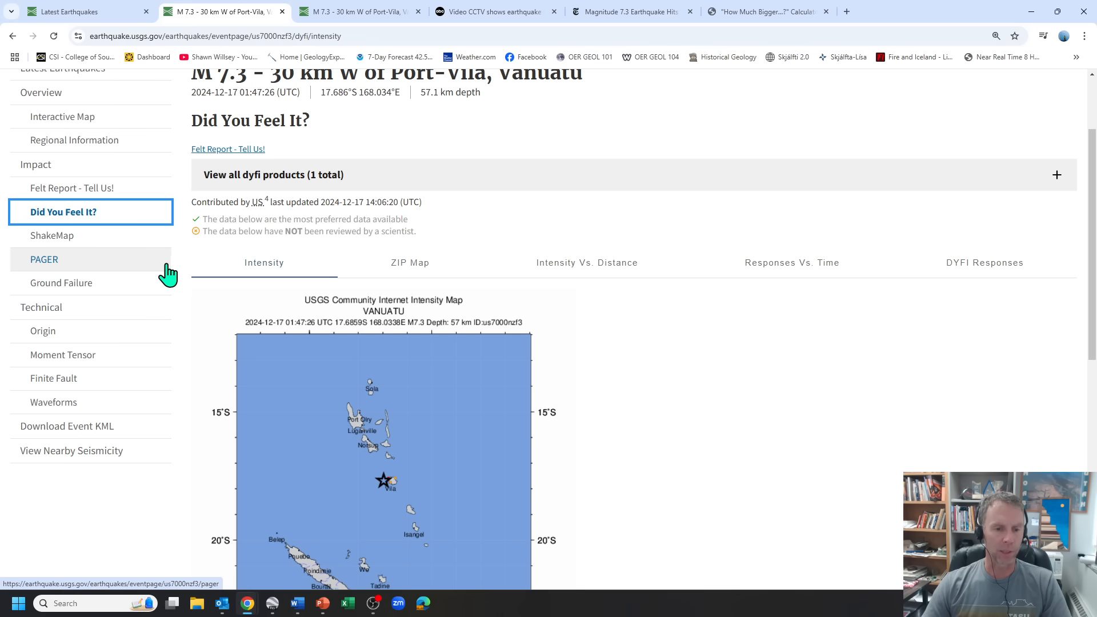
pyautogui.moveTo(61, 283)
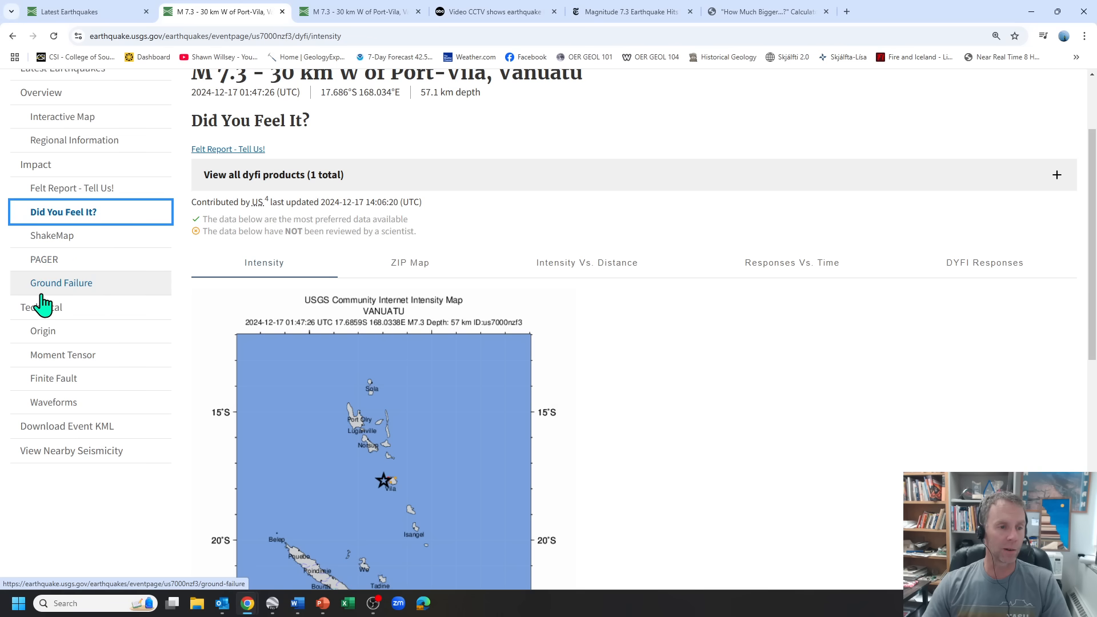
pyautogui.moveTo(43, 330)
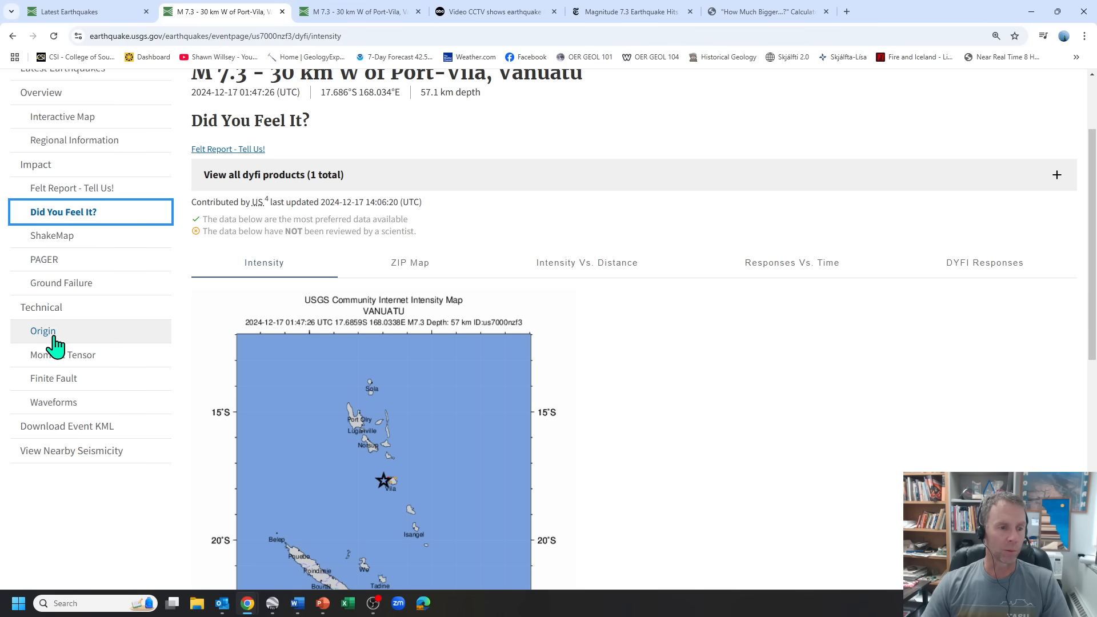
pyautogui.moveTo(62, 116)
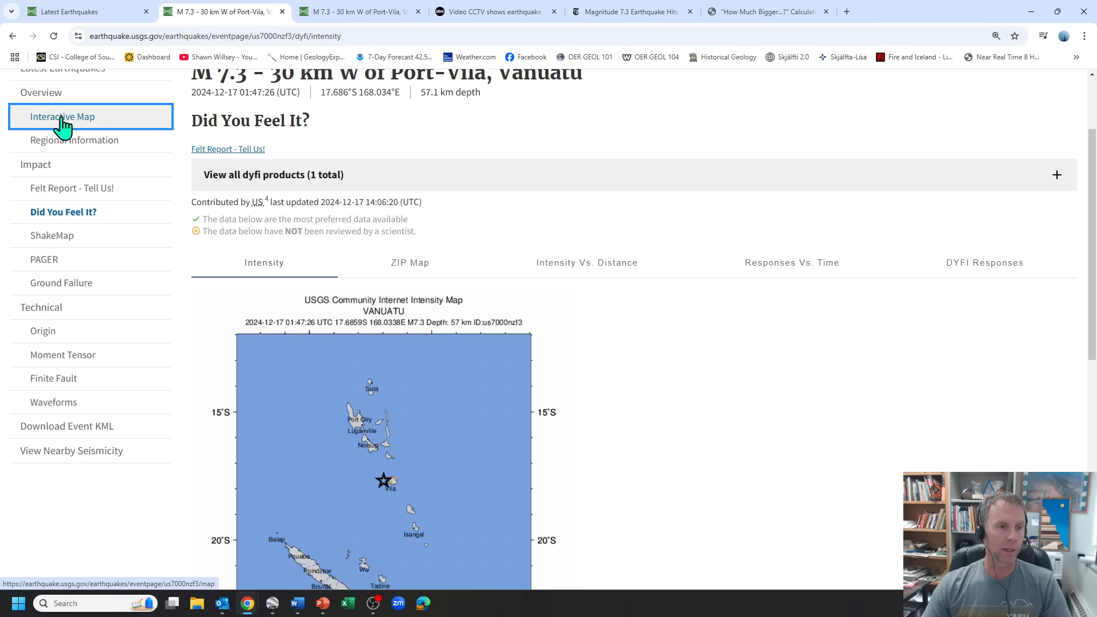
# Step: View and close the full epicenter map, then show Regional Information seismicity
pyautogui.click(62, 117)
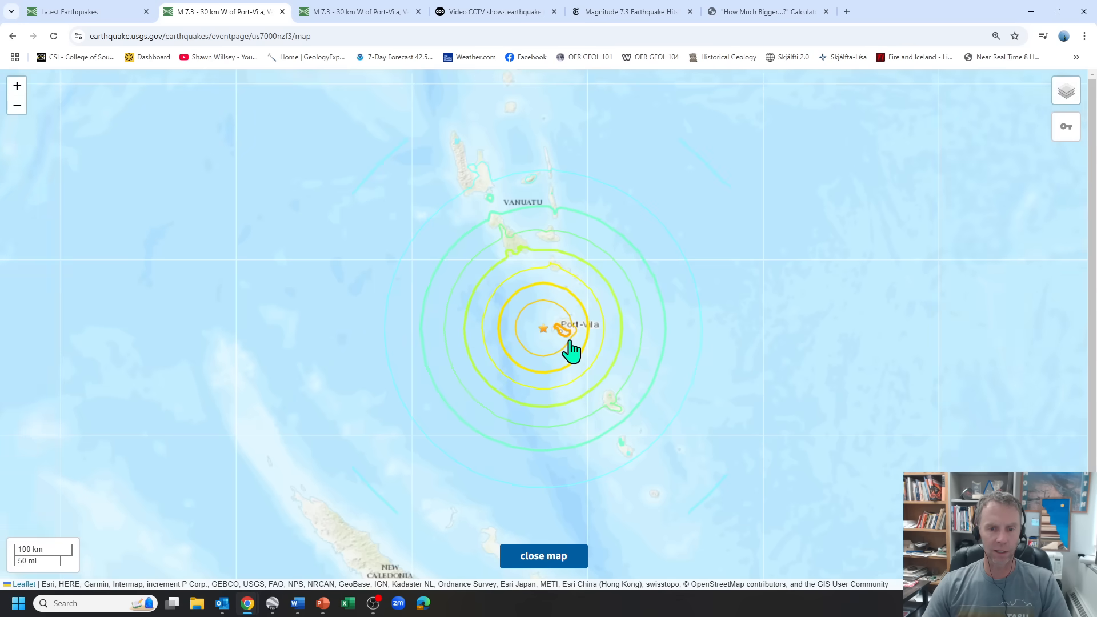
pyautogui.click(543, 556)
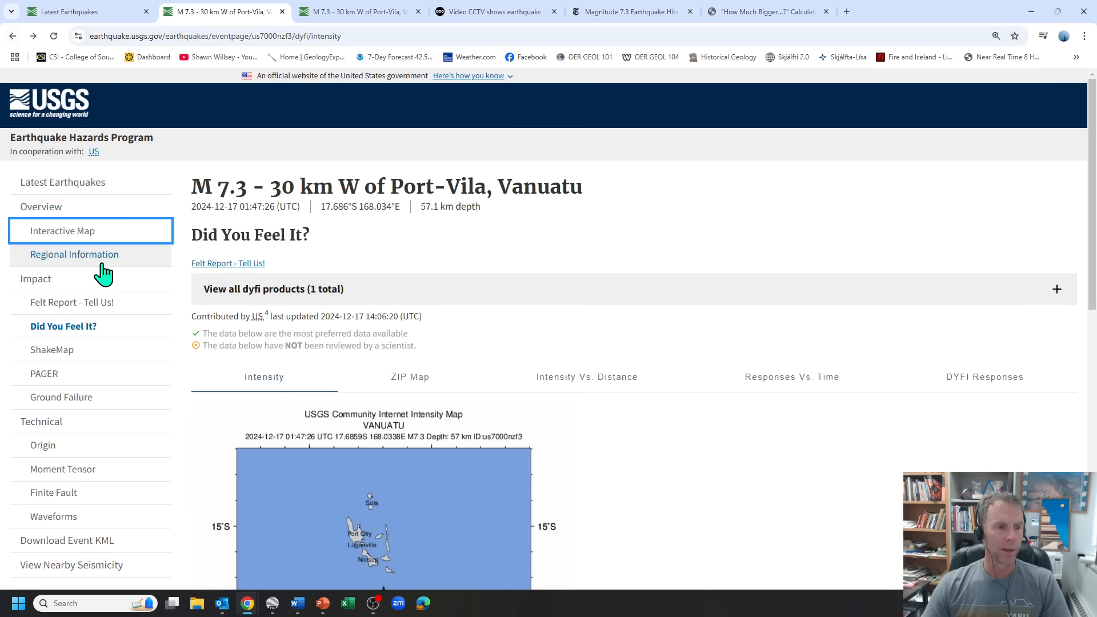
pyautogui.click(75, 254)
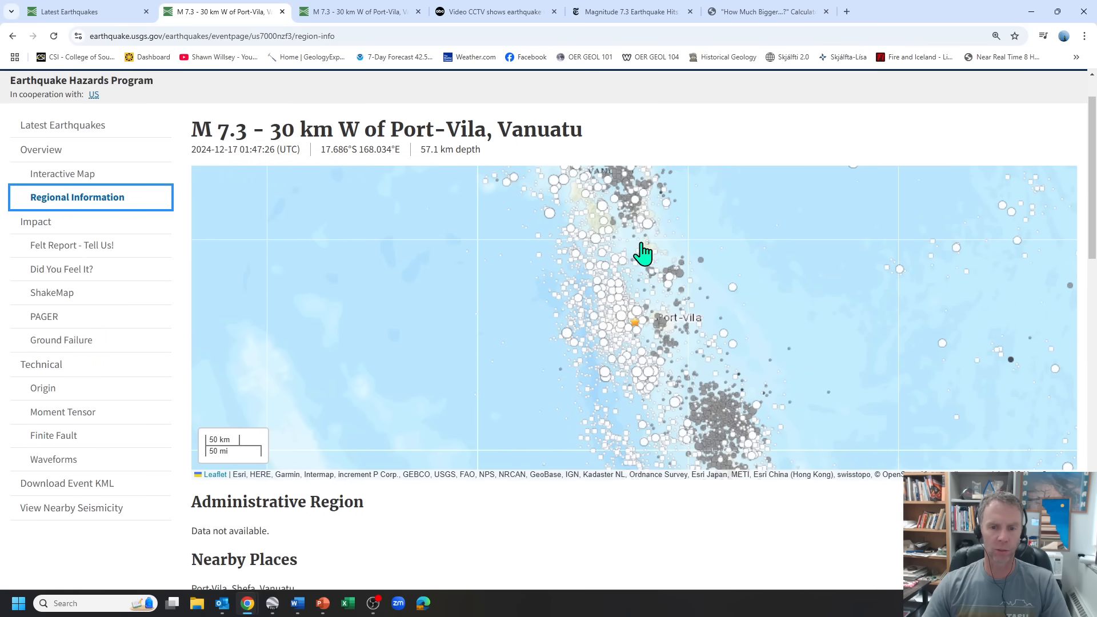
pyautogui.moveTo(62, 268)
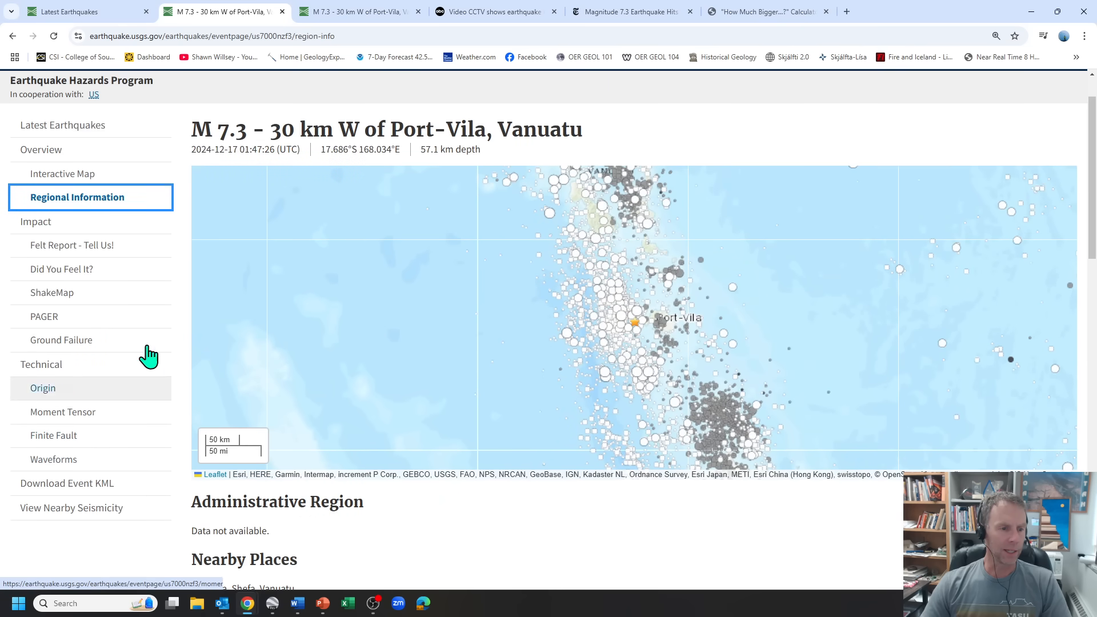
# Step: Switch to the third tab's M 7.3 Port-Vila event overview and scroll its summary cards
pyautogui.click(356, 12)
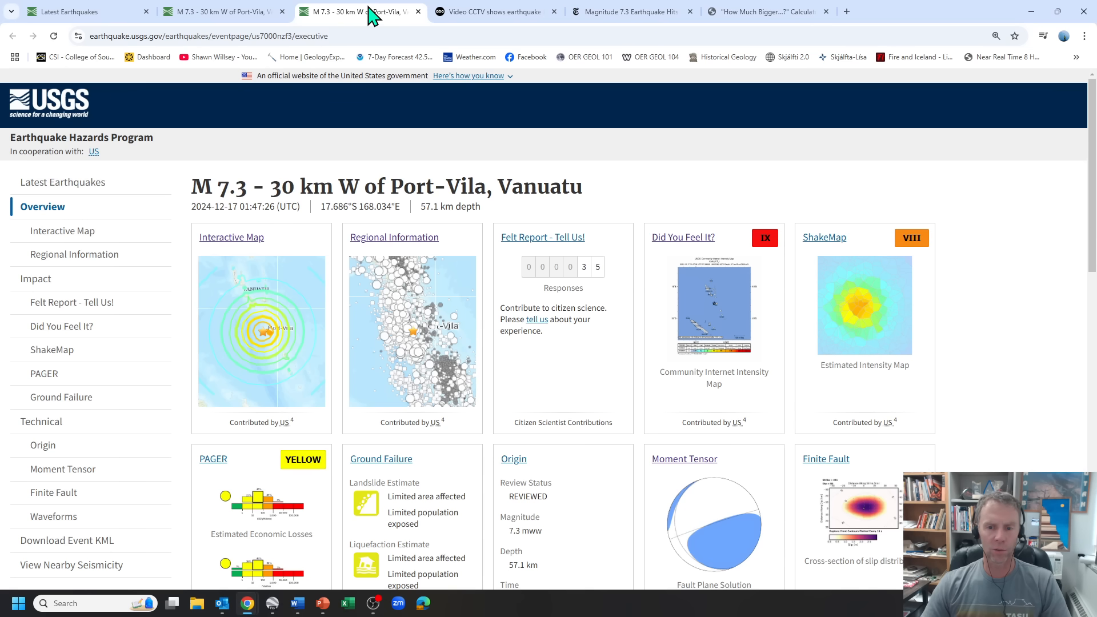
pyautogui.scroll(-3)
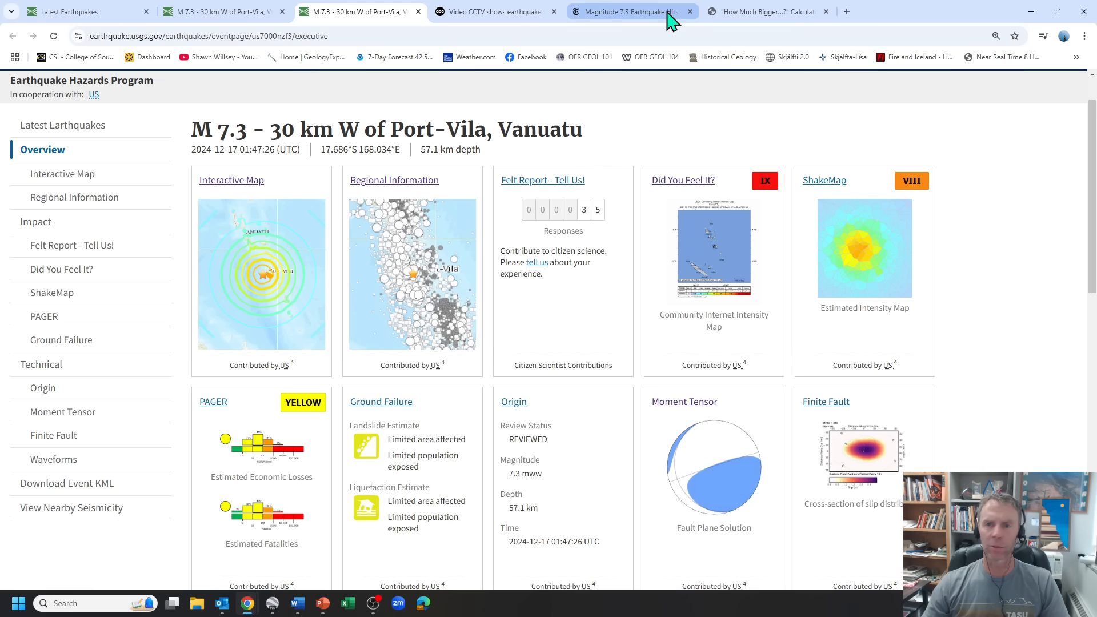
pyautogui.moveTo(630, 11)
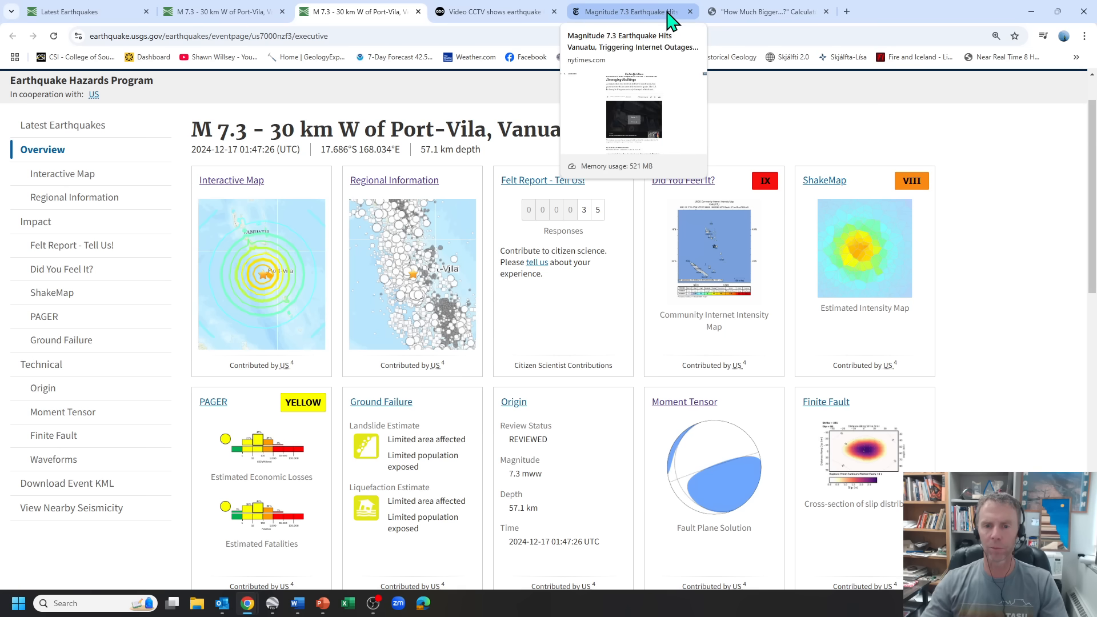
pyautogui.moveTo(766, 11)
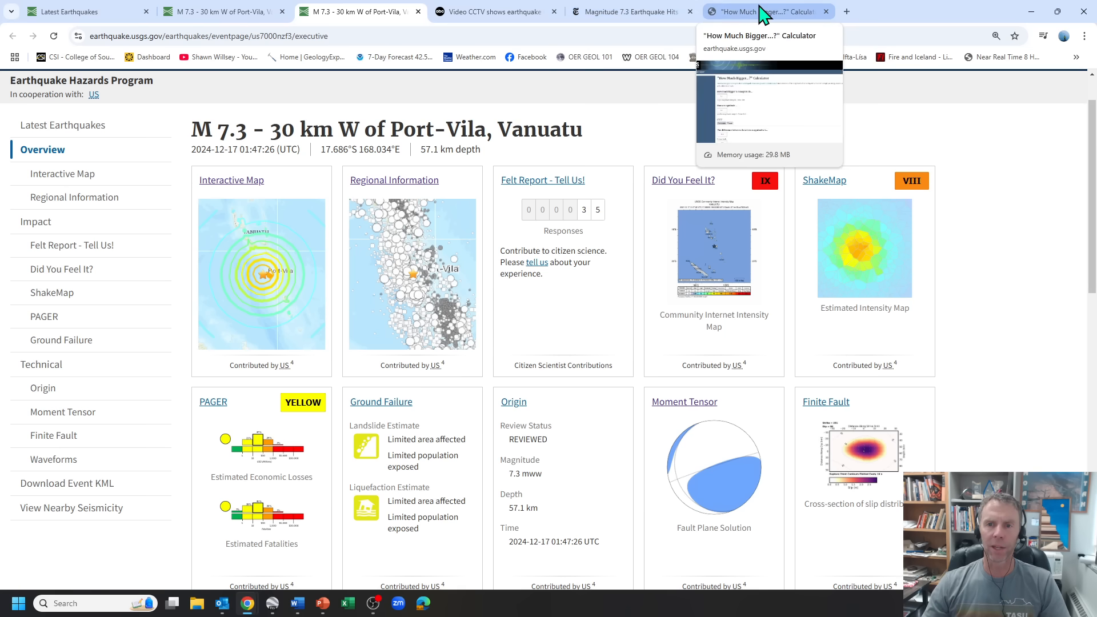
# Step: In the How Much Bigger Calculator, compare 7.3 against 7.0: 0.3 difference, 1.995 times bigger
pyautogui.click(763, 11)
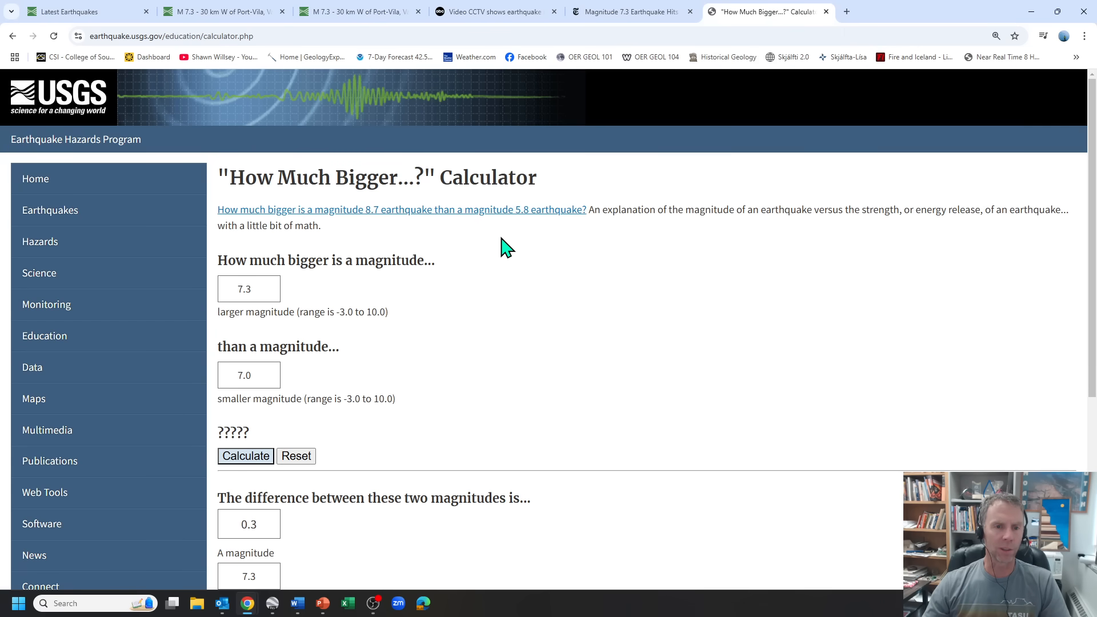
pyautogui.moveTo(252, 289)
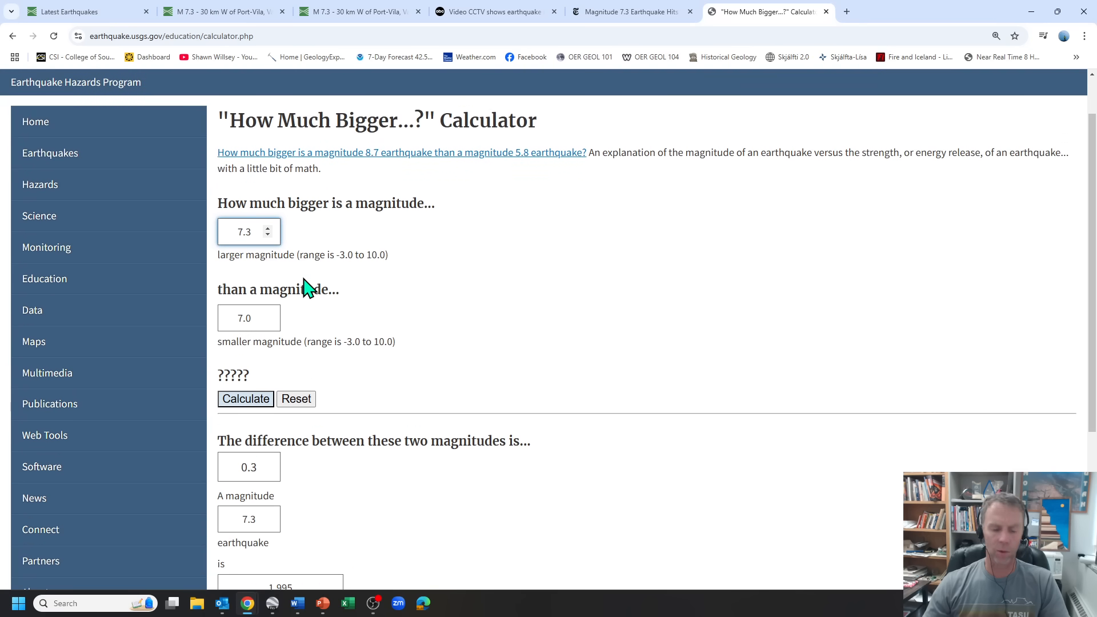
pyautogui.press('ctrl+plus')
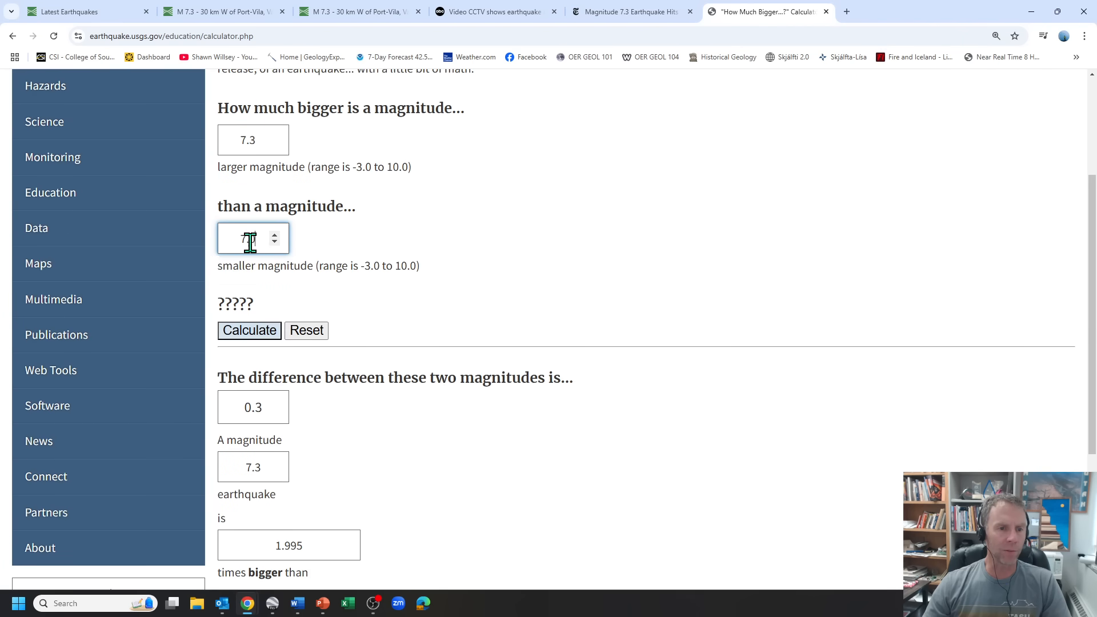
pyautogui.write('7.0')
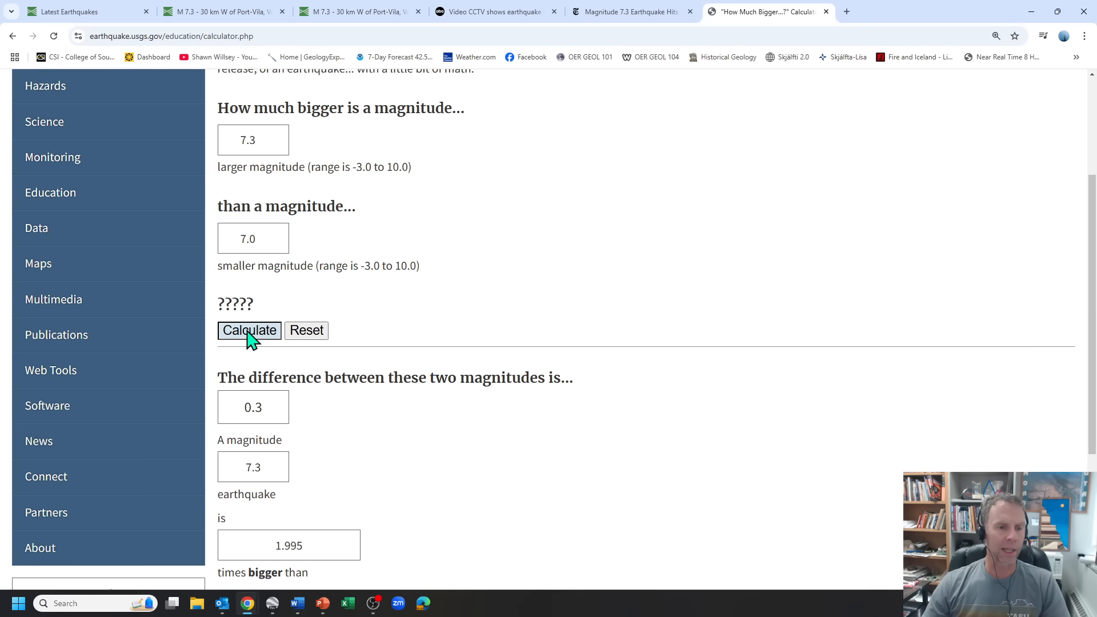
pyautogui.scroll(-3)
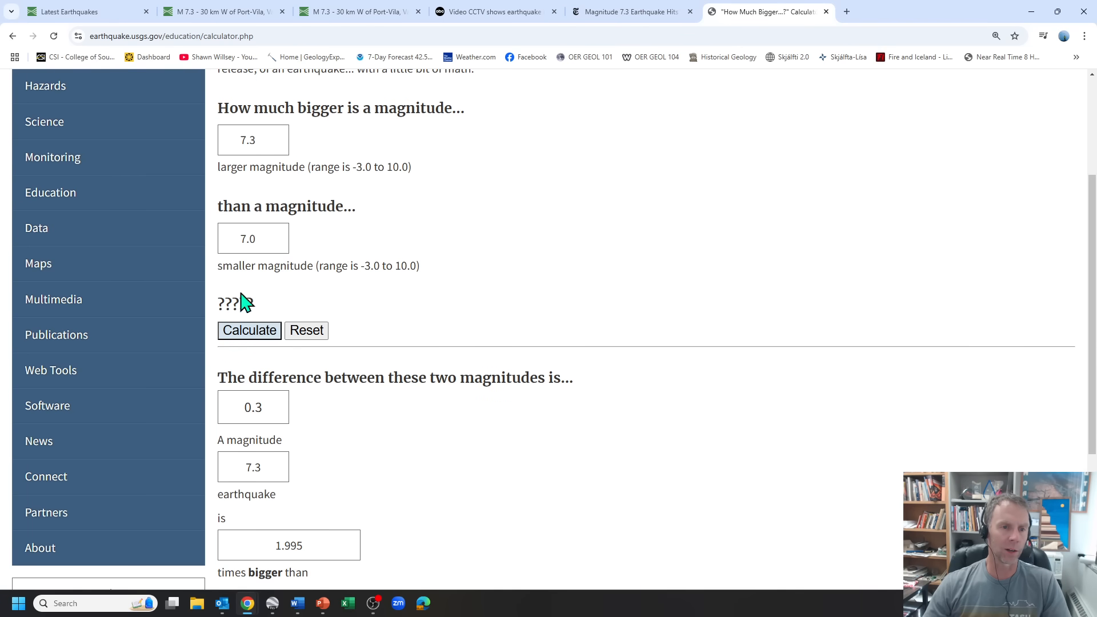
pyautogui.scroll(-3)
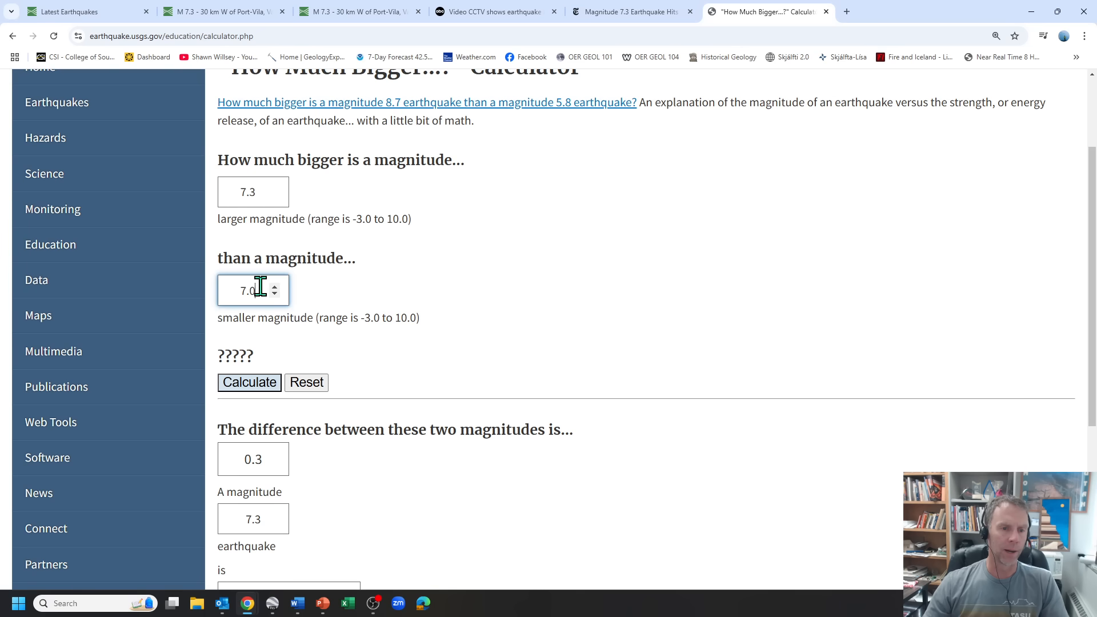
# Step: Recalculate with 5.8 as the smaller magnitude, showing 31.622 times bigger and 177.827 times stronger
pyautogui.write('5.89')
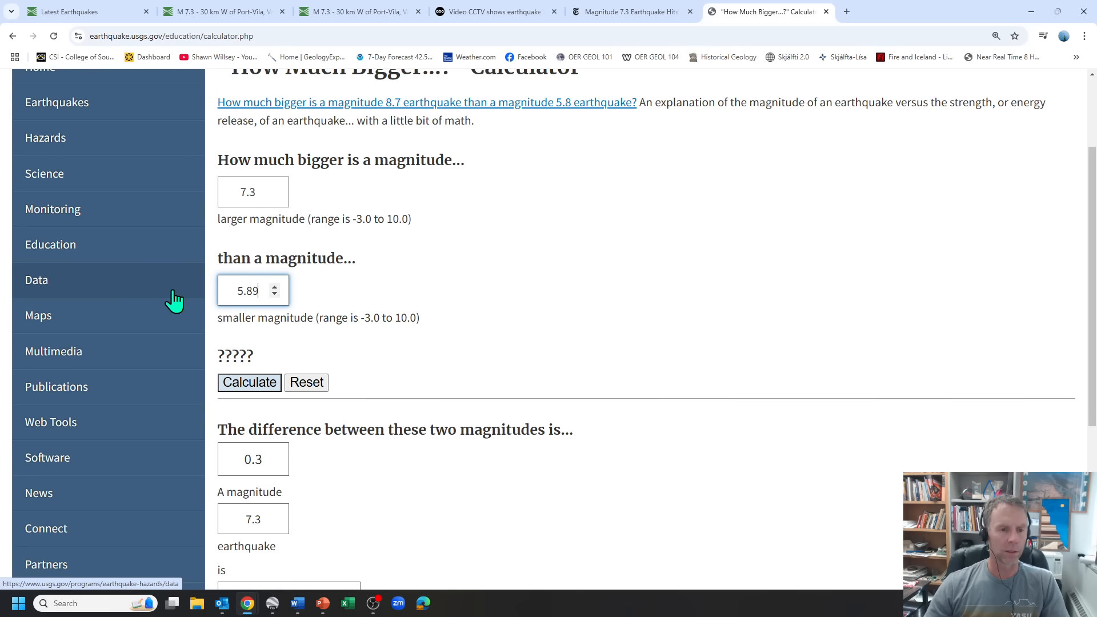
pyautogui.press('Backspace')
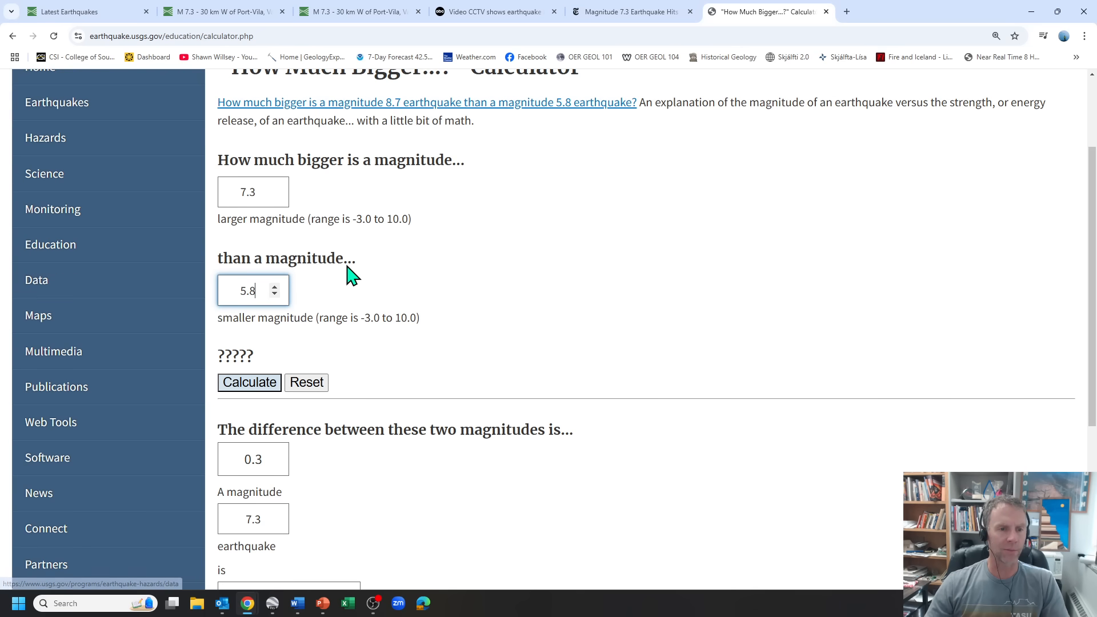
pyautogui.moveTo(249, 383)
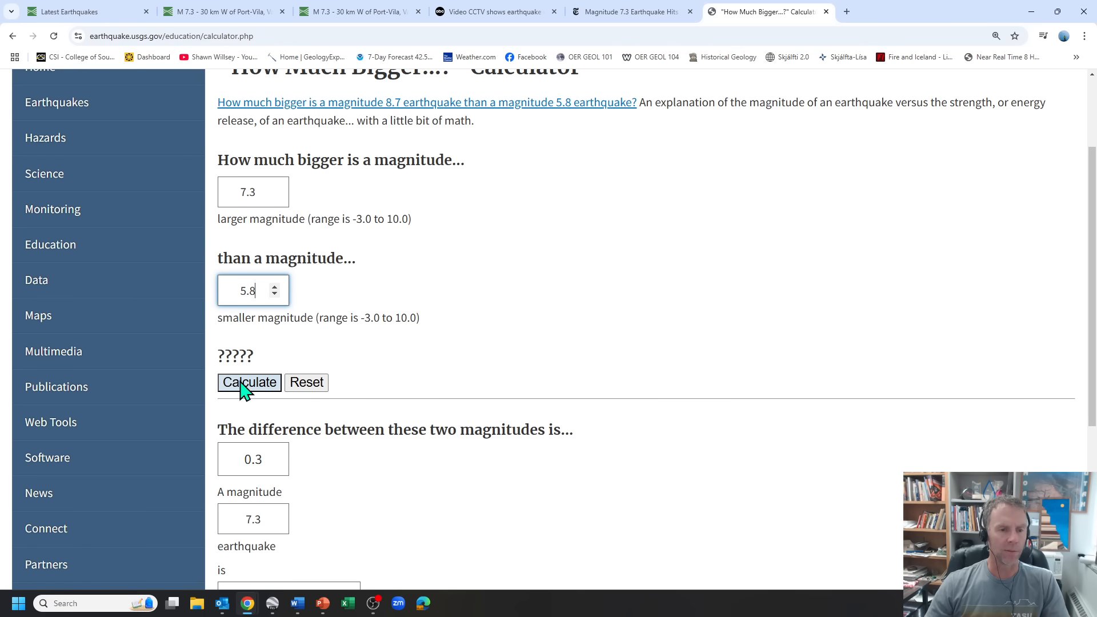
pyautogui.click(250, 382)
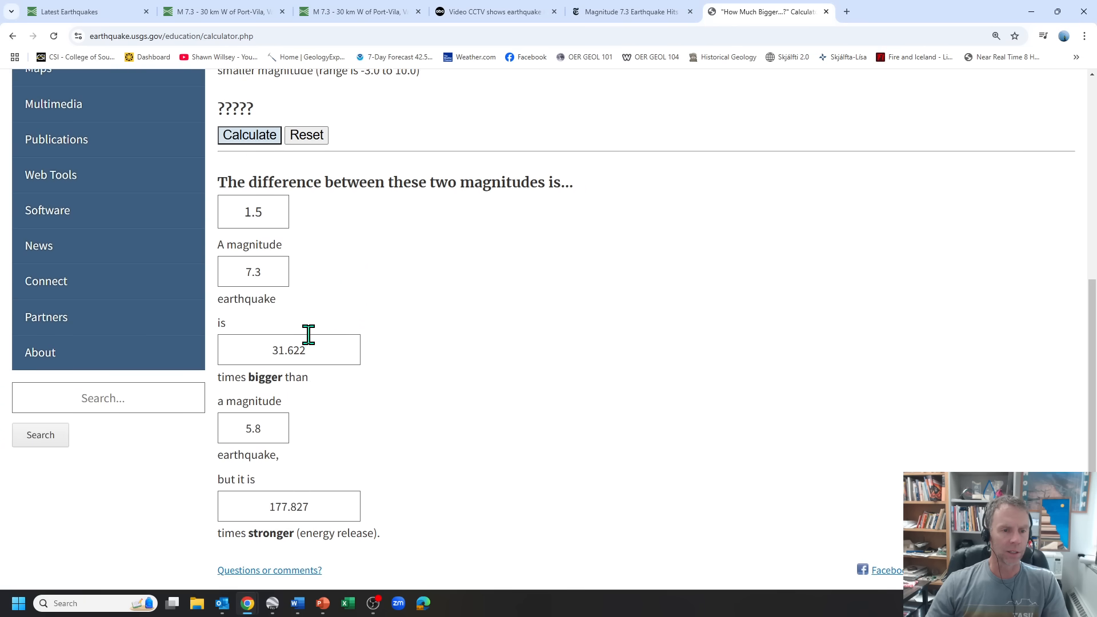
pyautogui.scroll(-3)
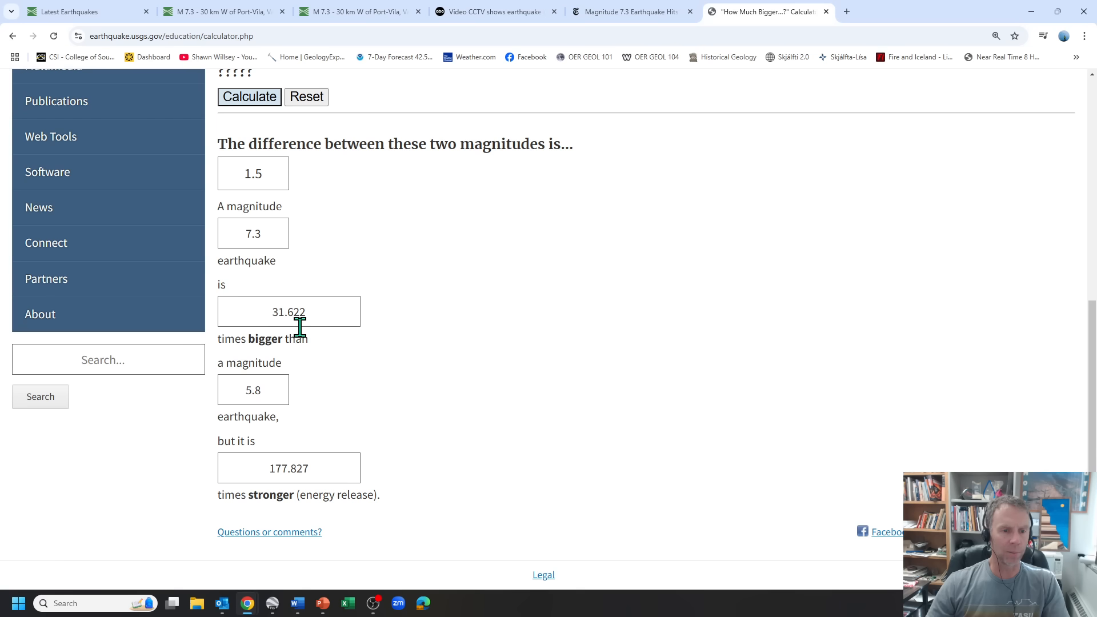
pyautogui.moveTo(261, 467)
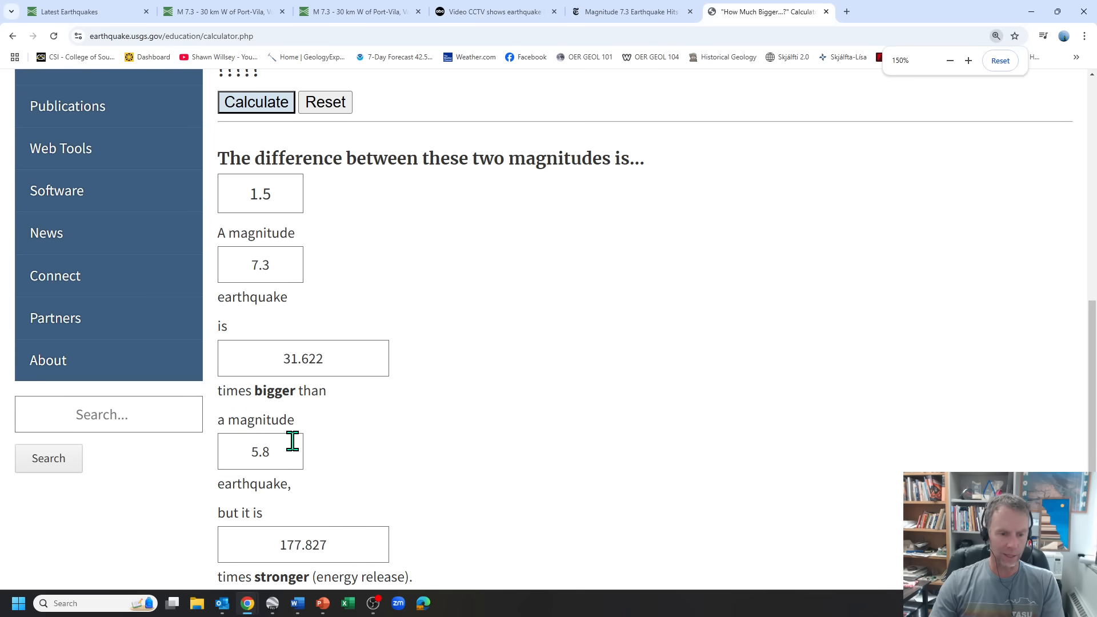
pyautogui.scroll(-3)
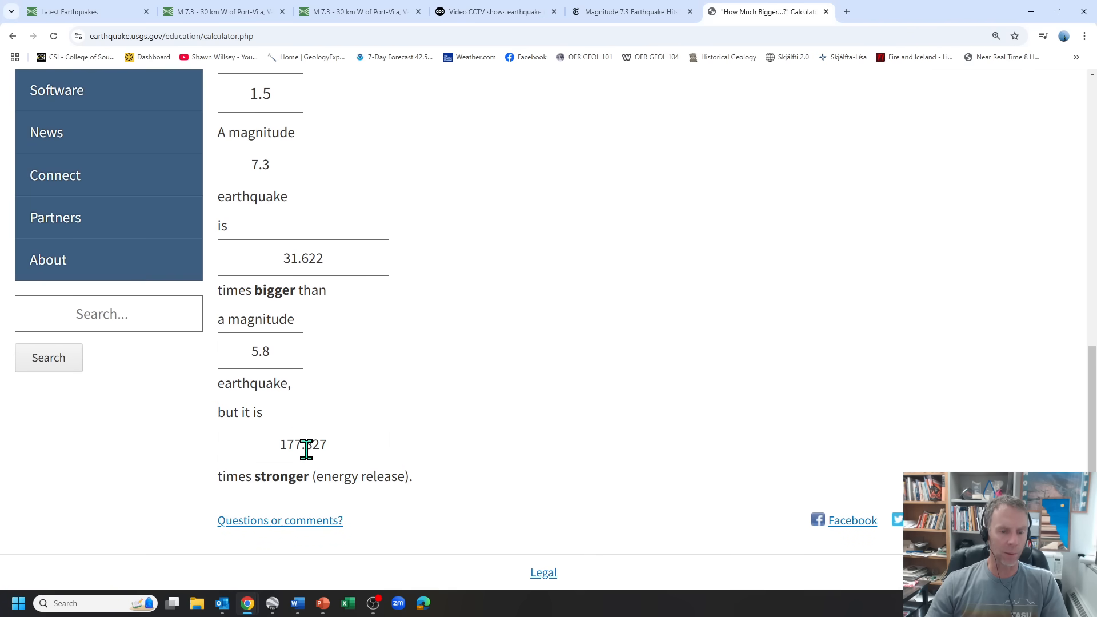
pyautogui.moveTo(355, 418)
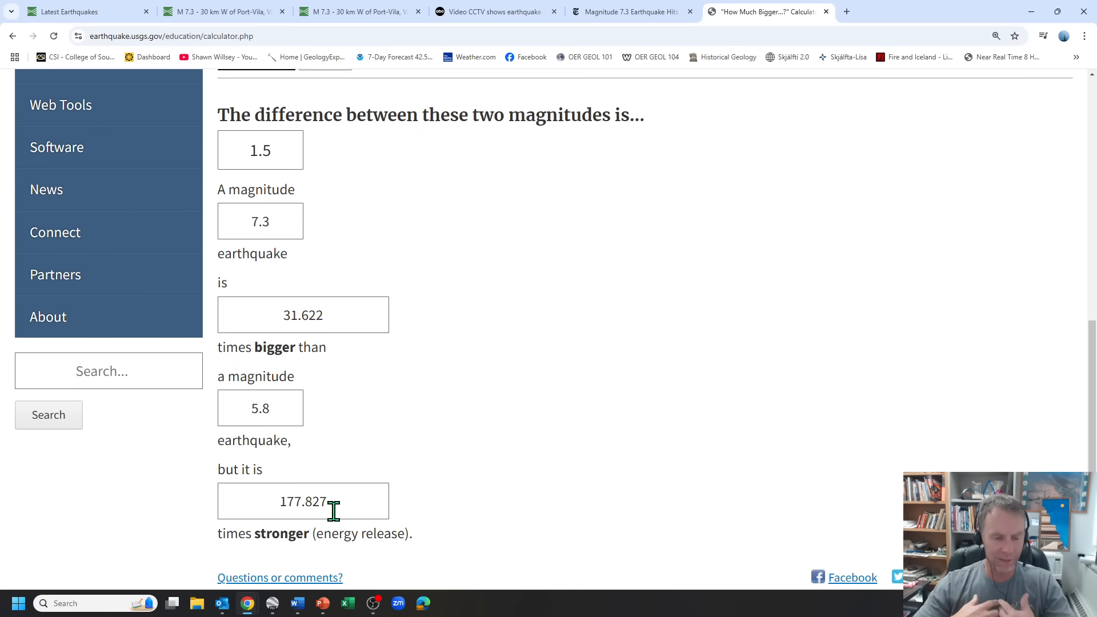
pyautogui.scroll(3)
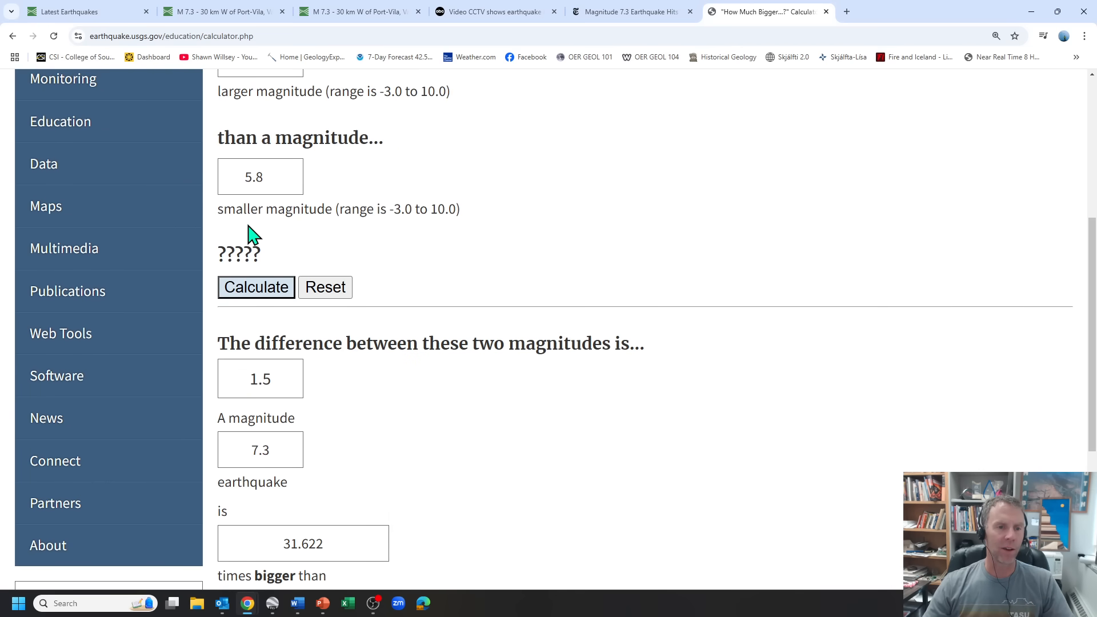
pyautogui.click(256, 176)
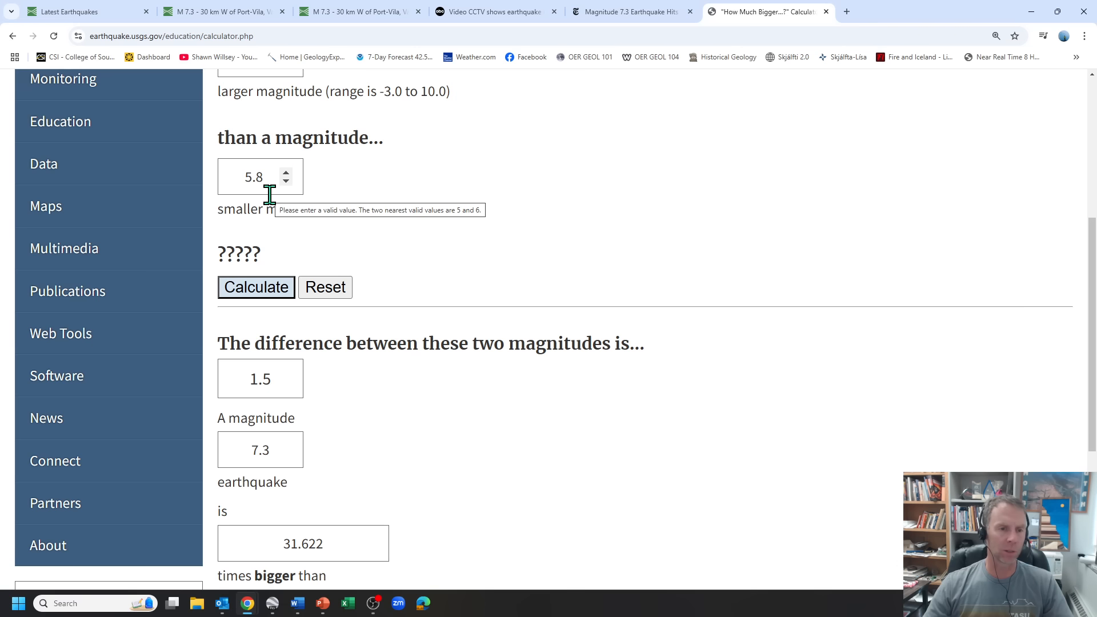
pyautogui.scroll(-3)
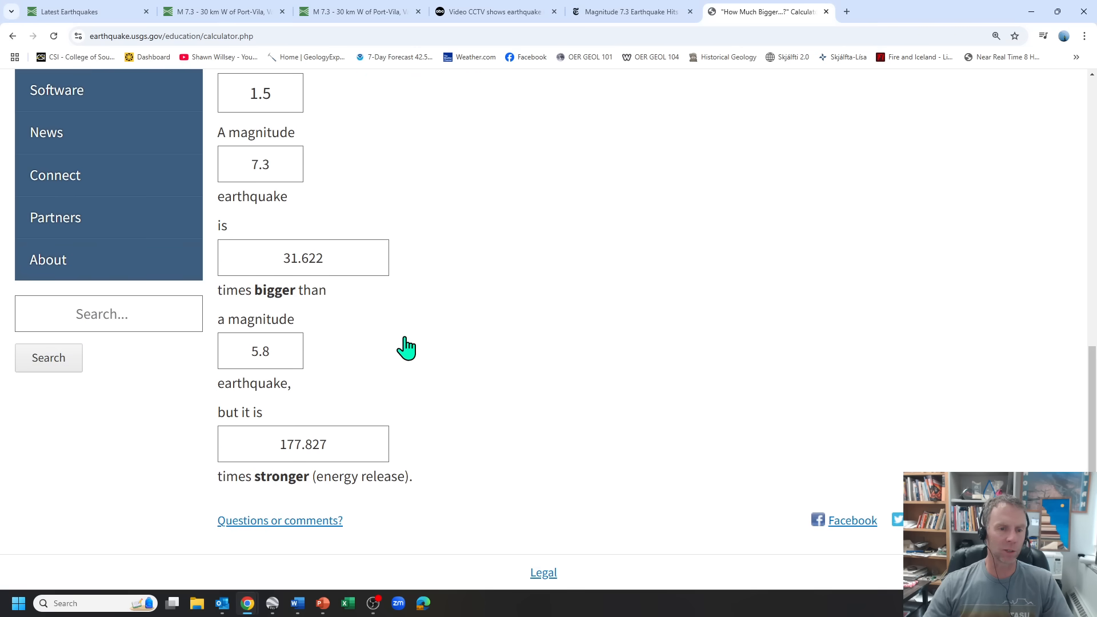
pyautogui.moveTo(421, 350)
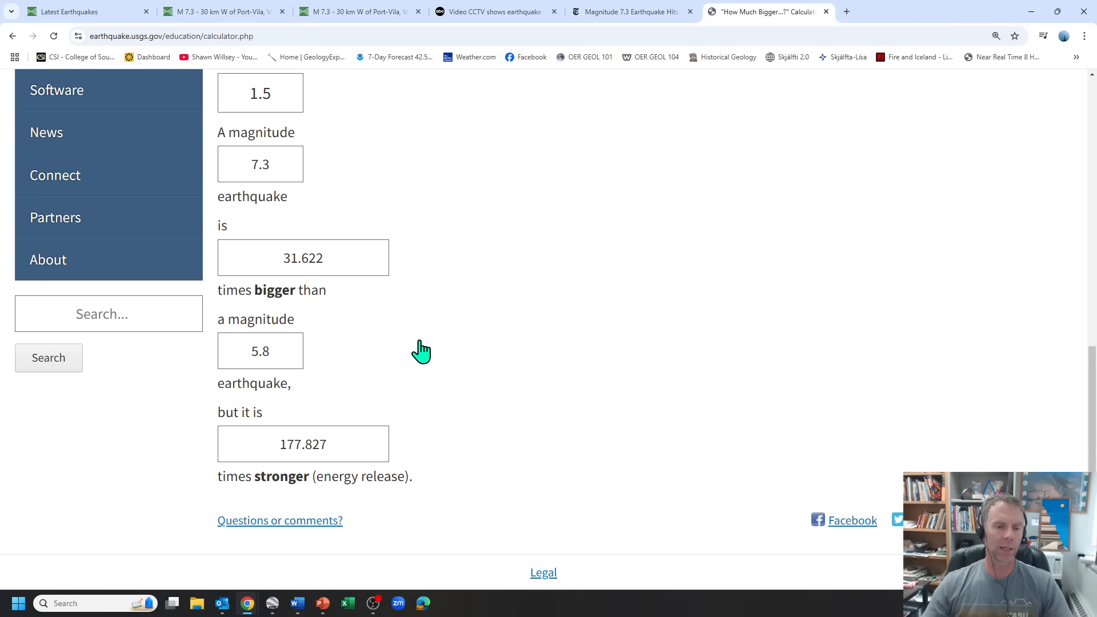
pyautogui.moveTo(419, 353)
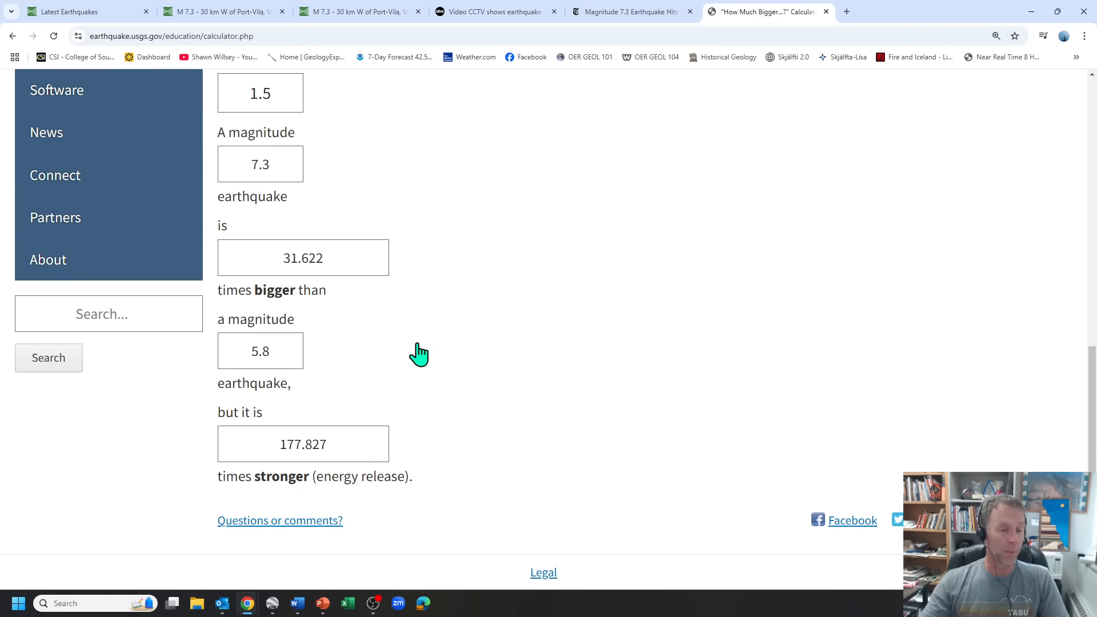
pyautogui.moveTo(409, 332)
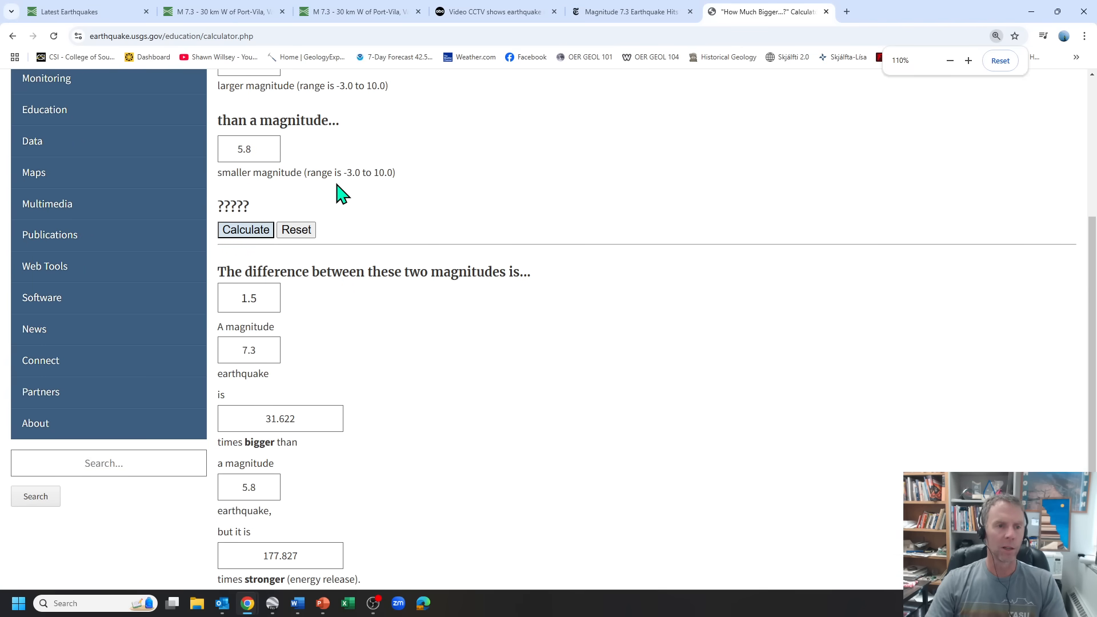
# Step: Return to the Latest Earthquakes map and select the M 7.3 epicenter 30 km W of Port-Vila
pyautogui.click(221, 12)
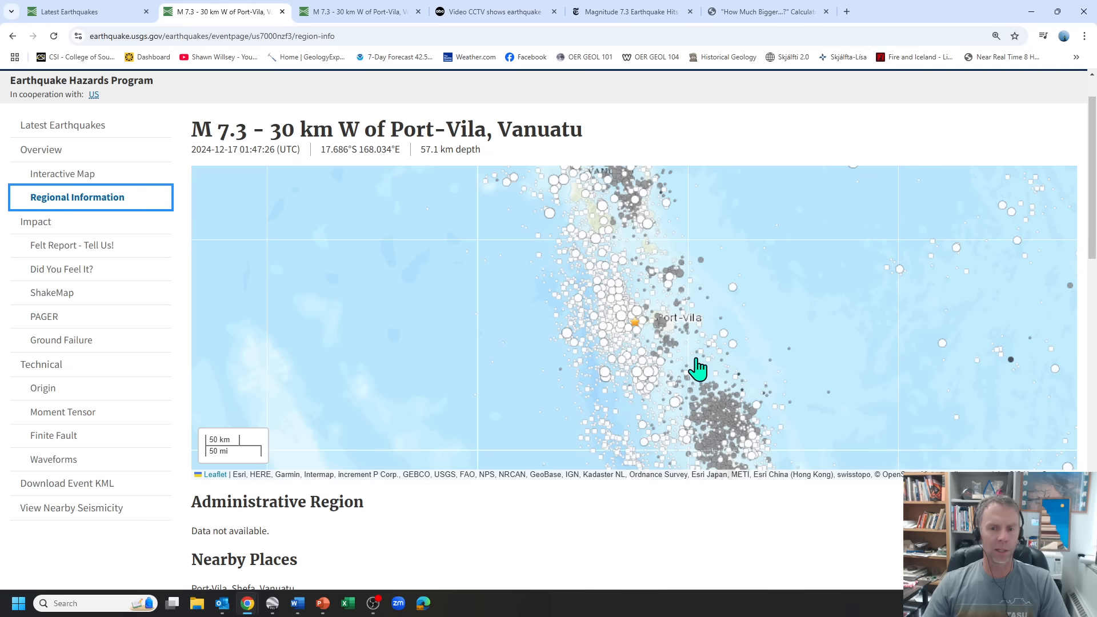
pyautogui.click(66, 11)
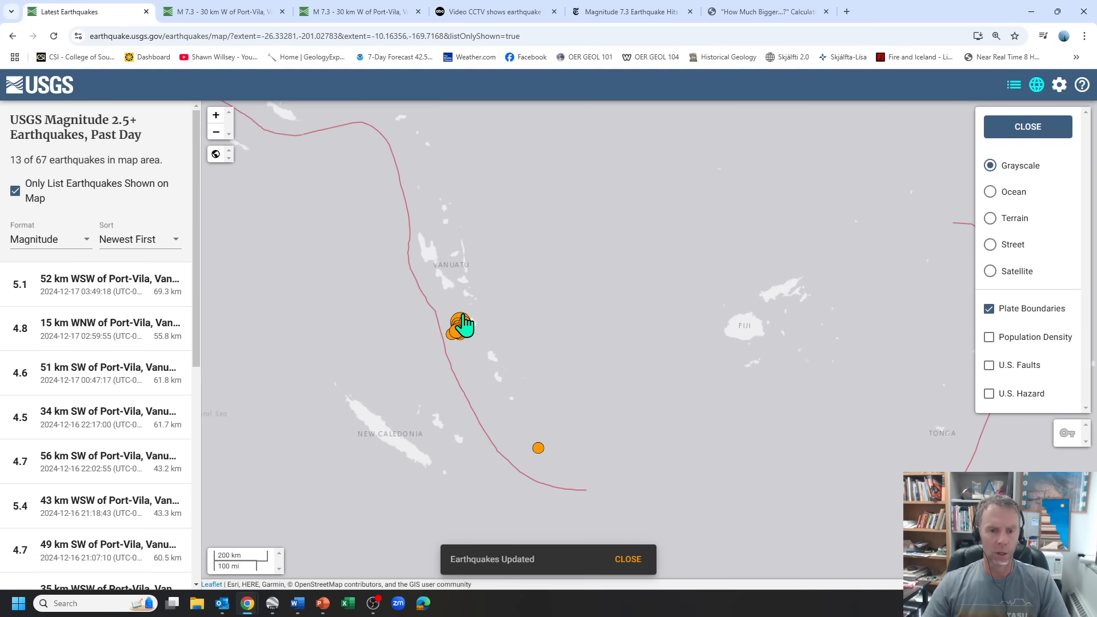
pyautogui.click(461, 324)
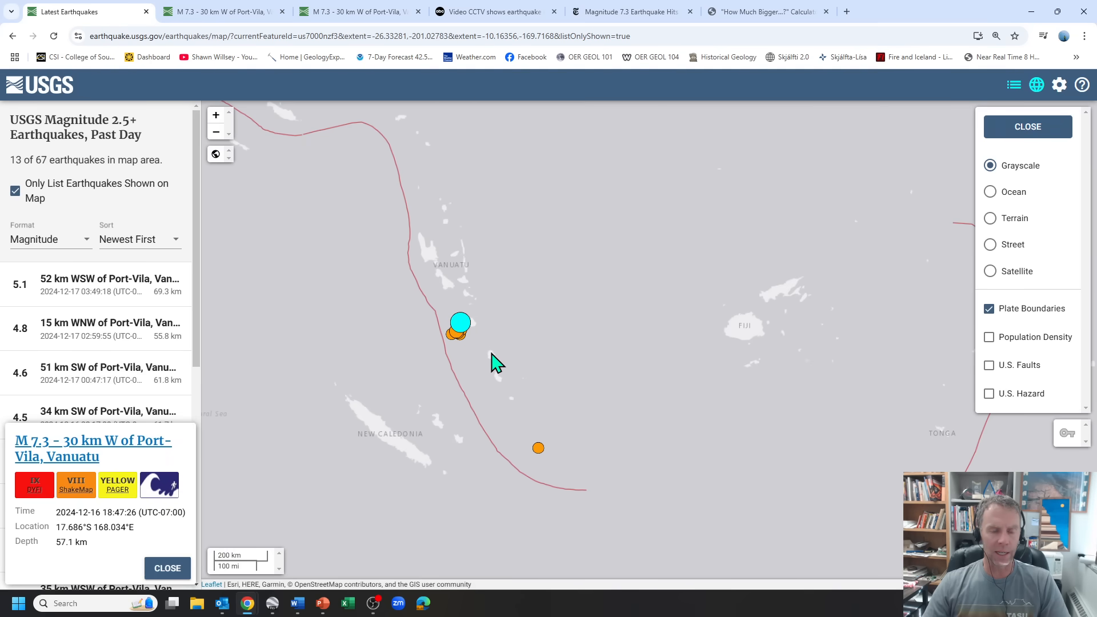
pyautogui.moveTo(498, 394)
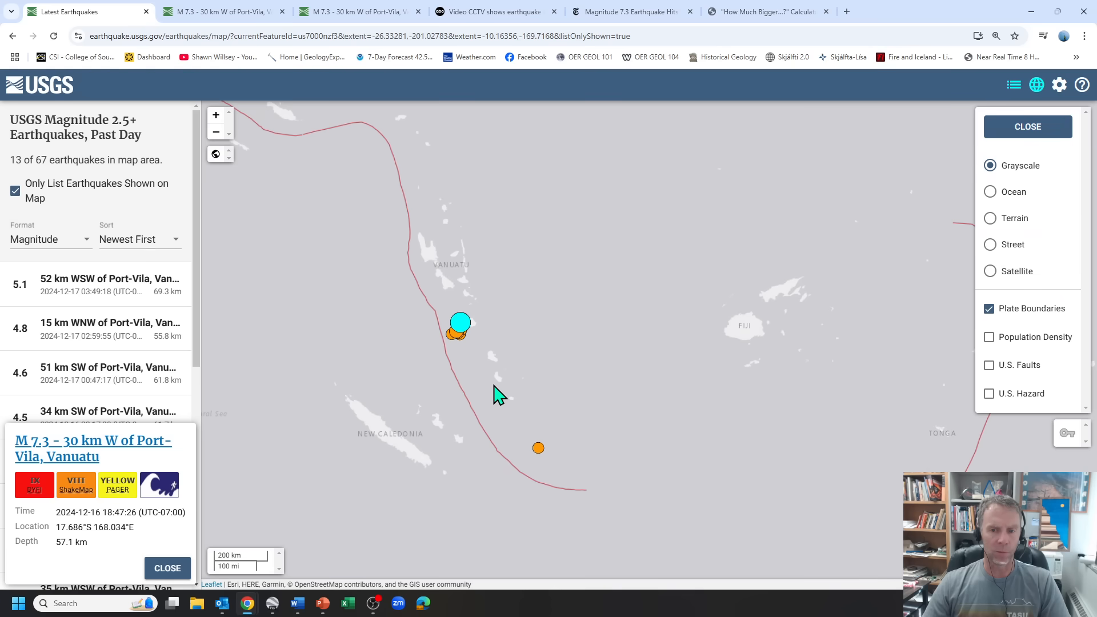
pyautogui.moveTo(1006, 271)
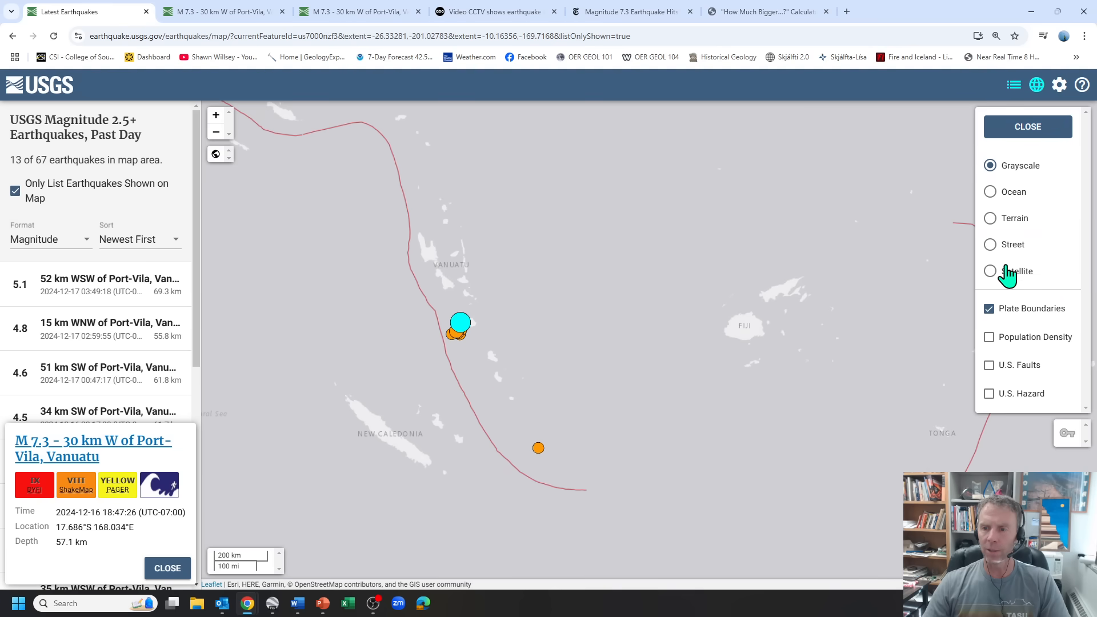
# Step: Switch the basemap to Satellite and center the map on the island near Port-Vila
pyautogui.click(988, 271)
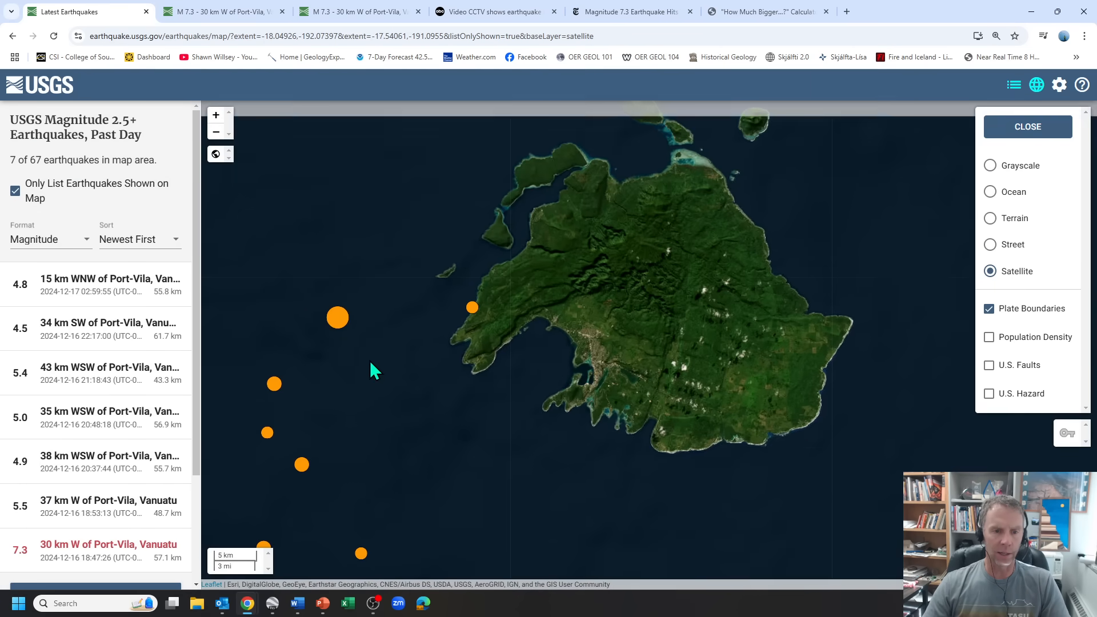
pyautogui.click(337, 317)
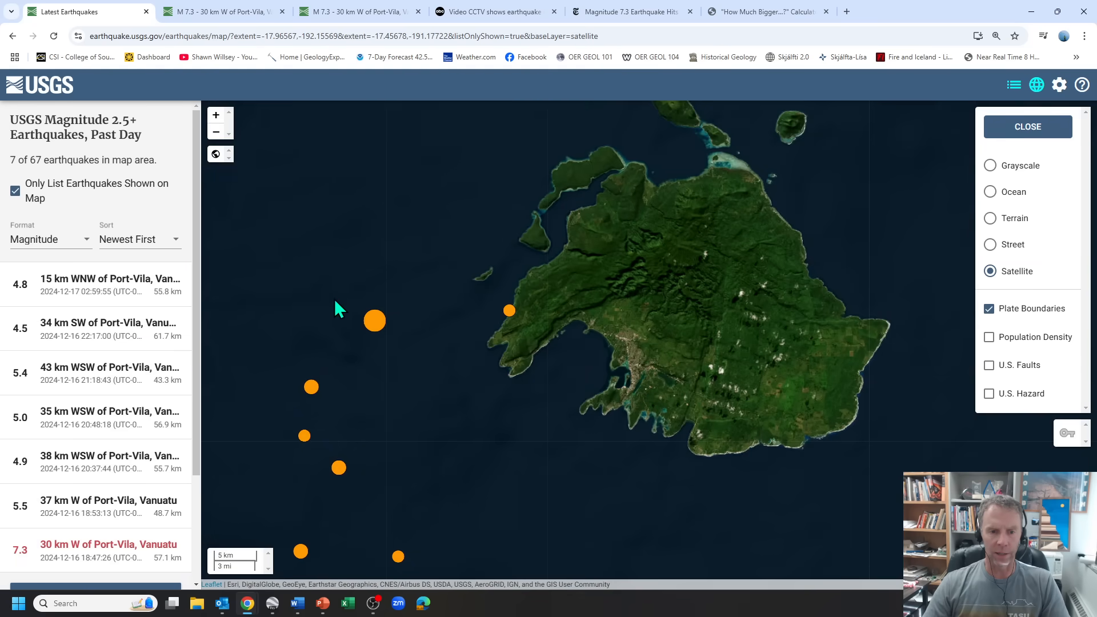
pyautogui.moveTo(623, 388)
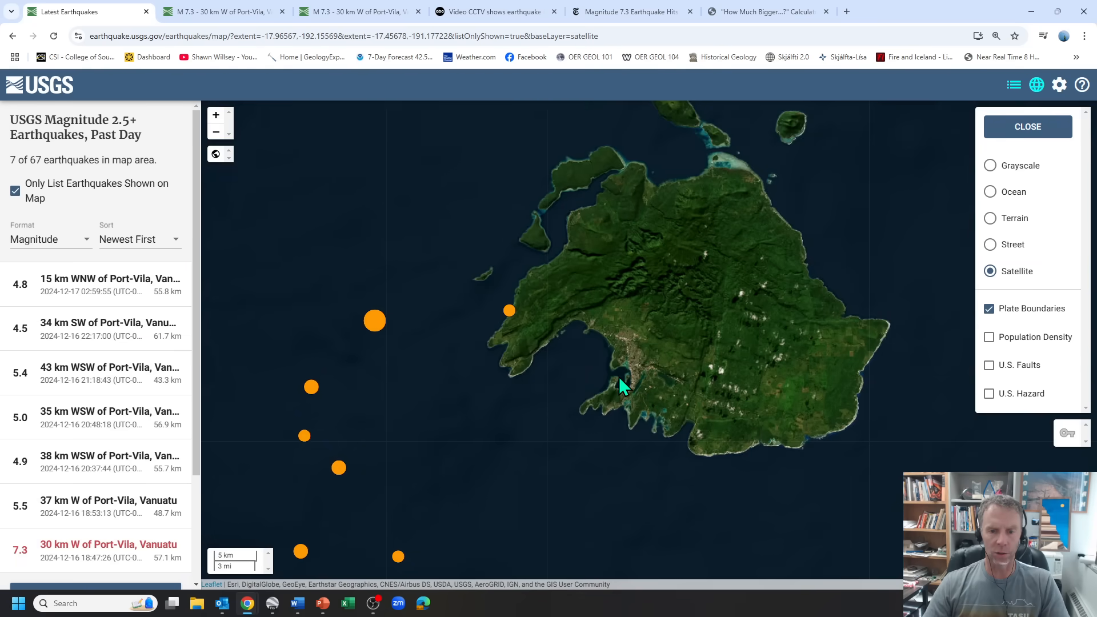
pyautogui.moveTo(374, 332)
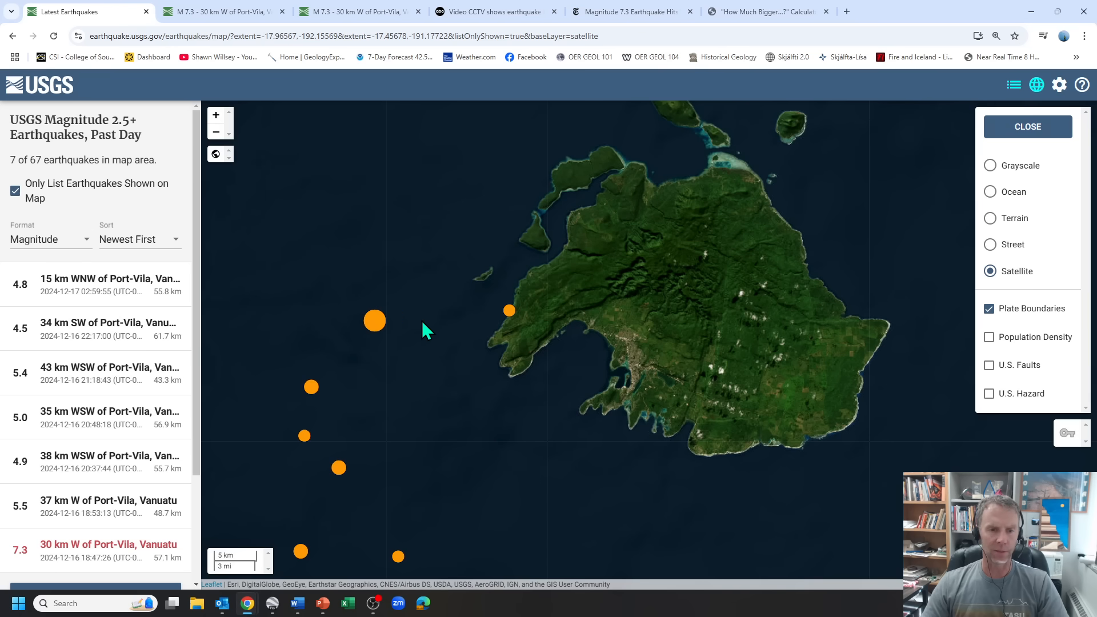
pyautogui.moveTo(430, 349)
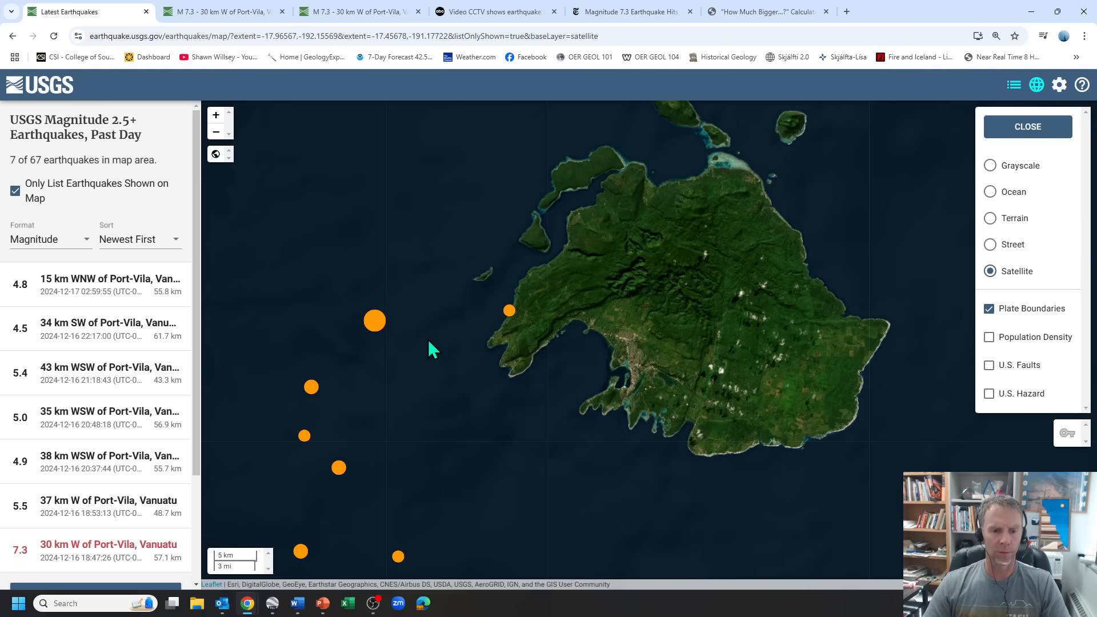
pyautogui.moveTo(523, 278)
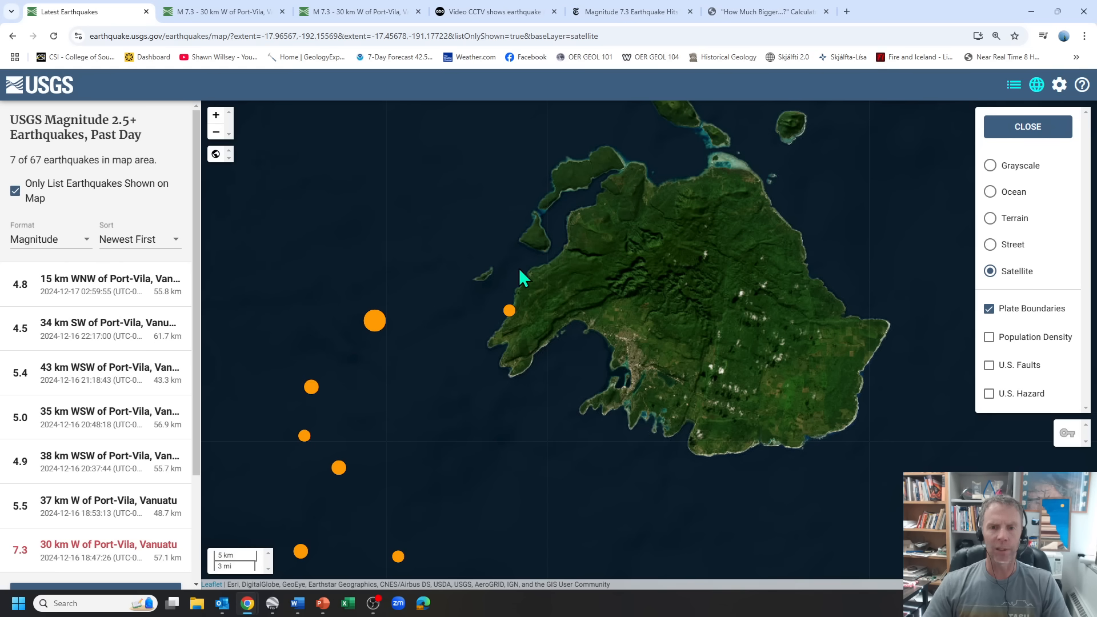